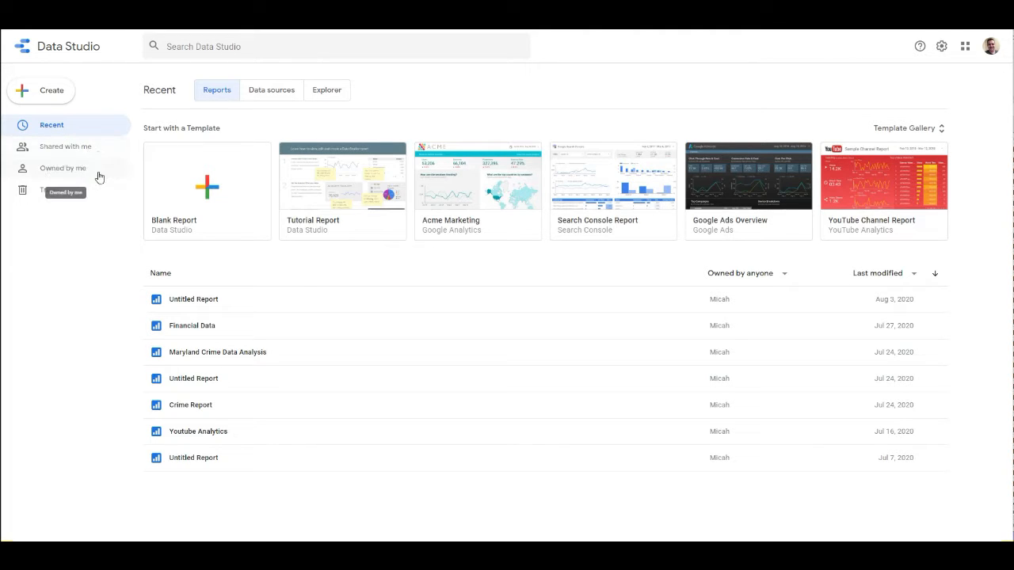
mouse_move(212, 114)
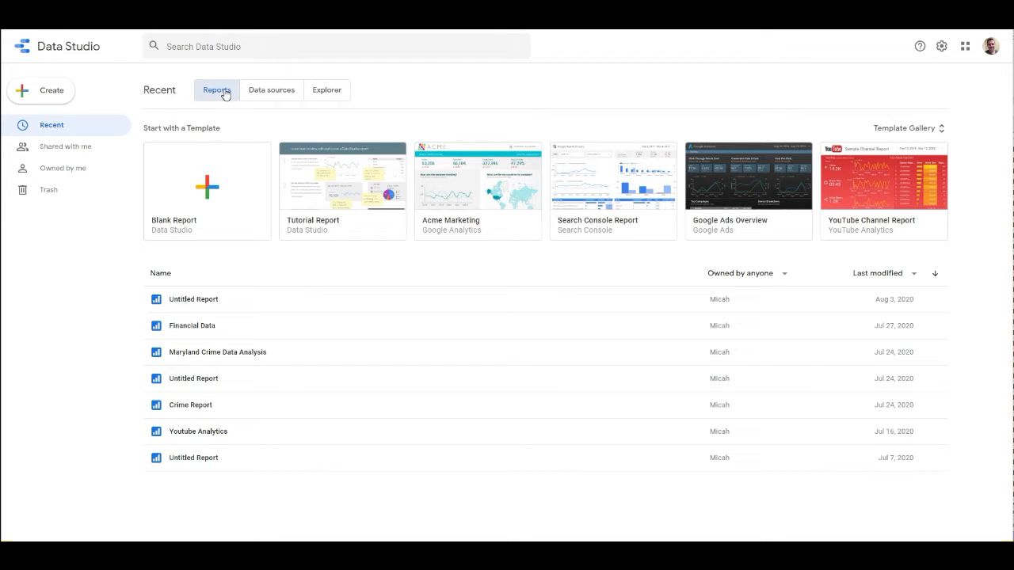
Step: Browse the Data sources and Explorer lists, then start a new blank report
left_click(271, 89)
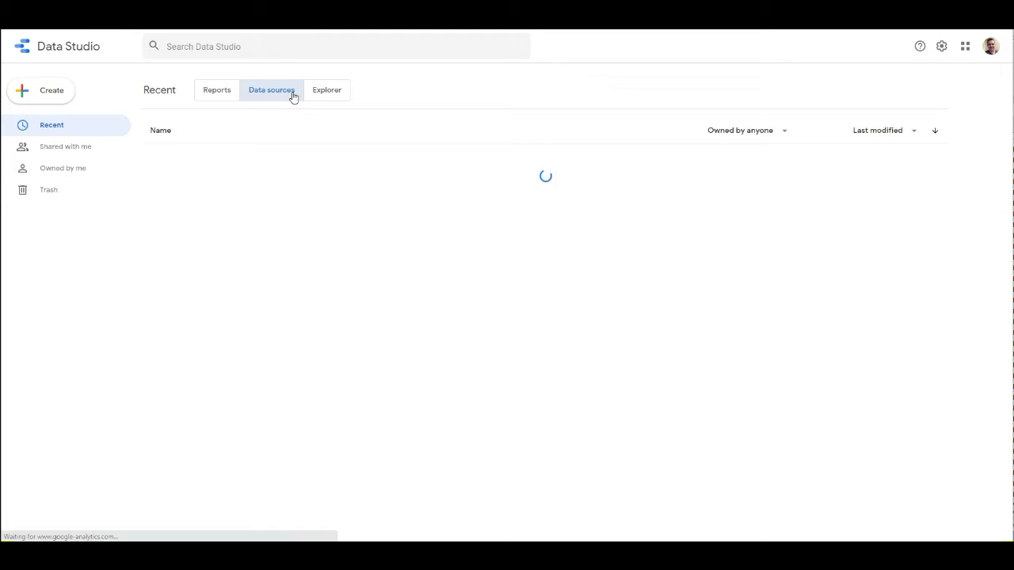
left_click(326, 88)
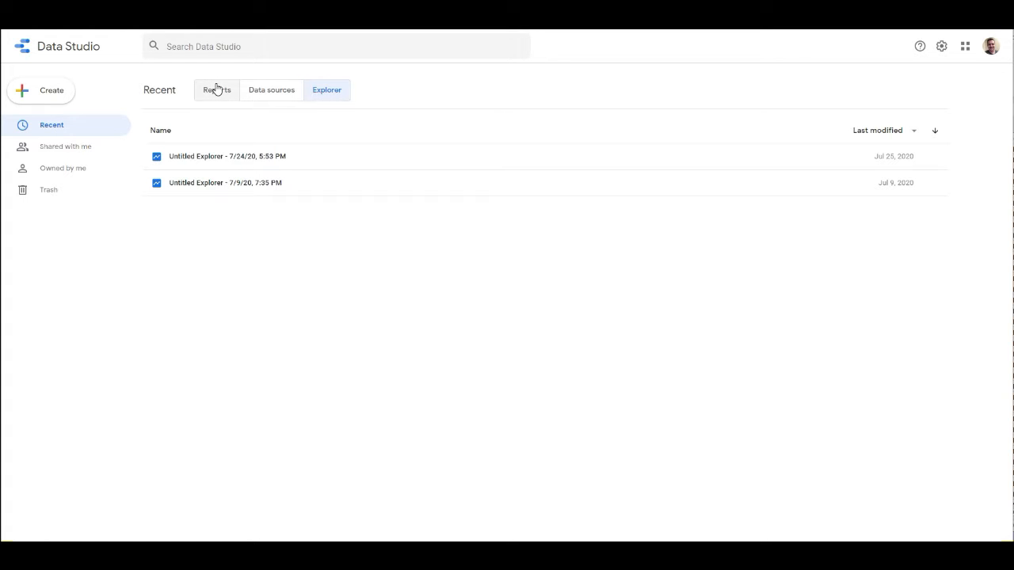
mouse_move(215, 89)
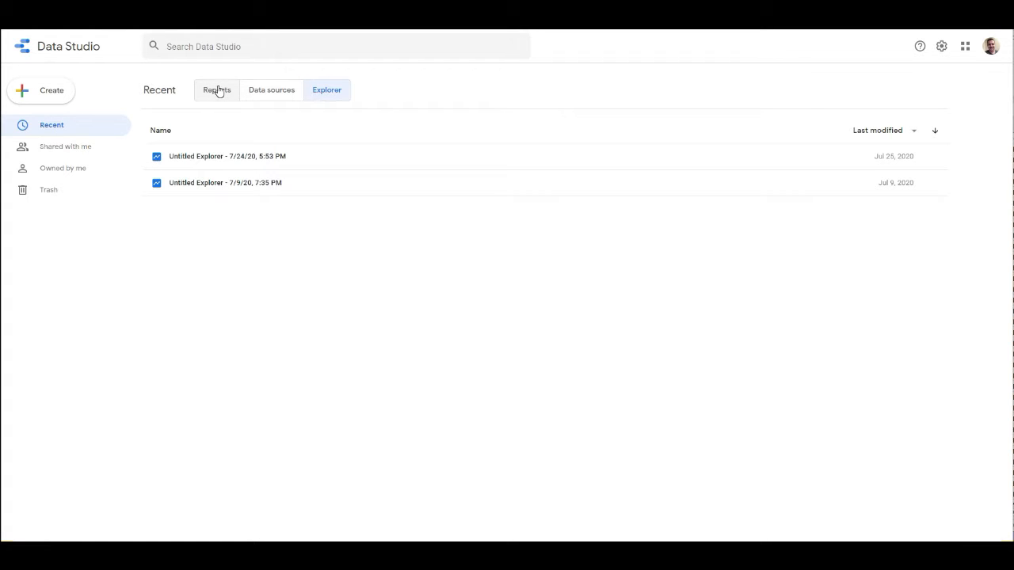
left_click(216, 89)
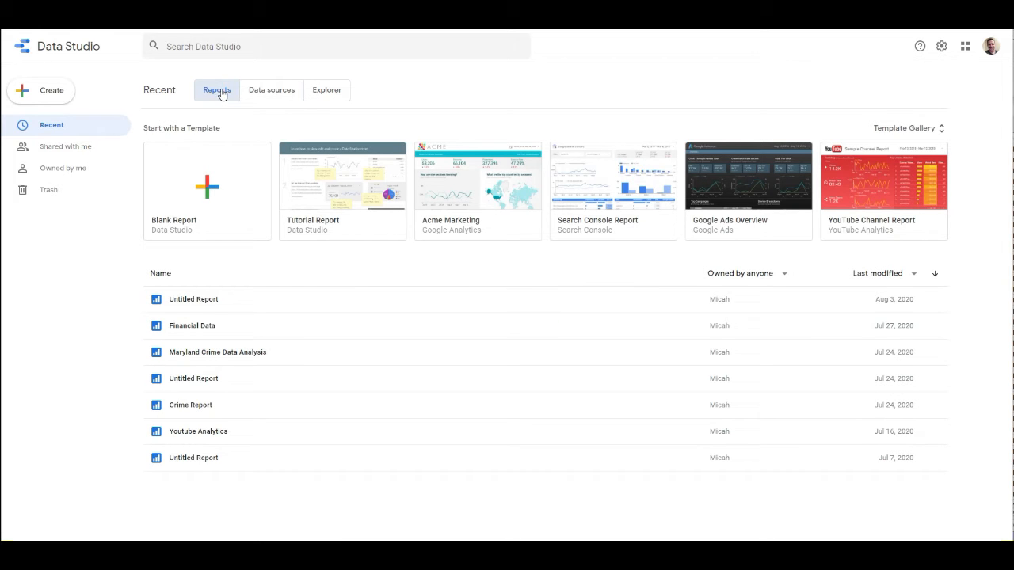
mouse_move(271, 89)
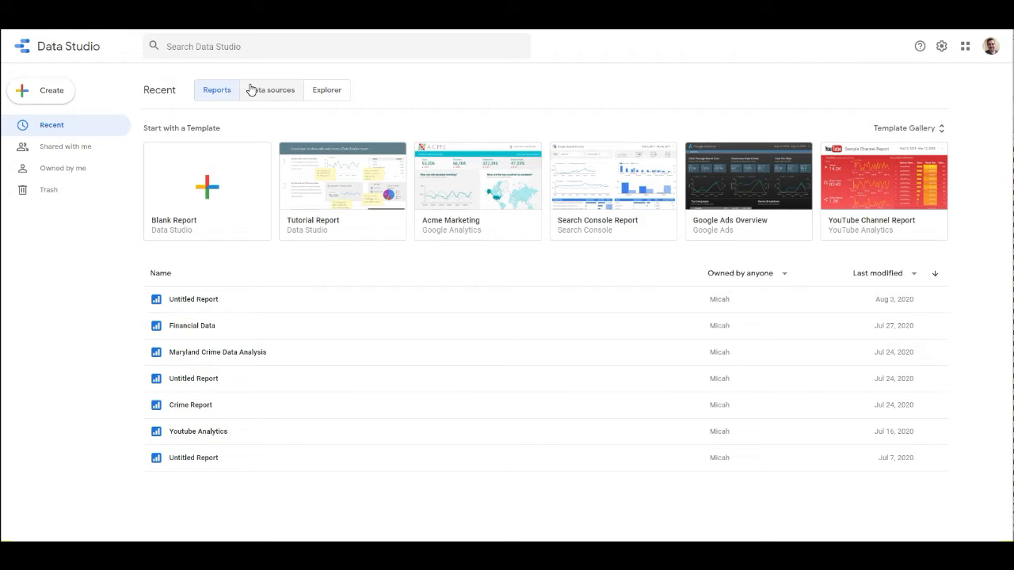
left_click(206, 190)
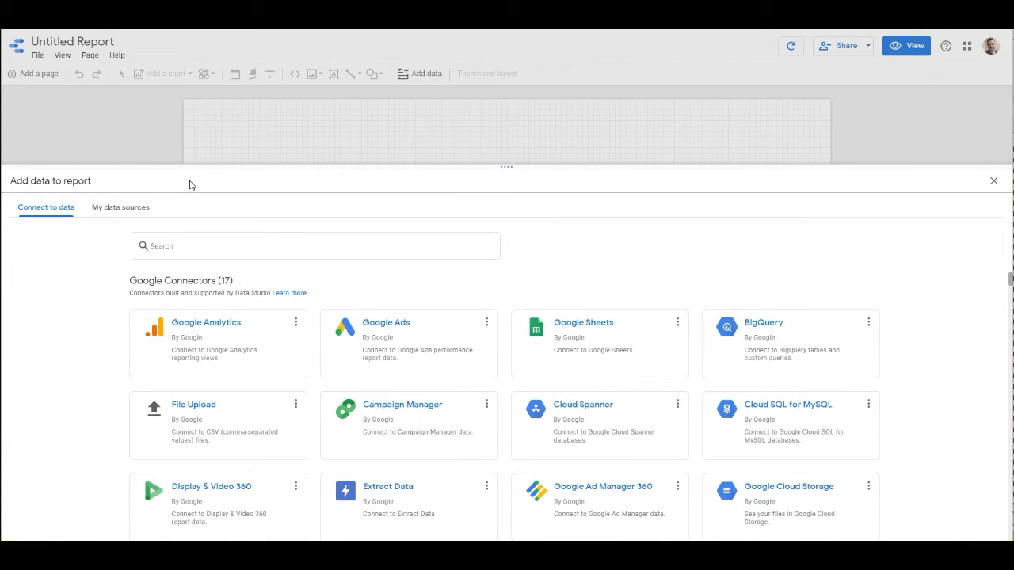
mouse_move(92, 206)
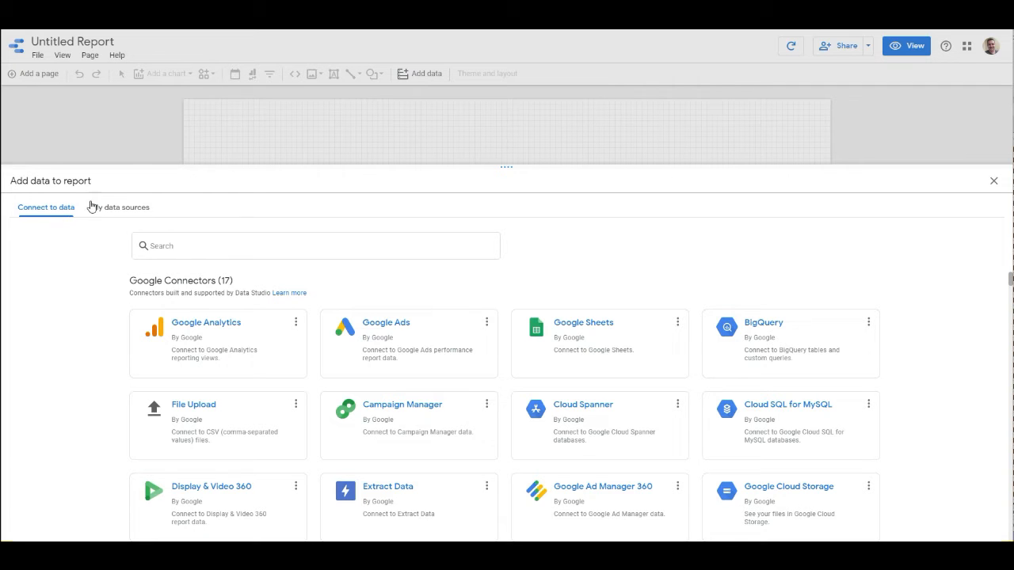
mouse_move(130, 337)
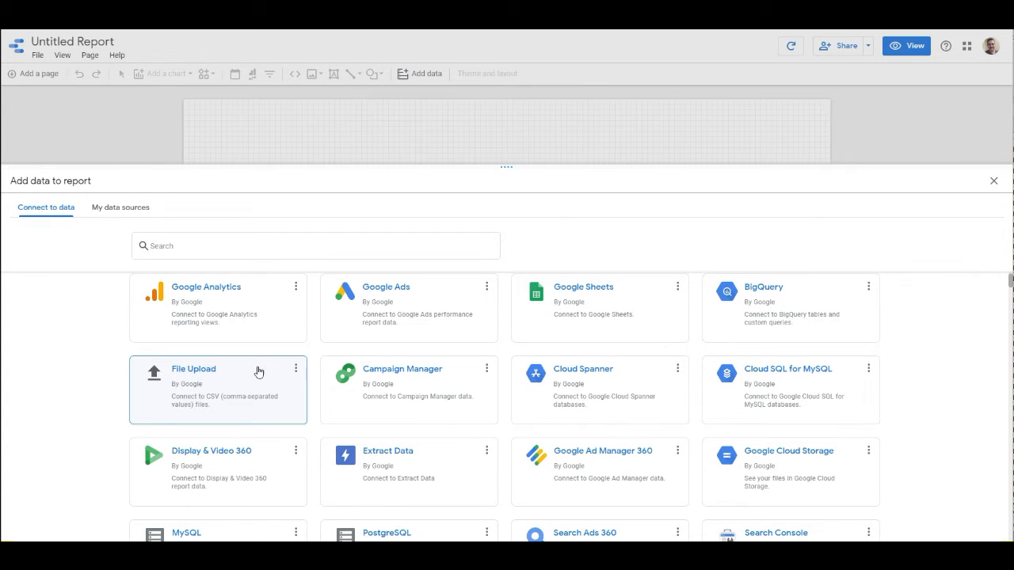
Step: Review the Google connectors and My data sources, ending back on Connect to data
scroll("down", 3)
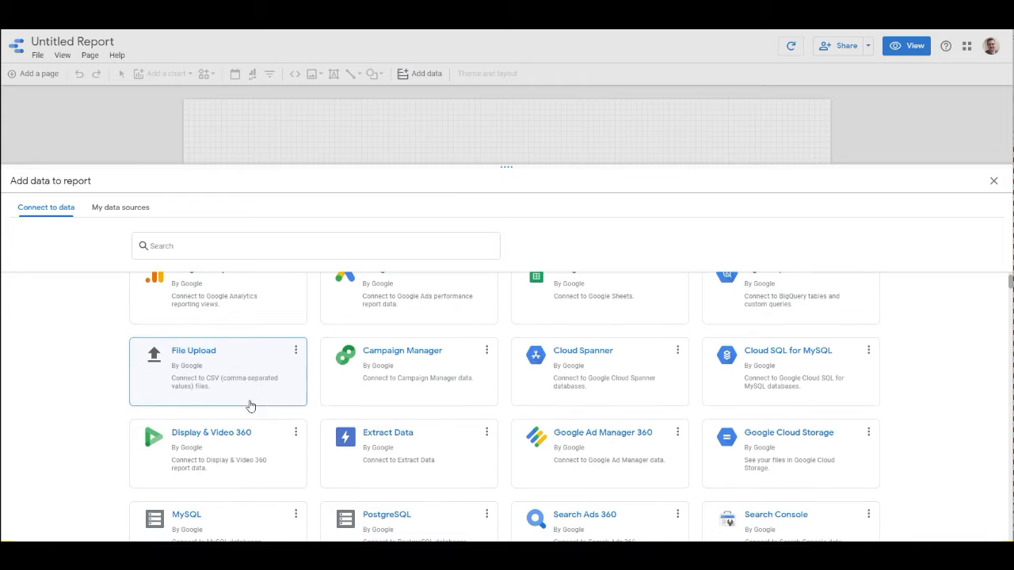
scroll("down", 3)
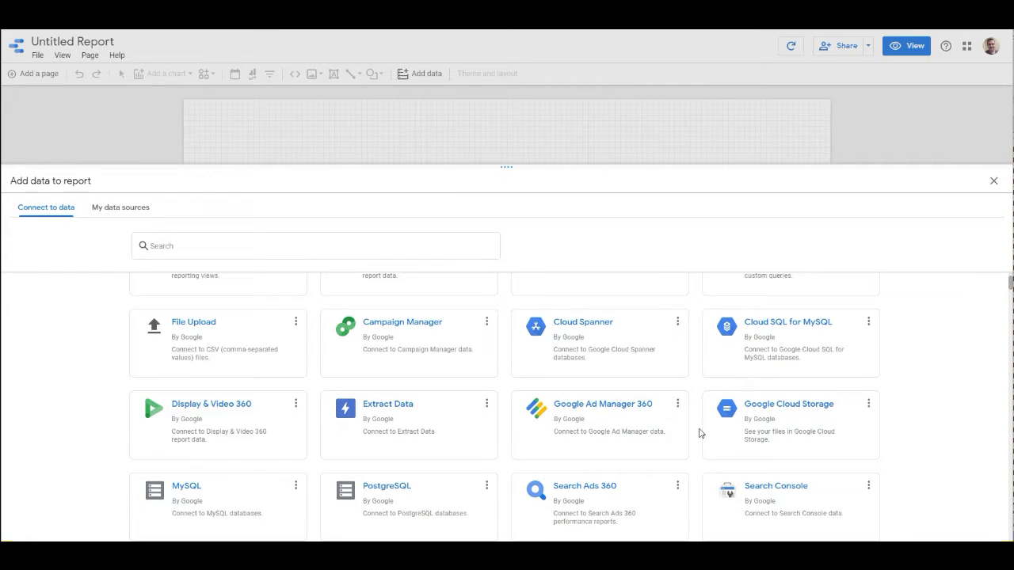
scroll("down", 3)
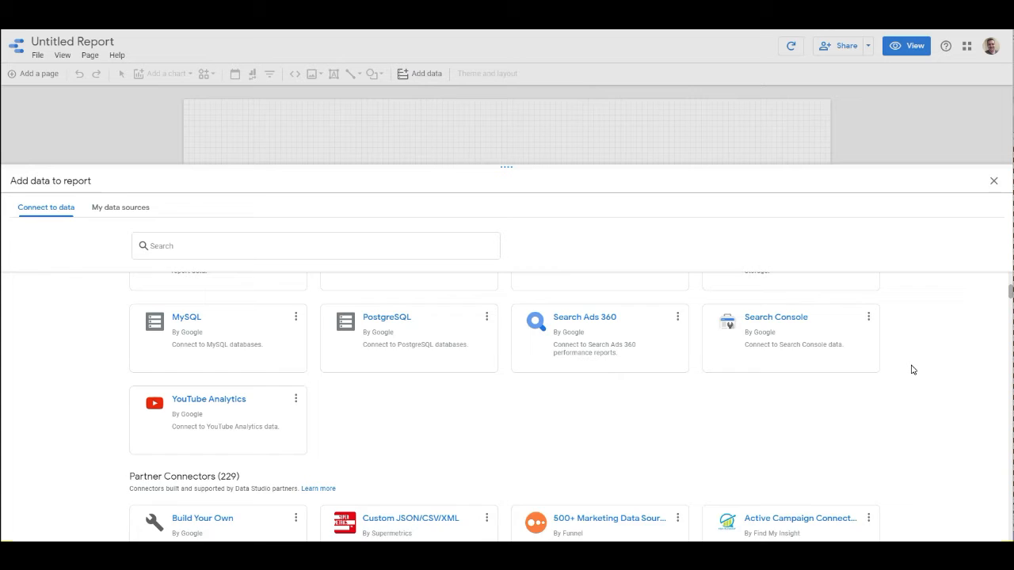
scroll("down", 3)
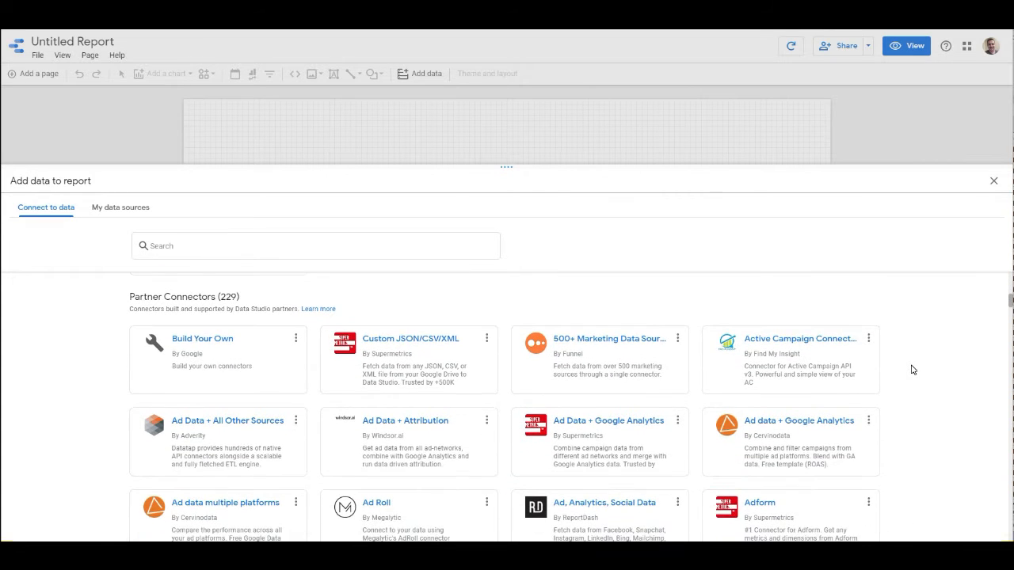
scroll("down", 3)
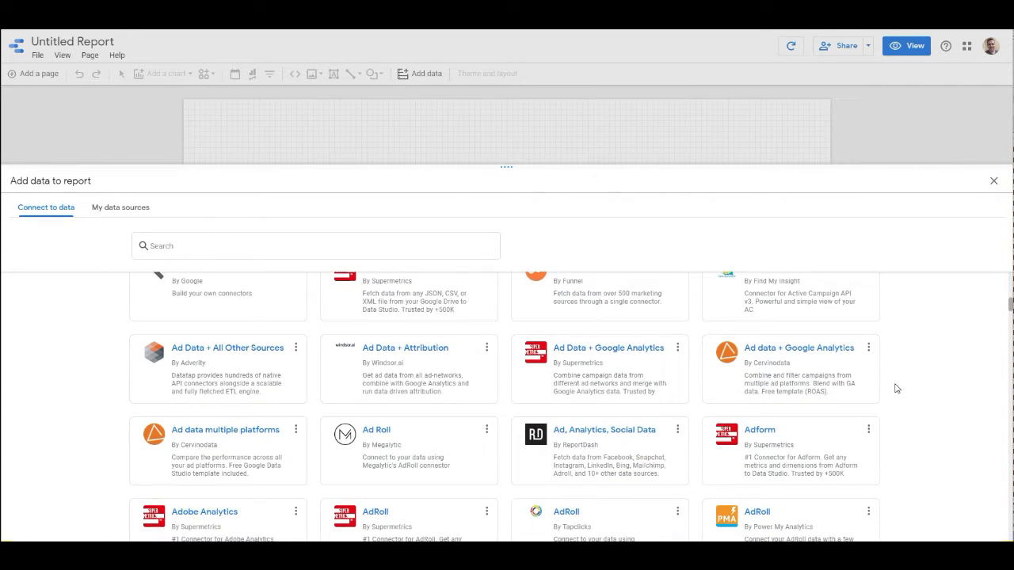
scroll("down", 3)
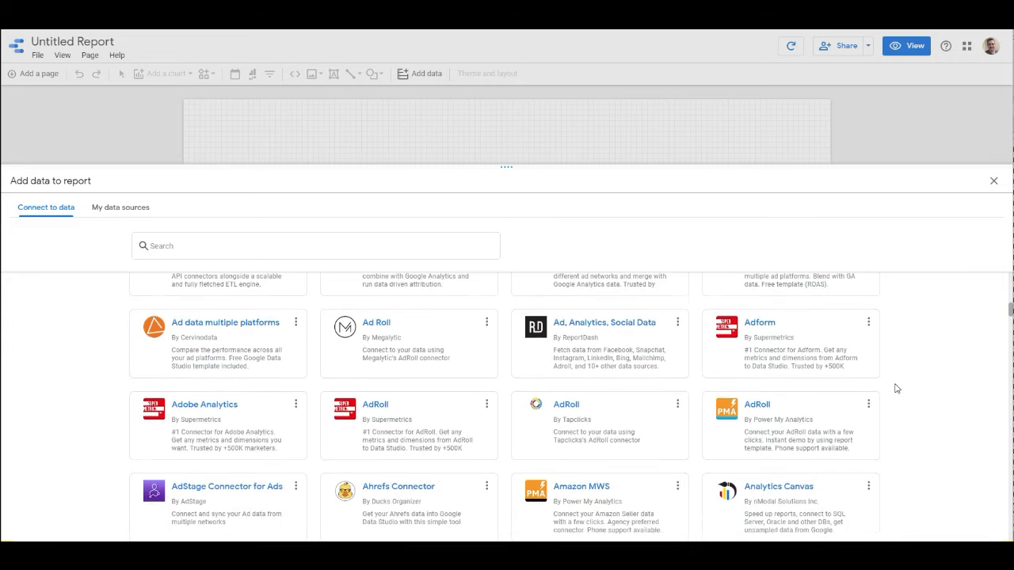
scroll("down", 3)
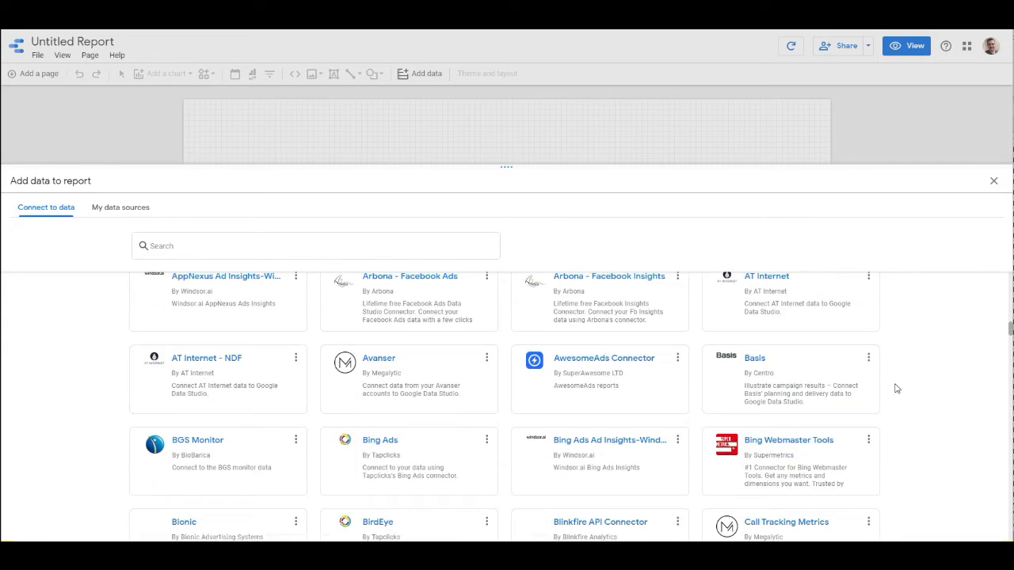
scroll("down", 3)
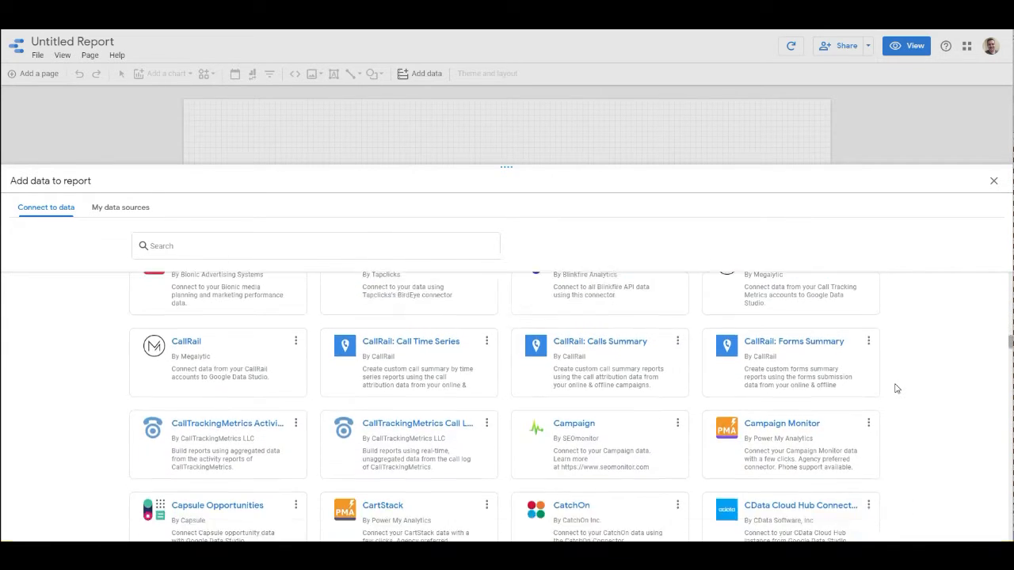
scroll("down", 3)
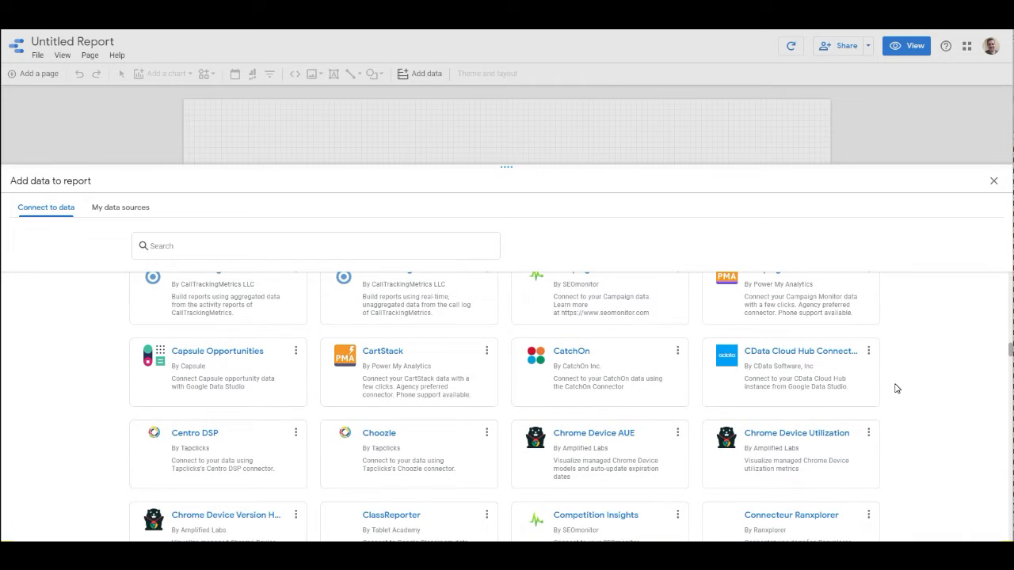
scroll("down", 3)
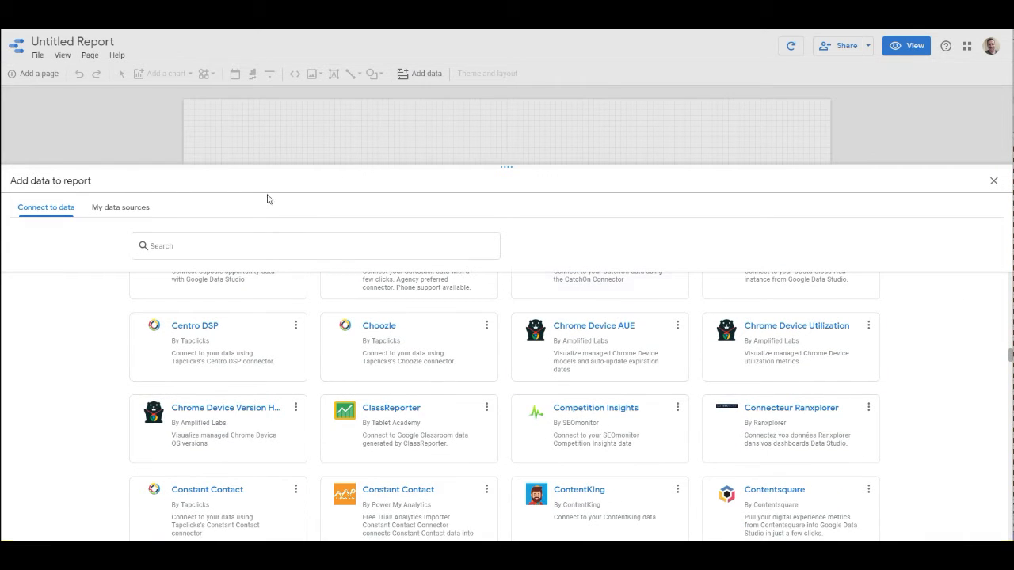
left_click(121, 206)
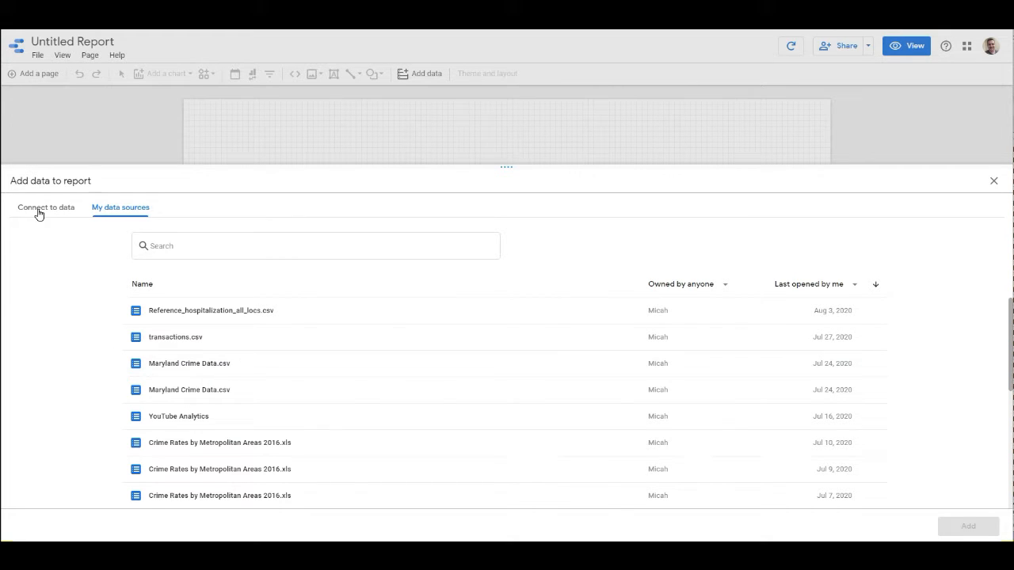
left_click(45, 206)
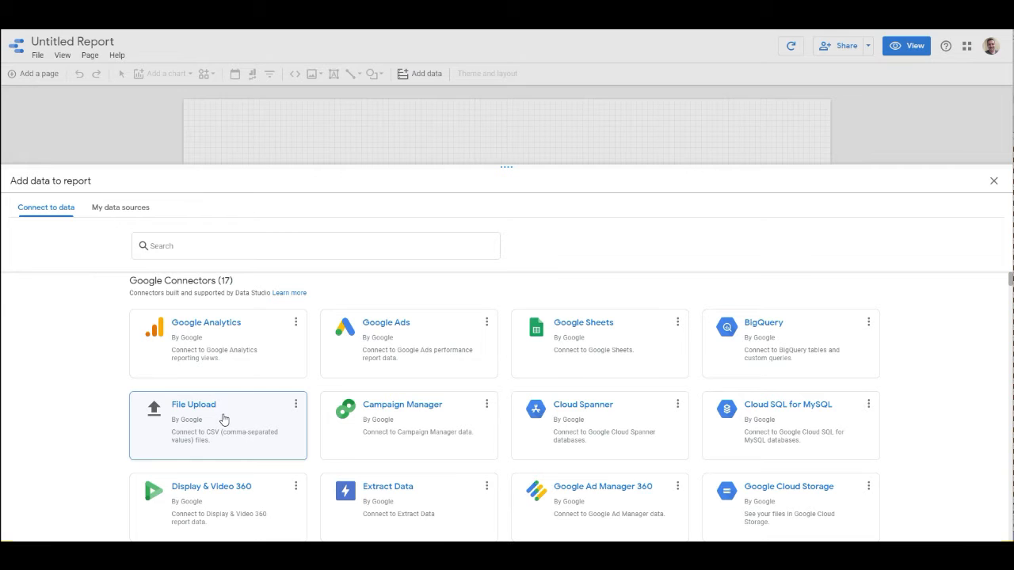
Step: Add the uploaded Maryland Crime Data.csv to the report and confirm Add to Report
left_click(193, 404)
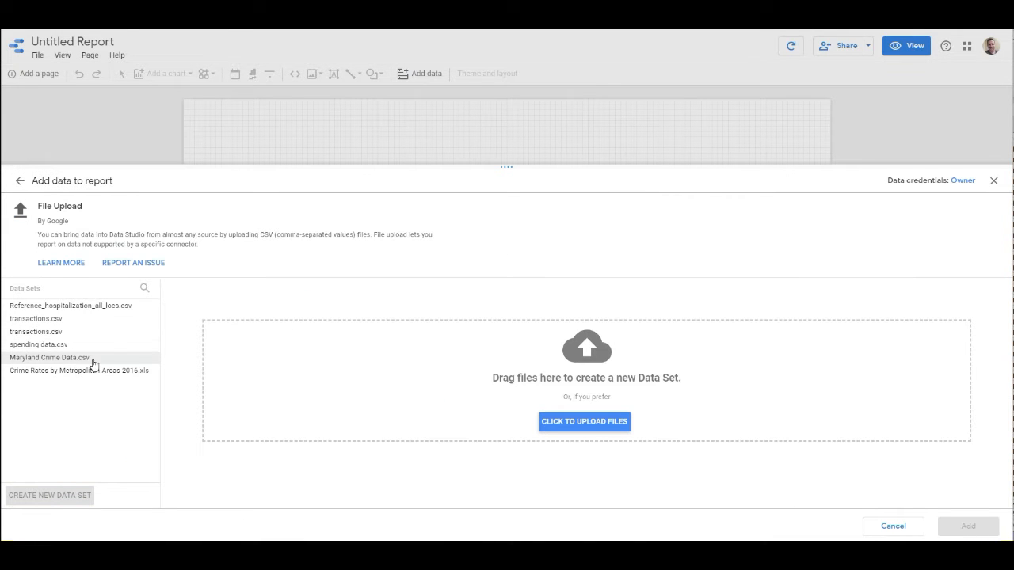
mouse_move(107, 361)
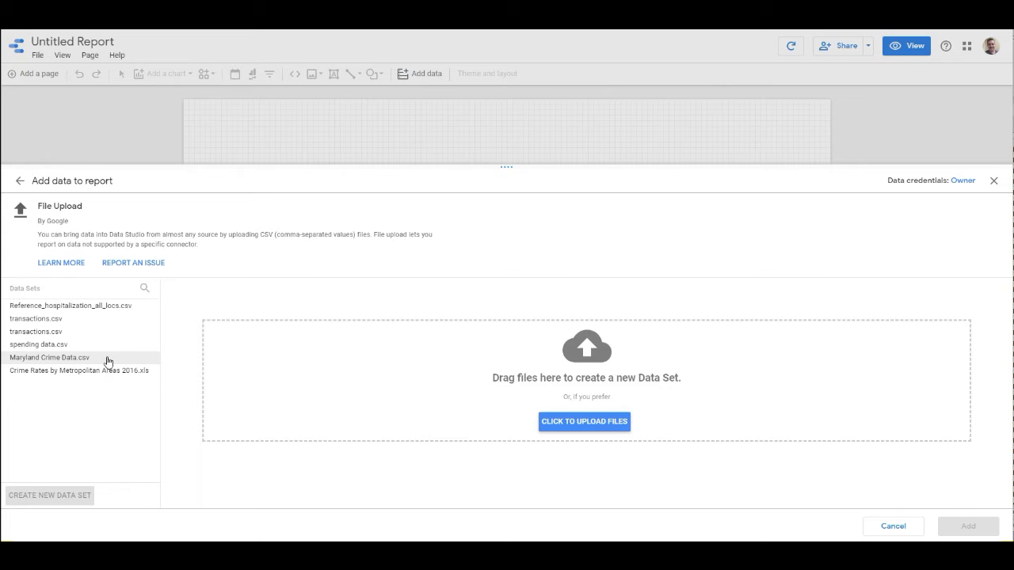
left_click(49, 358)
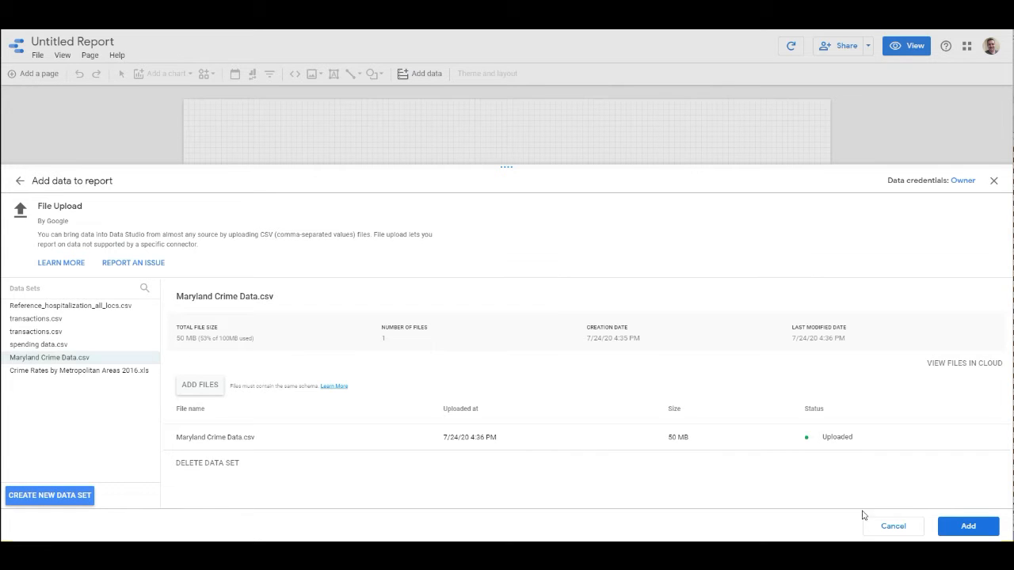
left_click(968, 526)
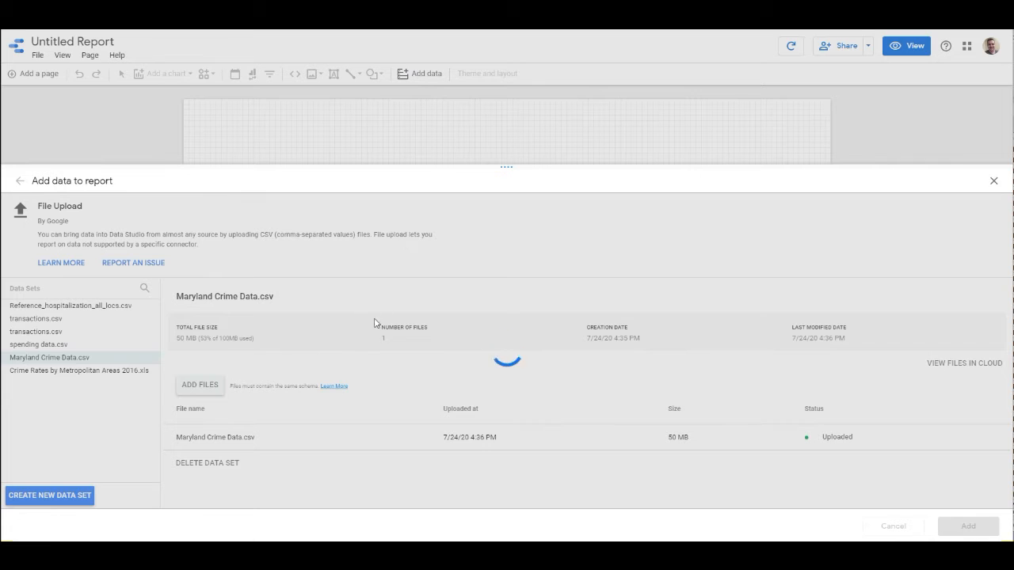
left_click(967, 527)
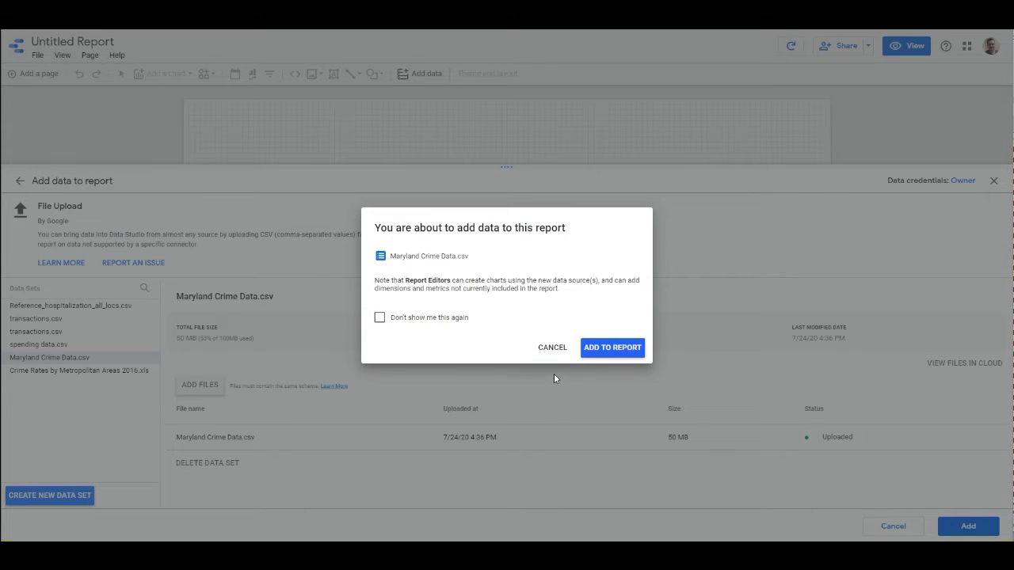
mouse_move(406, 300)
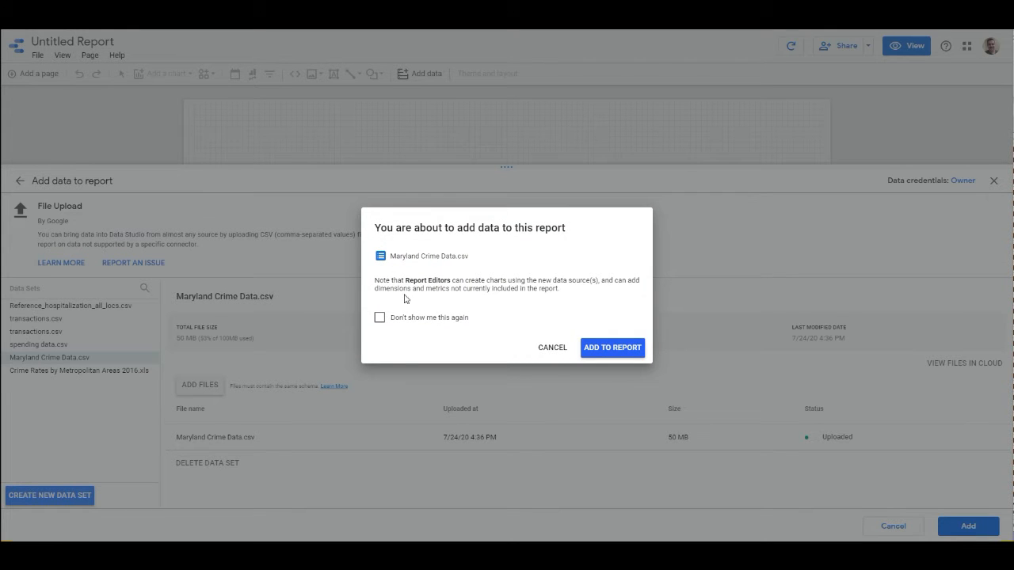
mouse_move(648, 333)
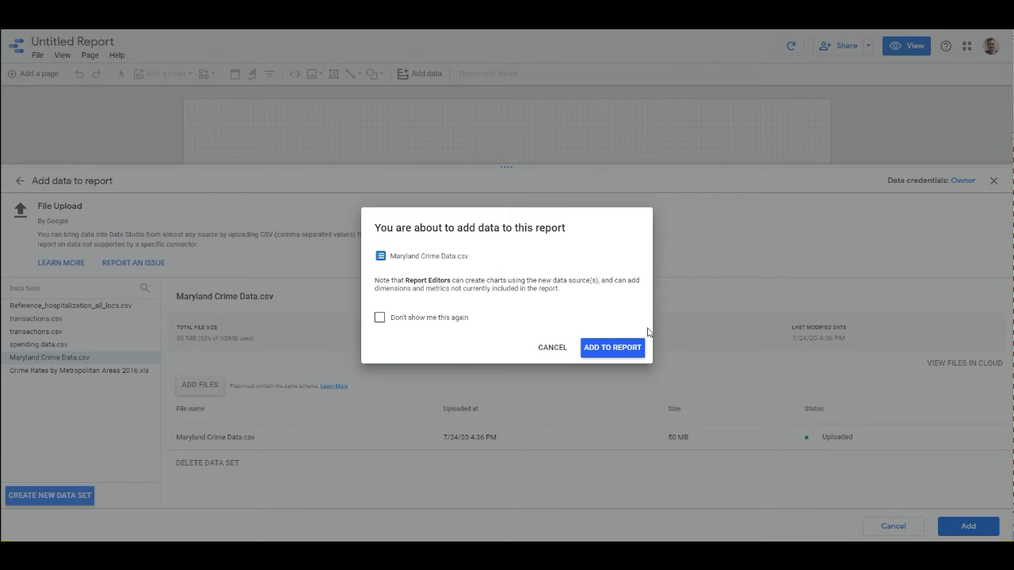
left_click(612, 347)
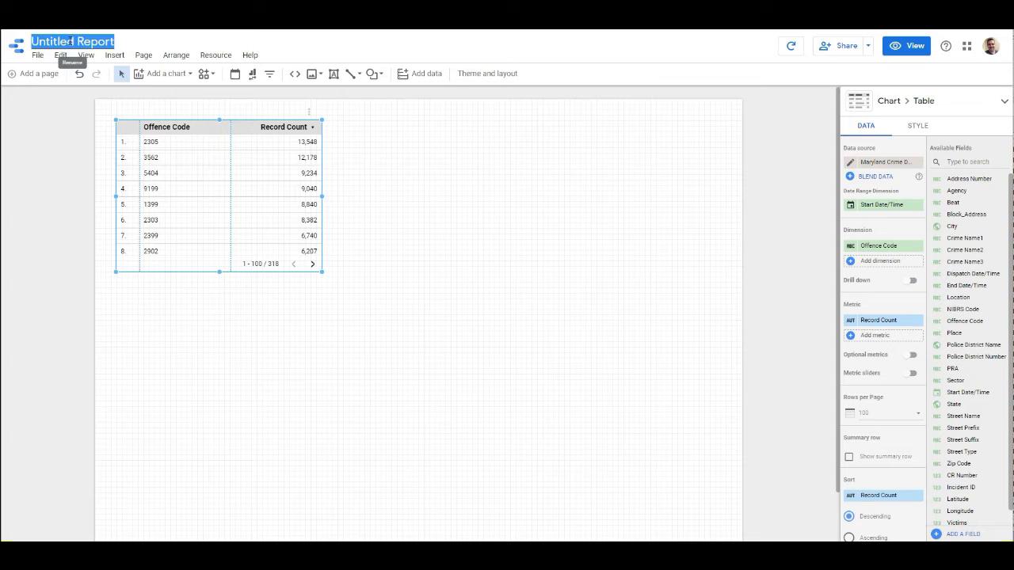
Step: Retitle the report from 'Untitled Report' to 'Maryland Crime Data 2010'
type("Maryland Crime Data")
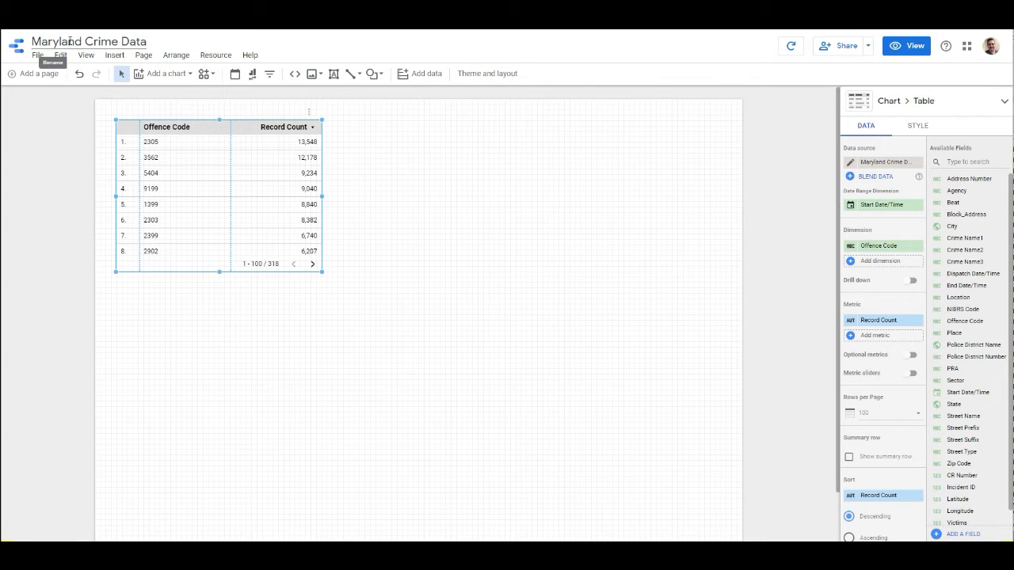
left_click(488, 73)
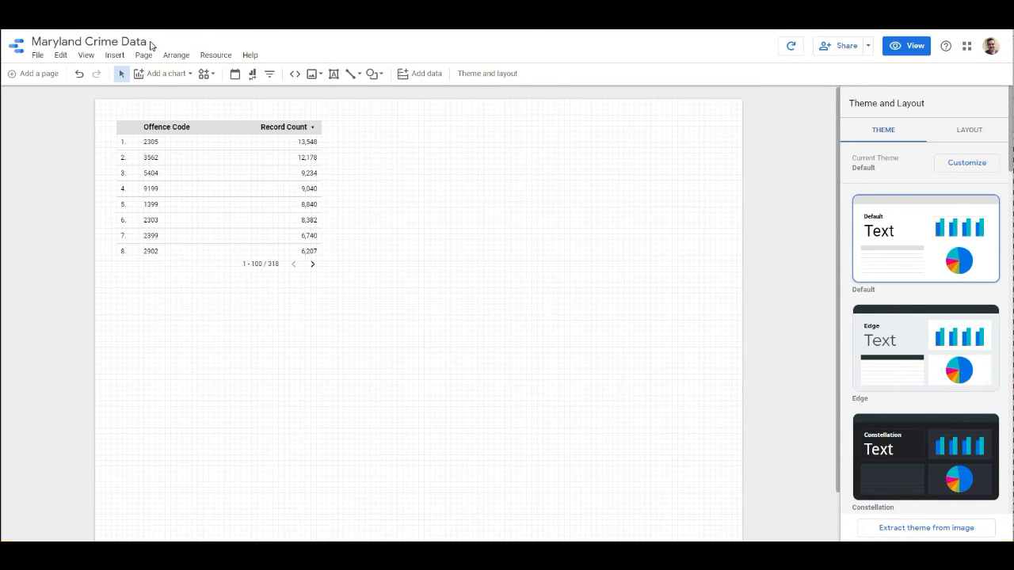
left_click(89, 42)
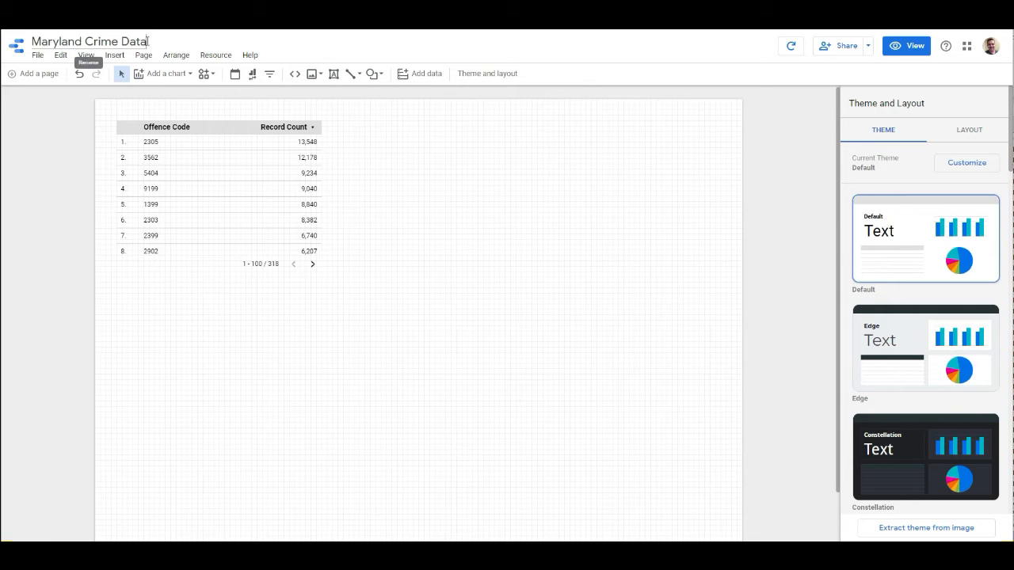
type("2")
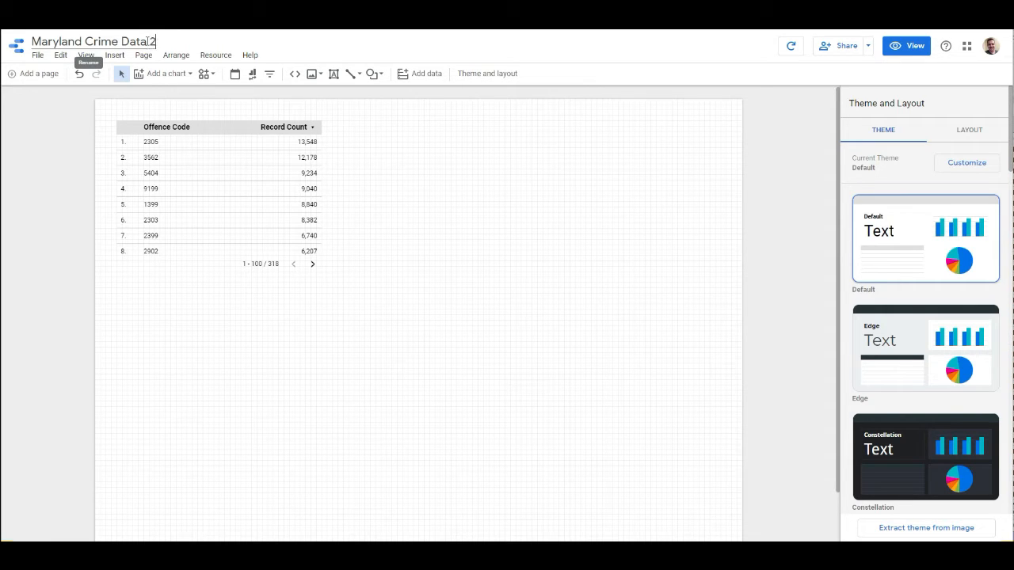
type("02")
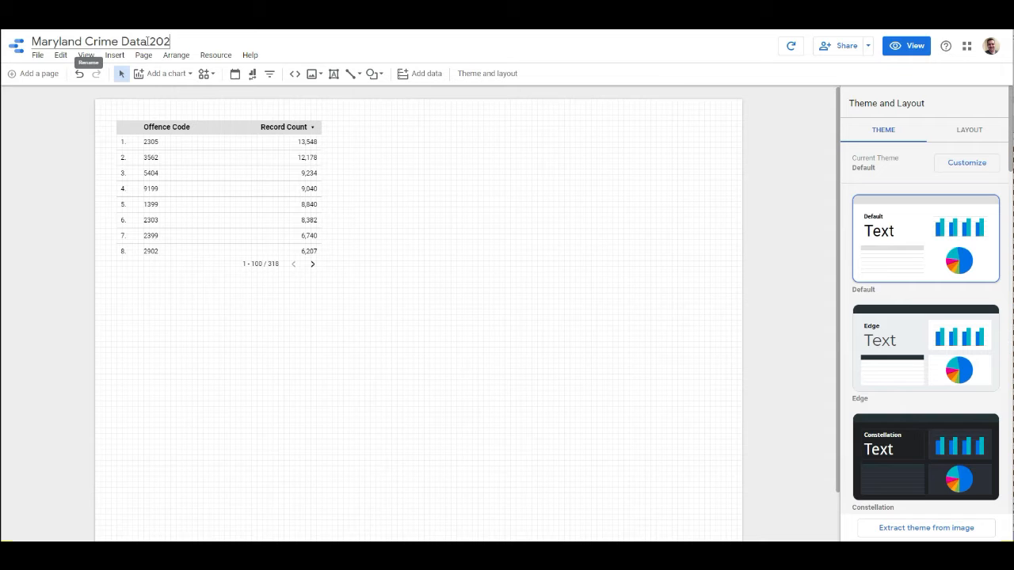
type("010")
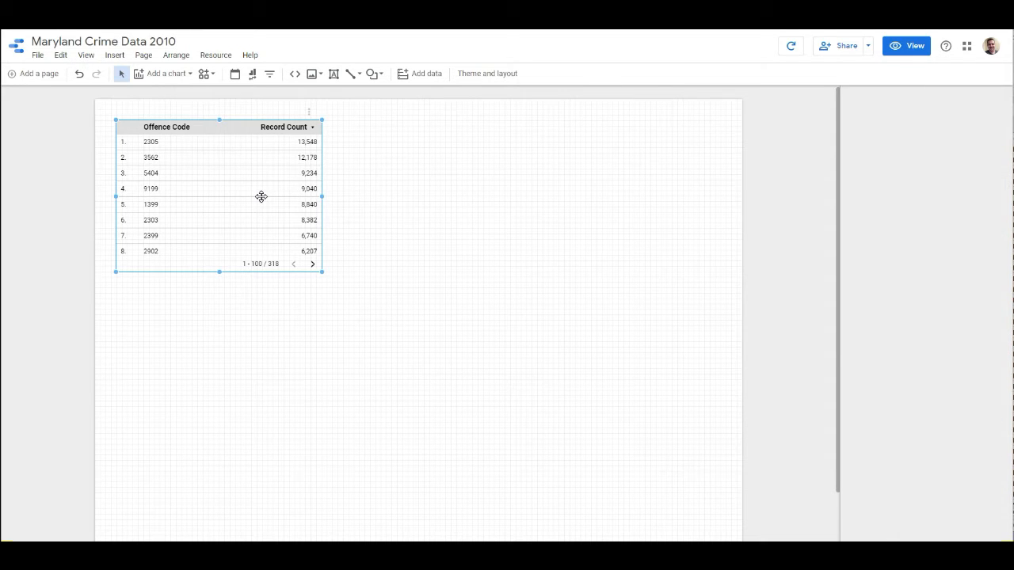
Step: Remove the default table, preview the empty page in View mode and return to Edit
left_click(488, 73)
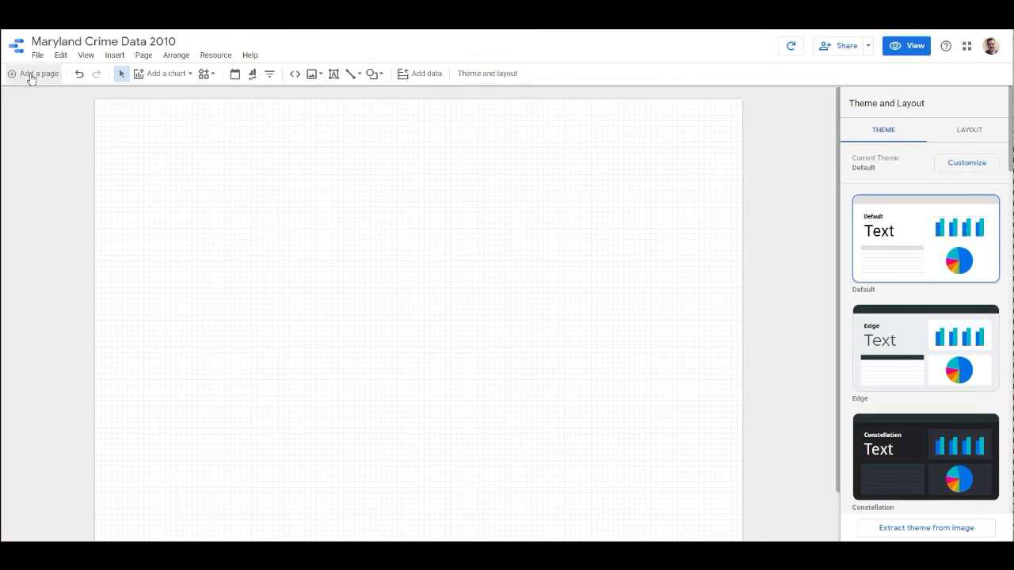
mouse_move(791, 44)
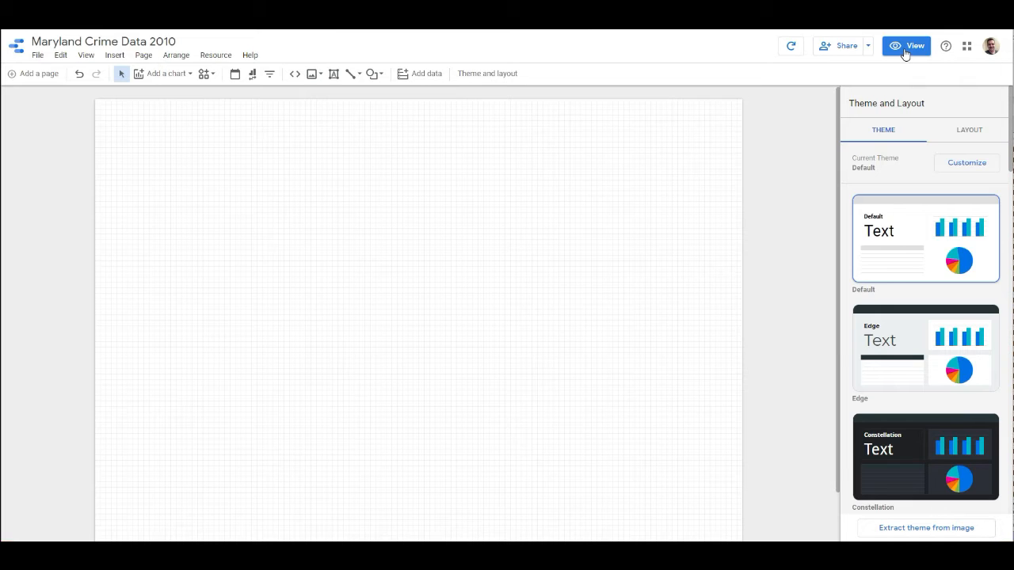
left_click(909, 45)
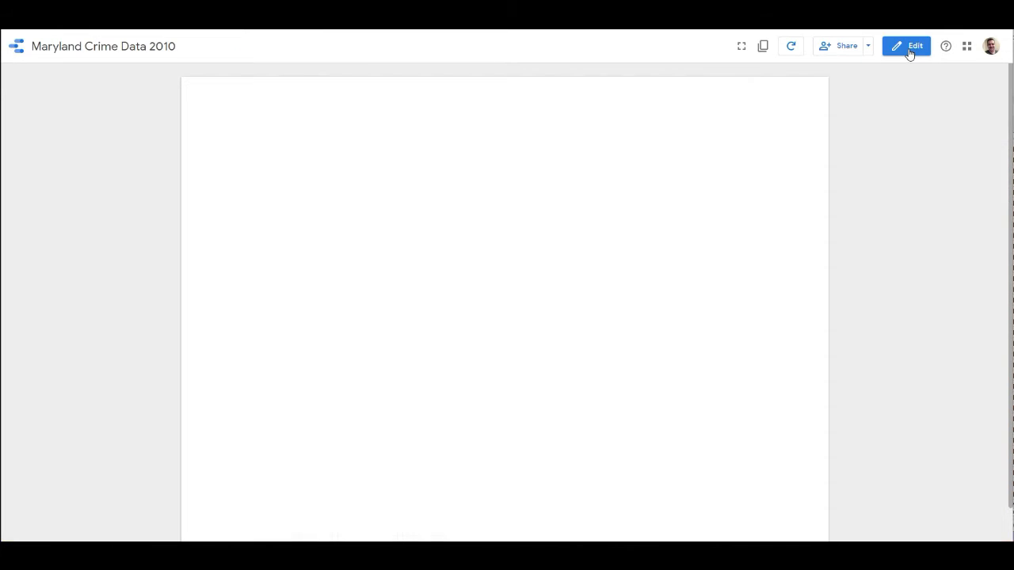
mouse_move(900, 231)
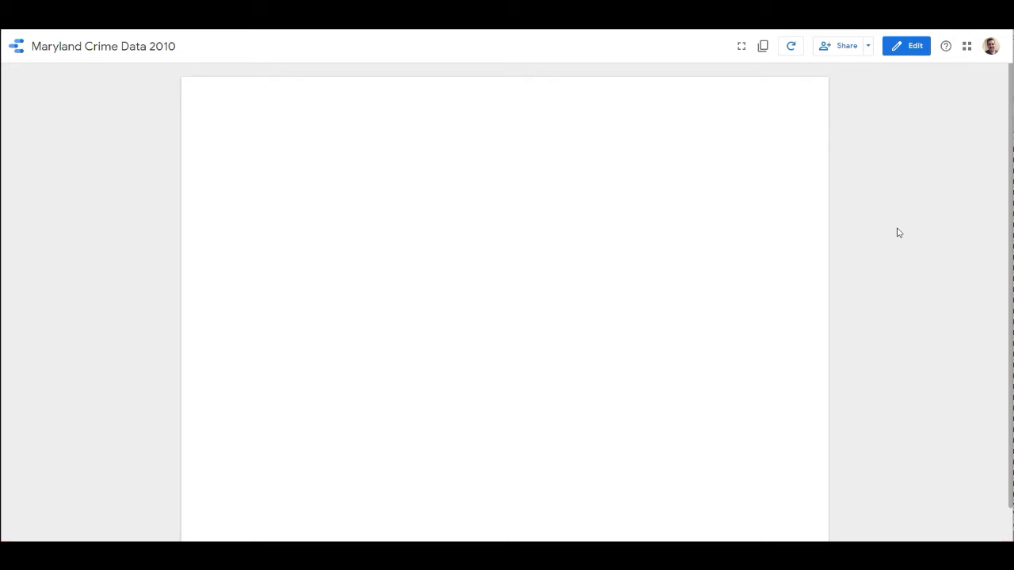
mouse_move(824, 261)
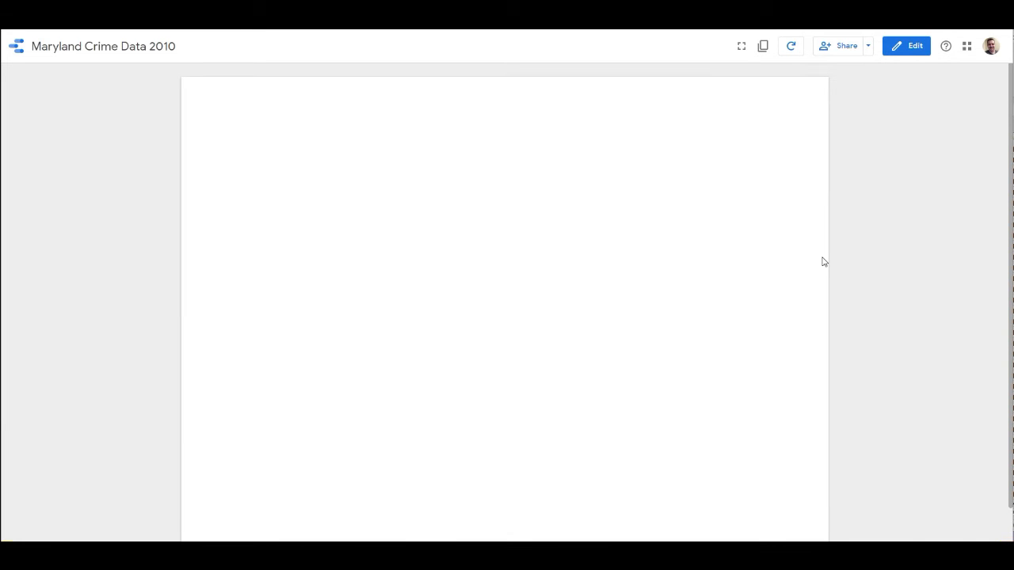
mouse_move(840, 222)
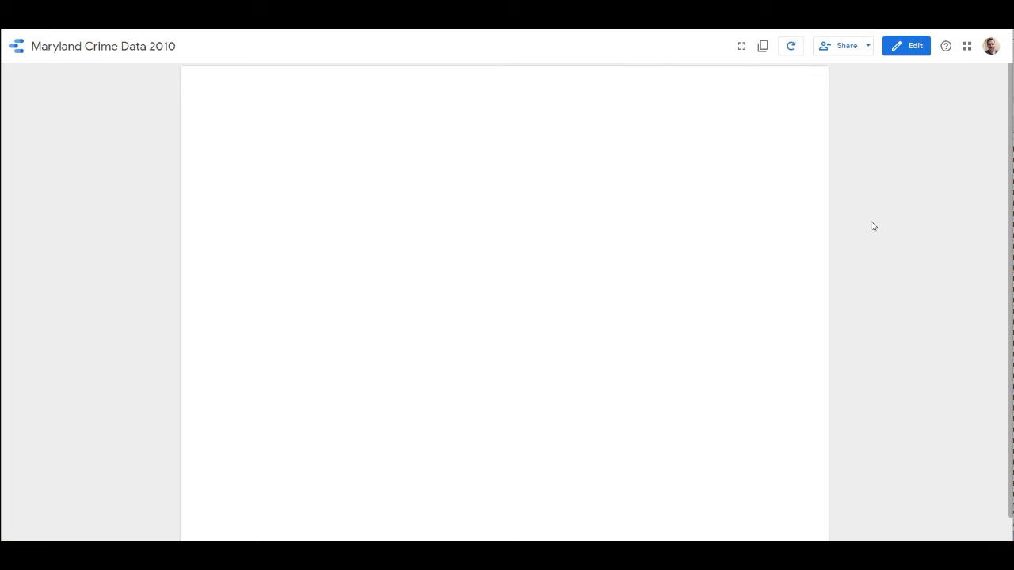
left_click(907, 45)
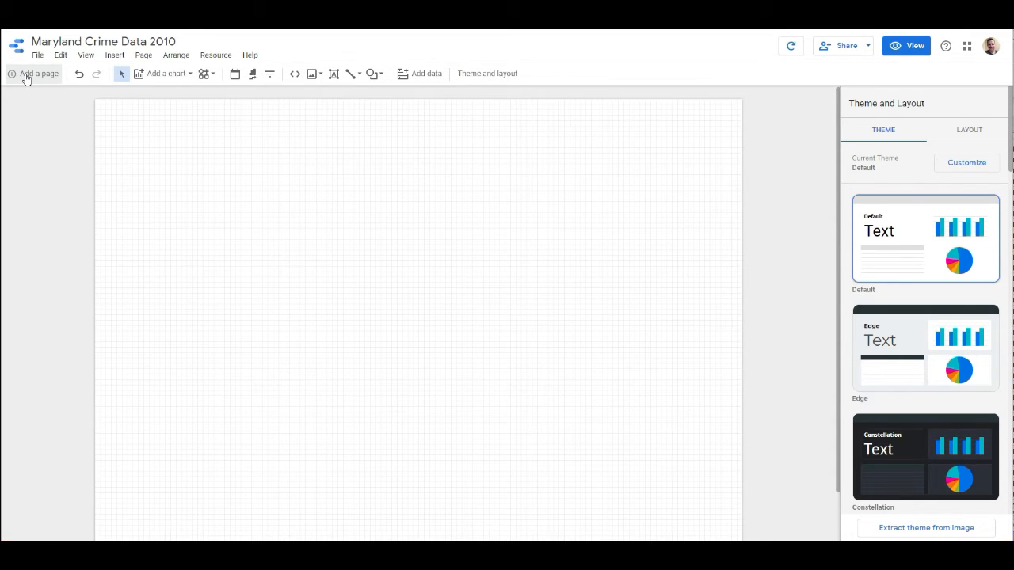
Step: Add a second page and rename the first page 'Crime Type Overview'
left_click(38, 74)
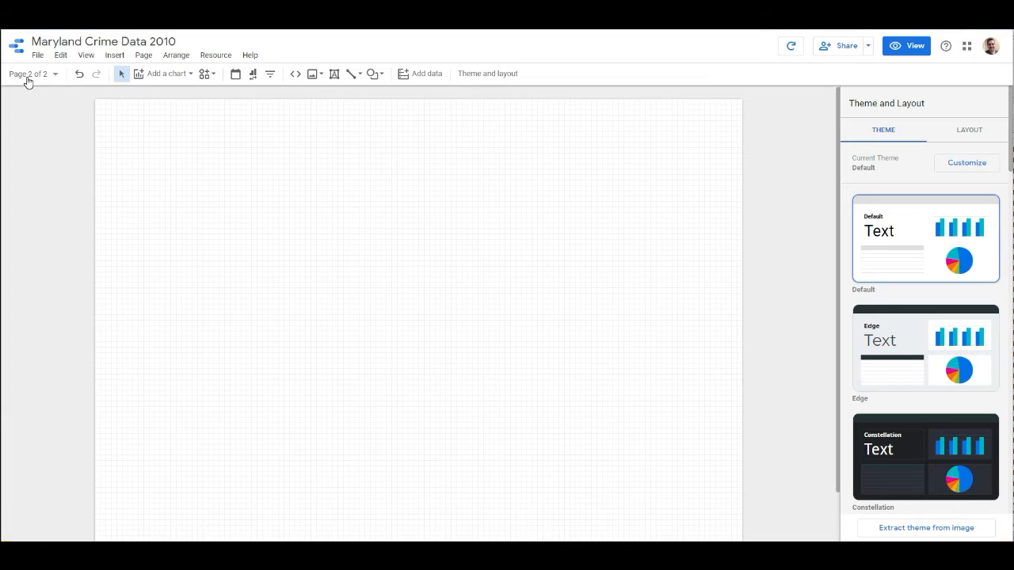
left_click(31, 74)
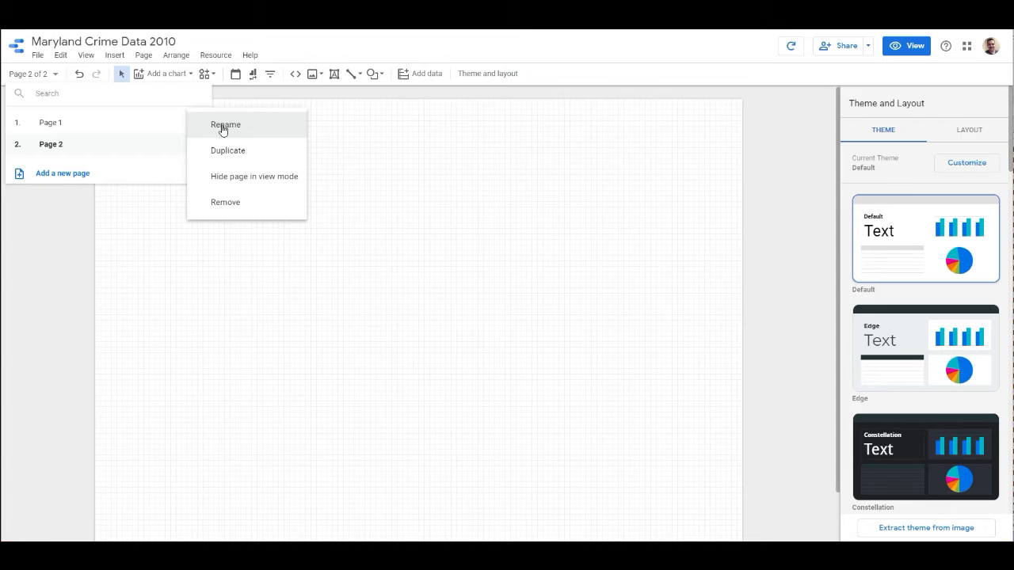
left_click(225, 123)
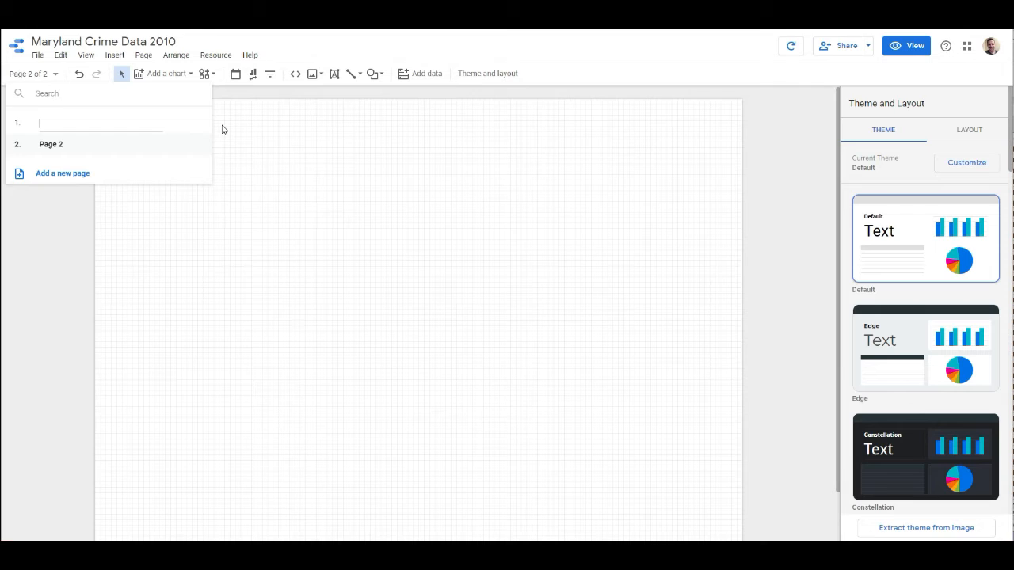
type("Crime Type")
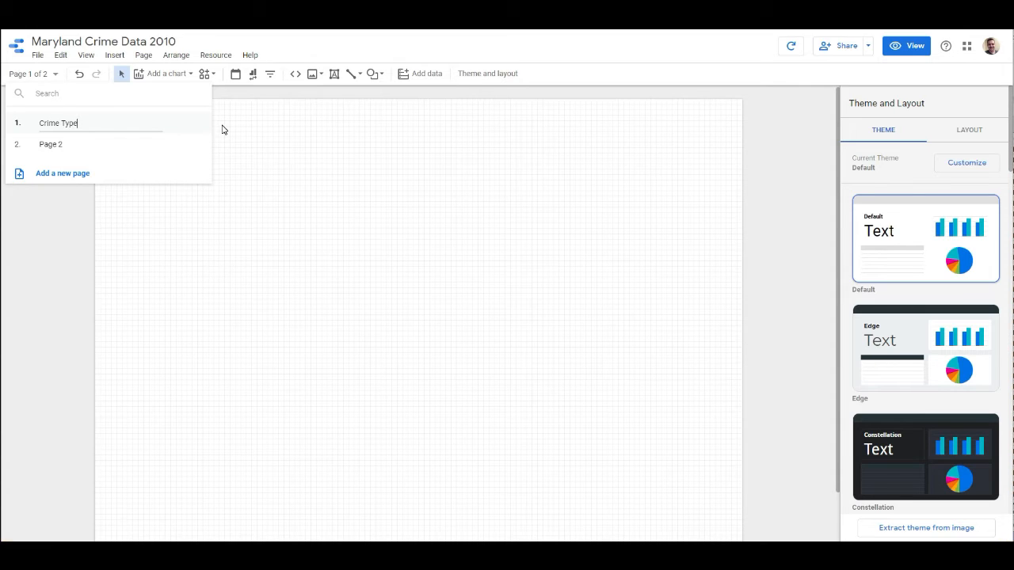
type("Overview")
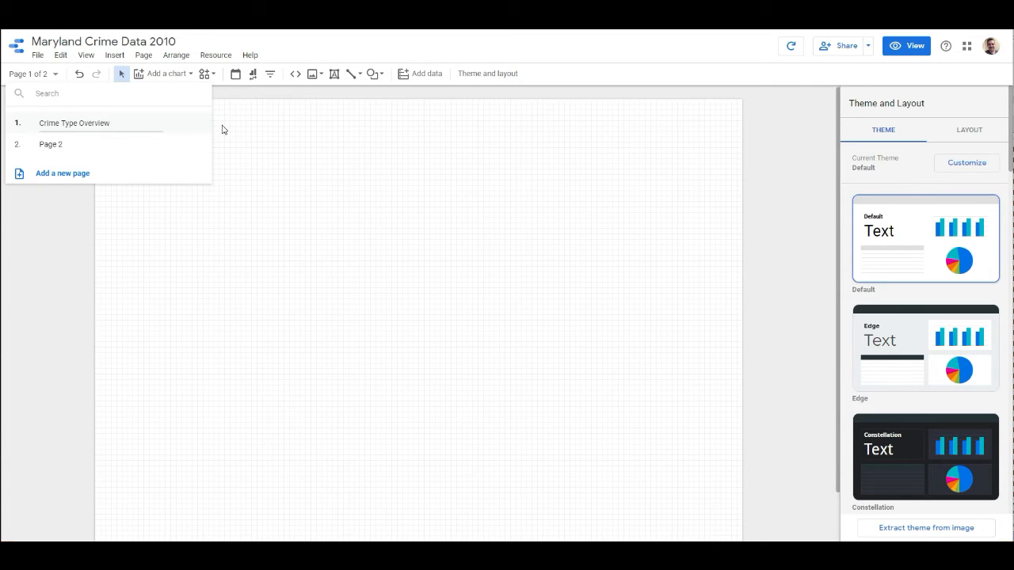
Step: Rename the second page 'Crime Location Overview' and check both names in the page list
right_click(50, 144)
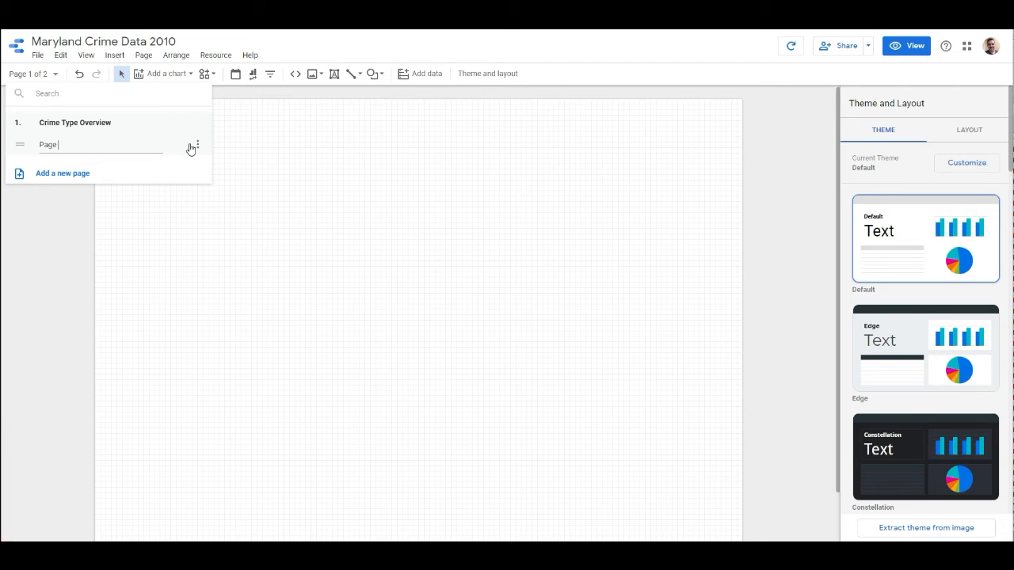
type("Crime Loca")
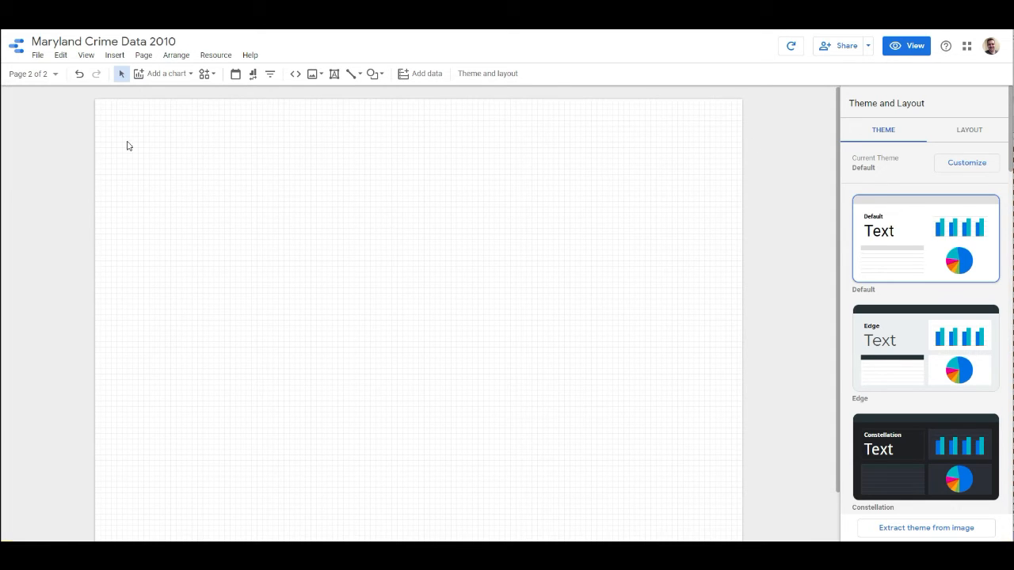
left_click(32, 75)
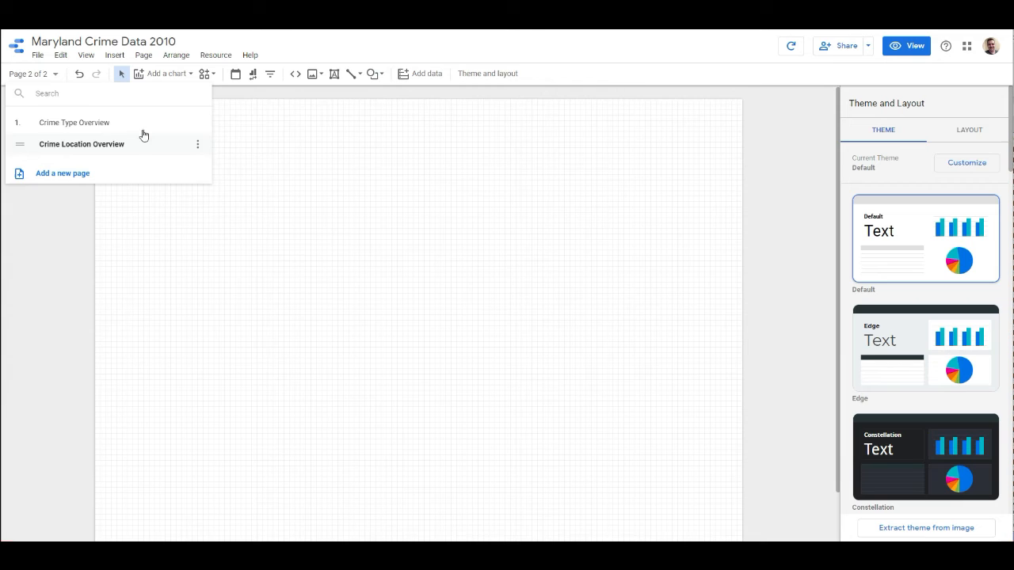
left_click(797, 114)
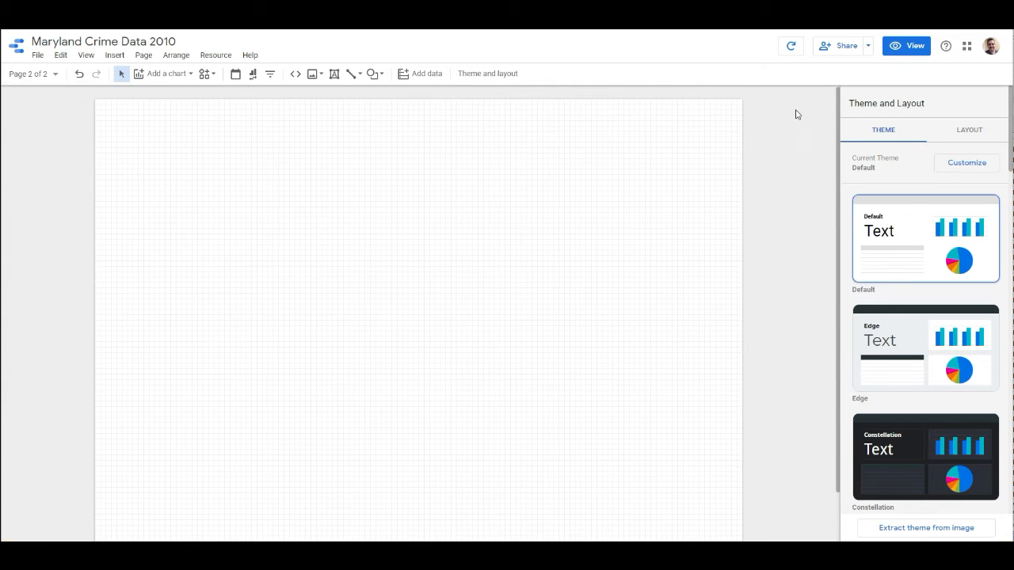
left_click(916, 44)
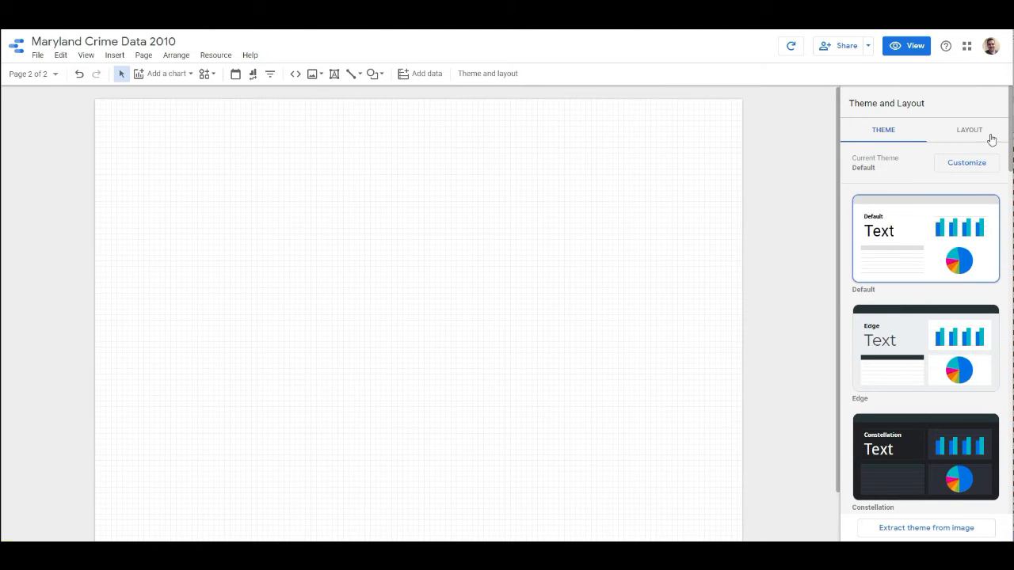
Step: Set page navigation to the left, preview it, and edit the Crime Type Overview page
left_click(970, 130)
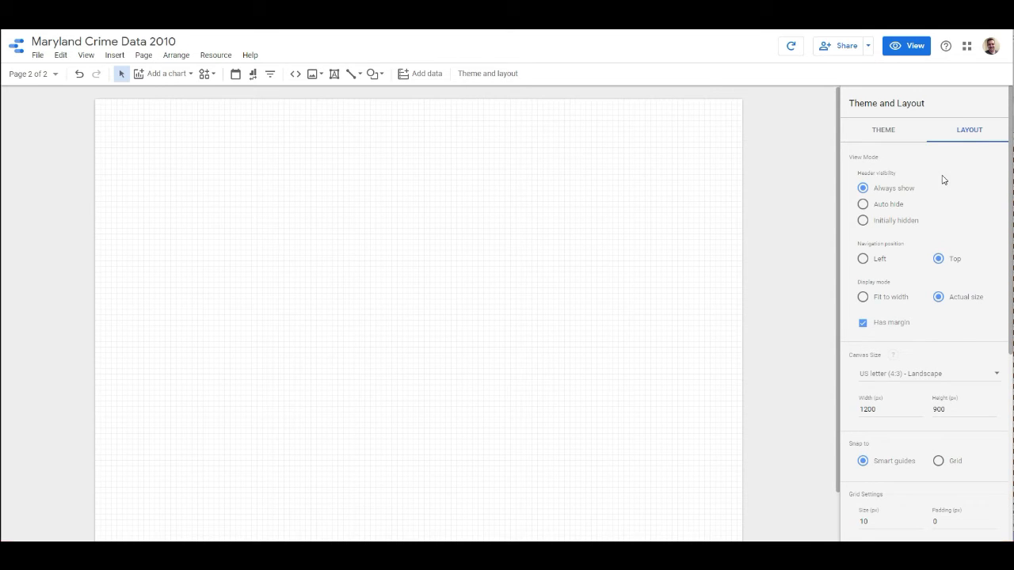
mouse_move(862, 260)
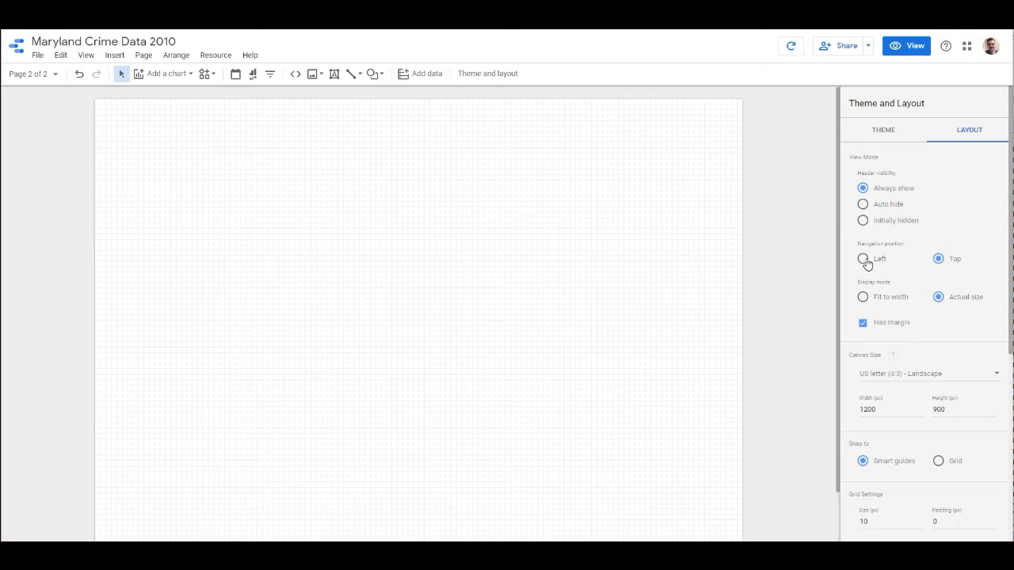
left_click(906, 44)
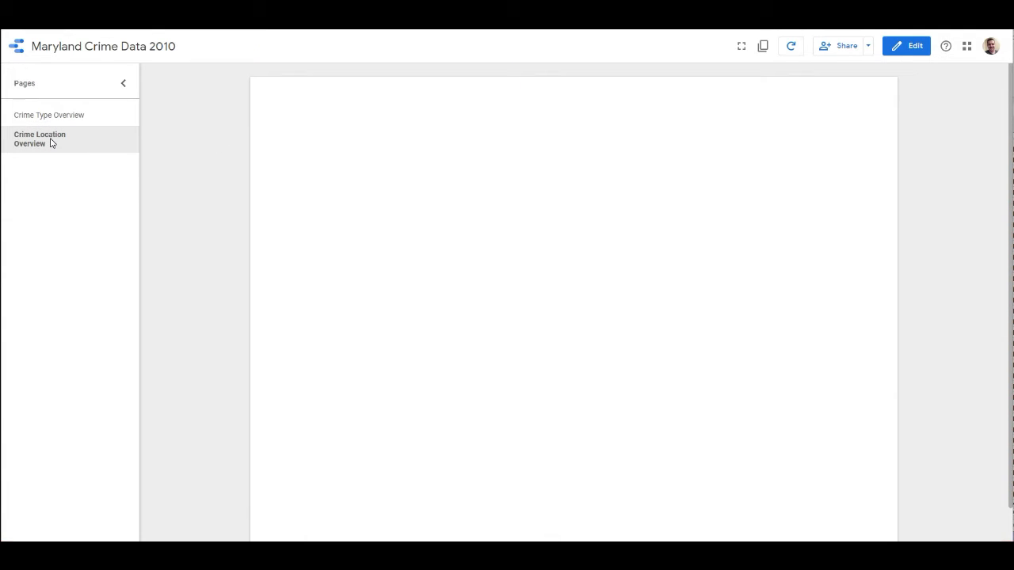
mouse_move(103, 140)
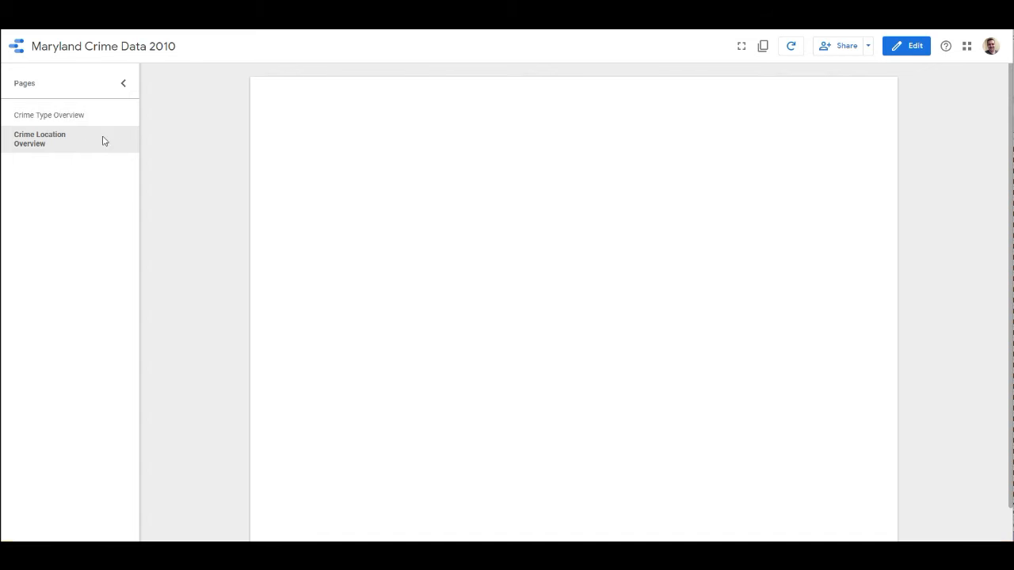
left_click(49, 114)
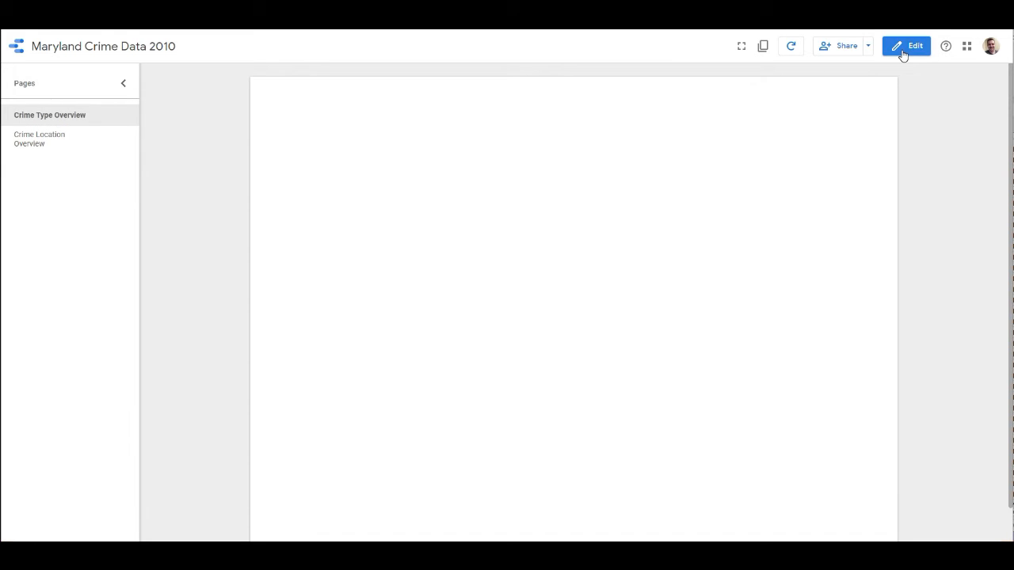
left_click(907, 46)
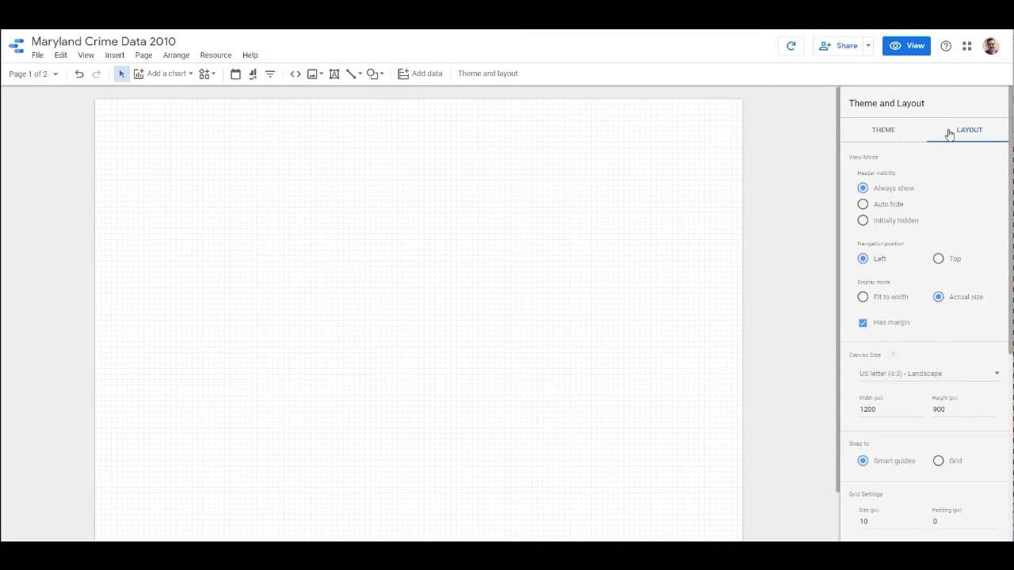
Step: Apply the dark Constellation theme to the report and return to the Layout settings
left_click(883, 130)
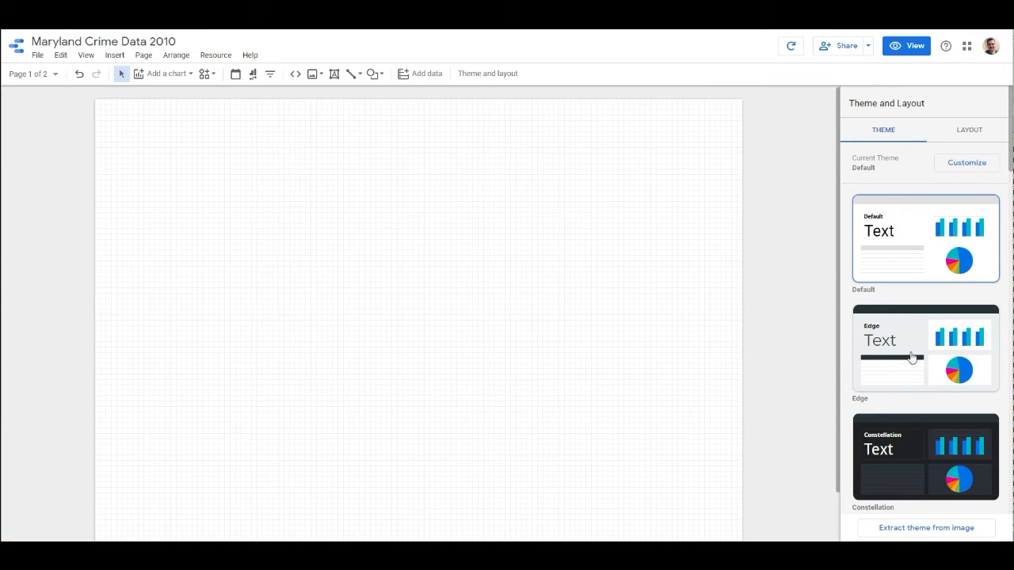
scroll("down", 3)
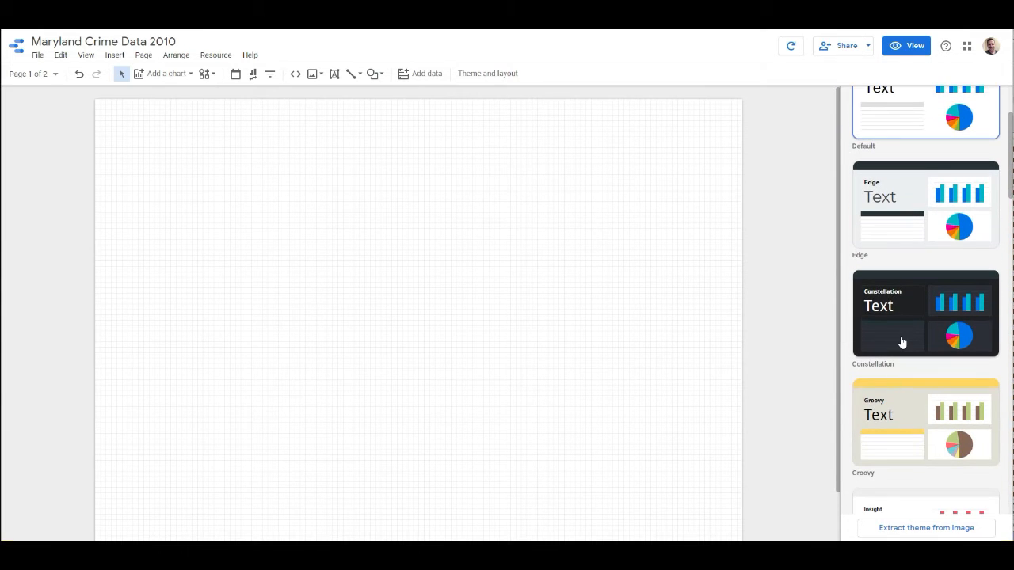
left_click(925, 313)
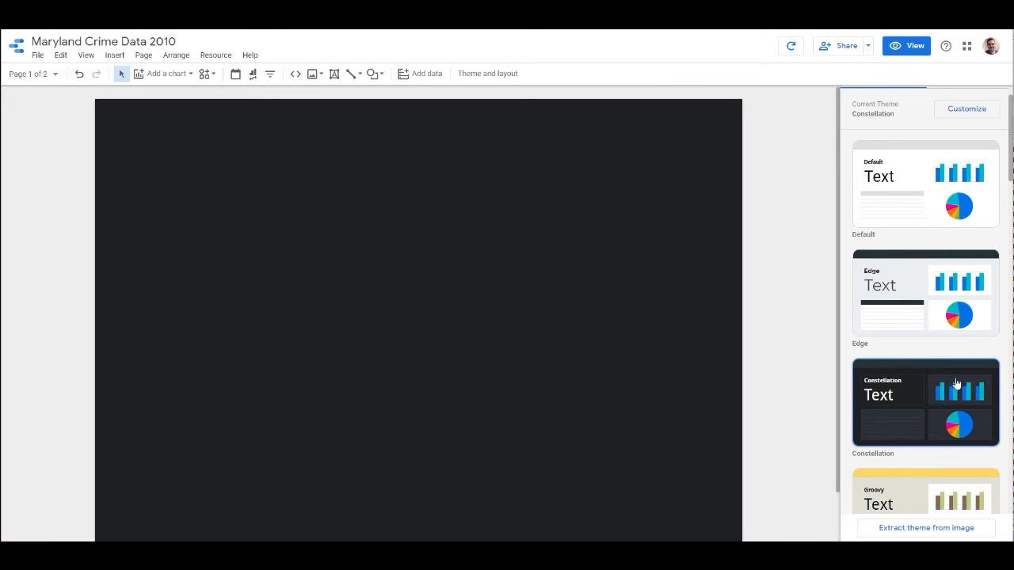
scroll("down", 3)
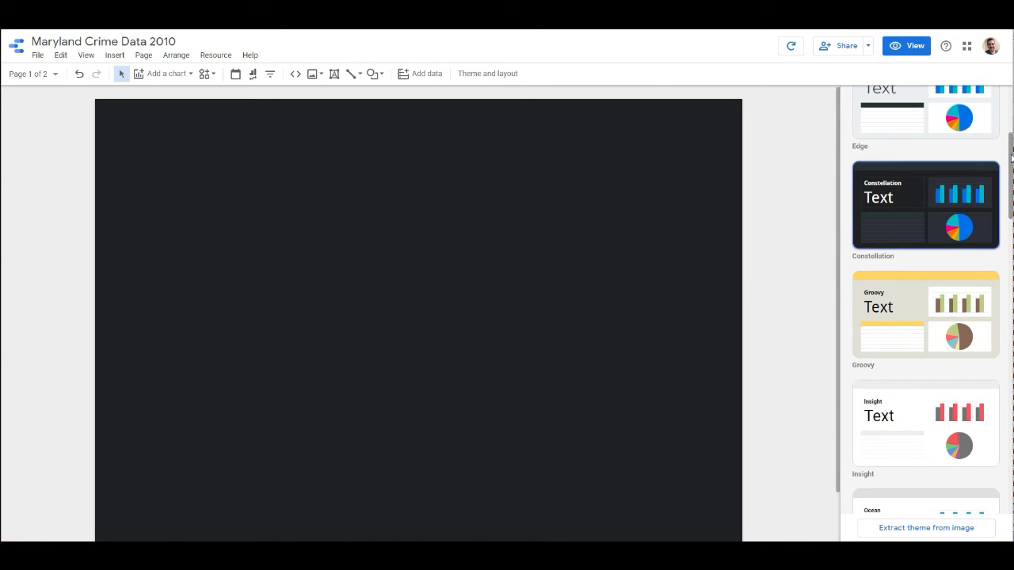
scroll("down", 3)
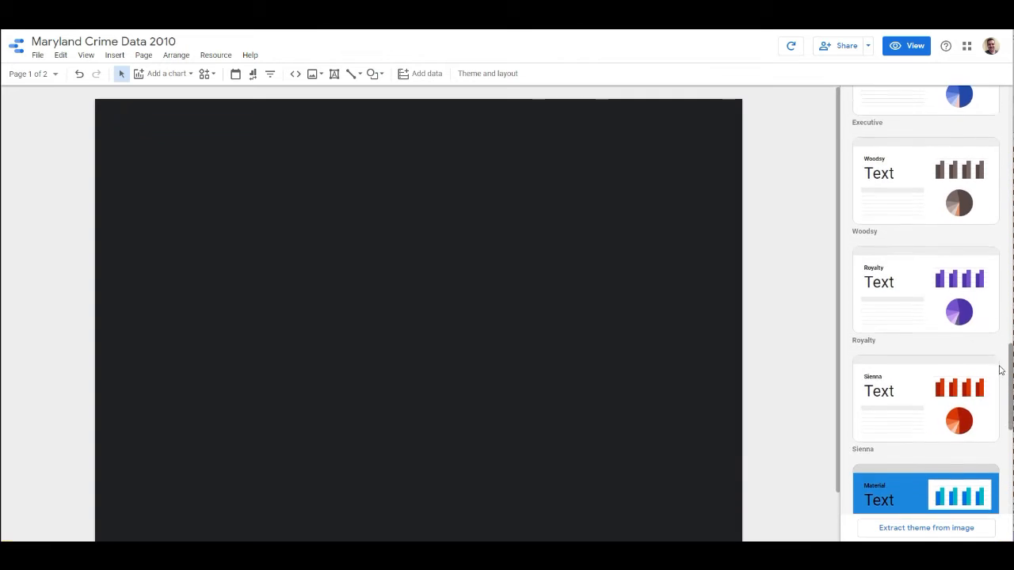
scroll("down", 3)
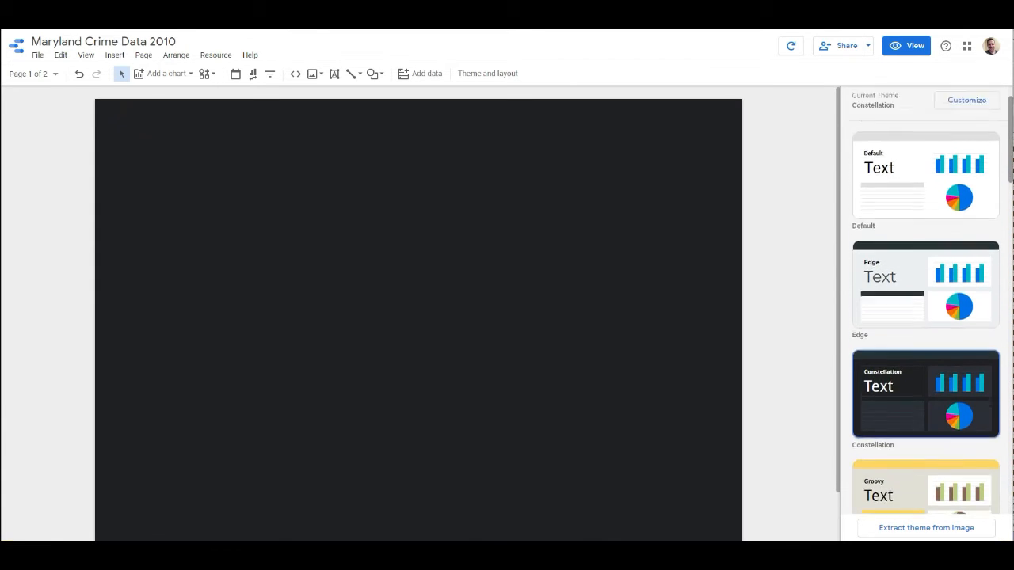
left_click(970, 97)
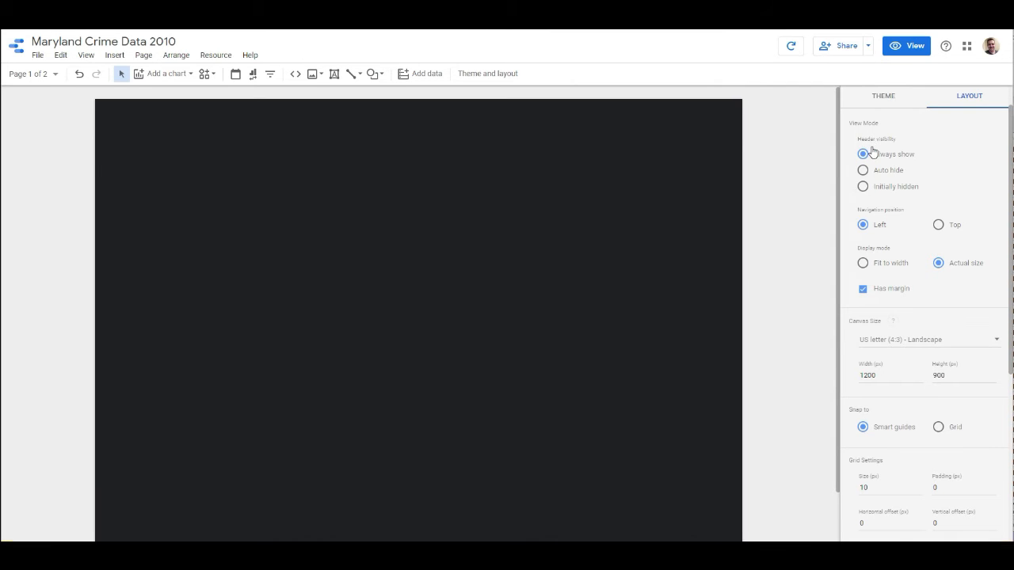
mouse_move(886, 136)
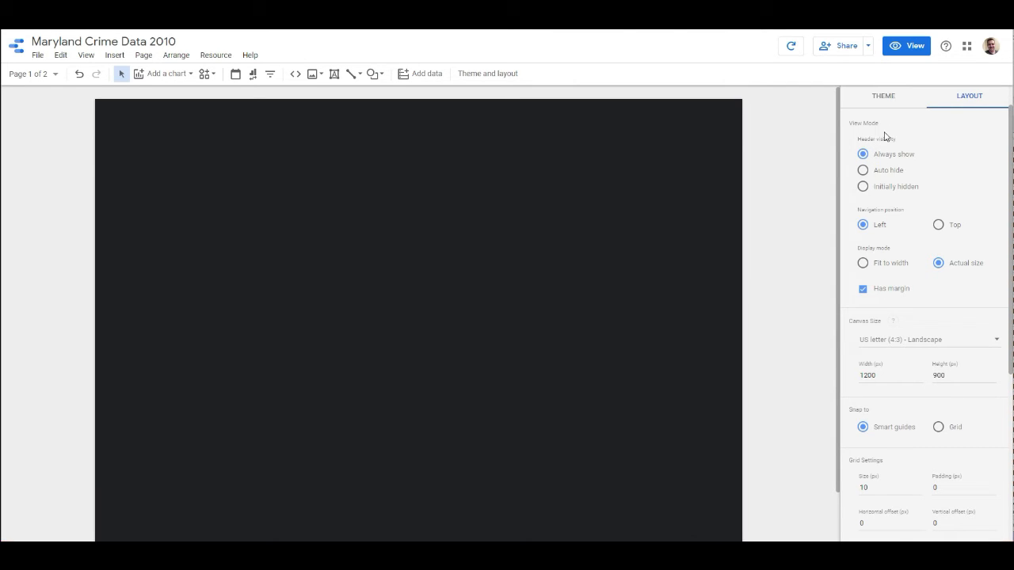
mouse_move(871, 269)
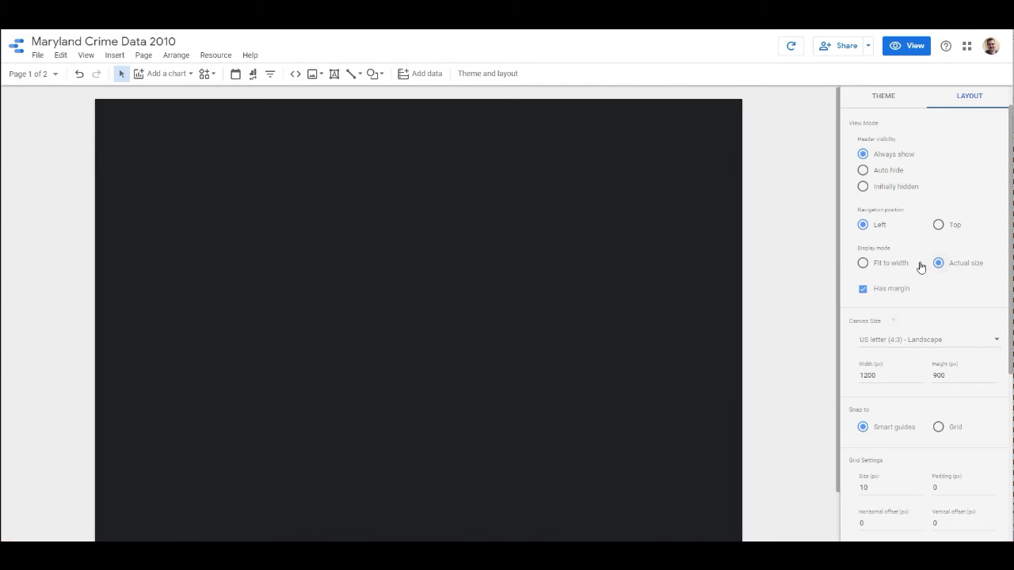
left_click(862, 263)
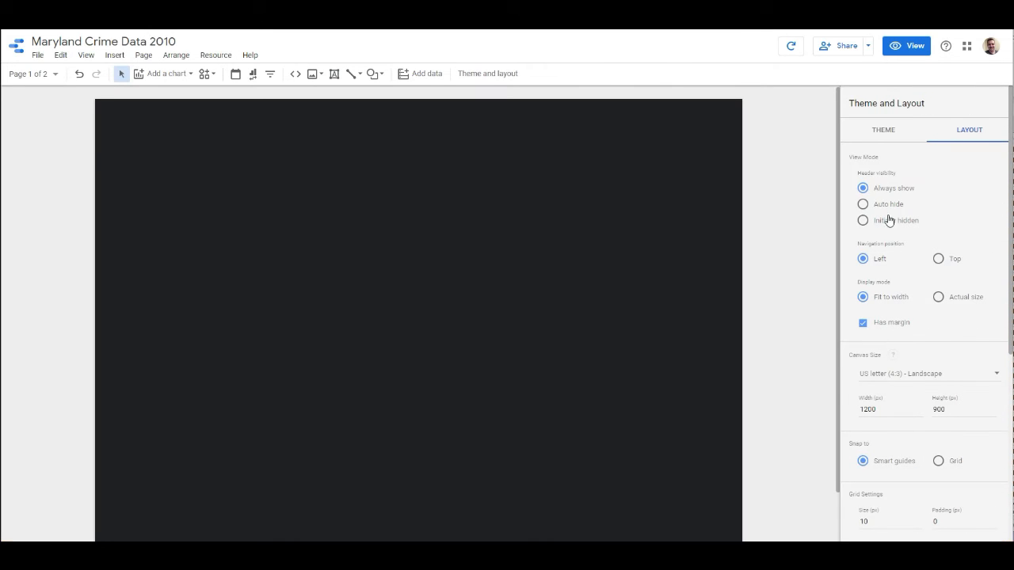
left_click(906, 44)
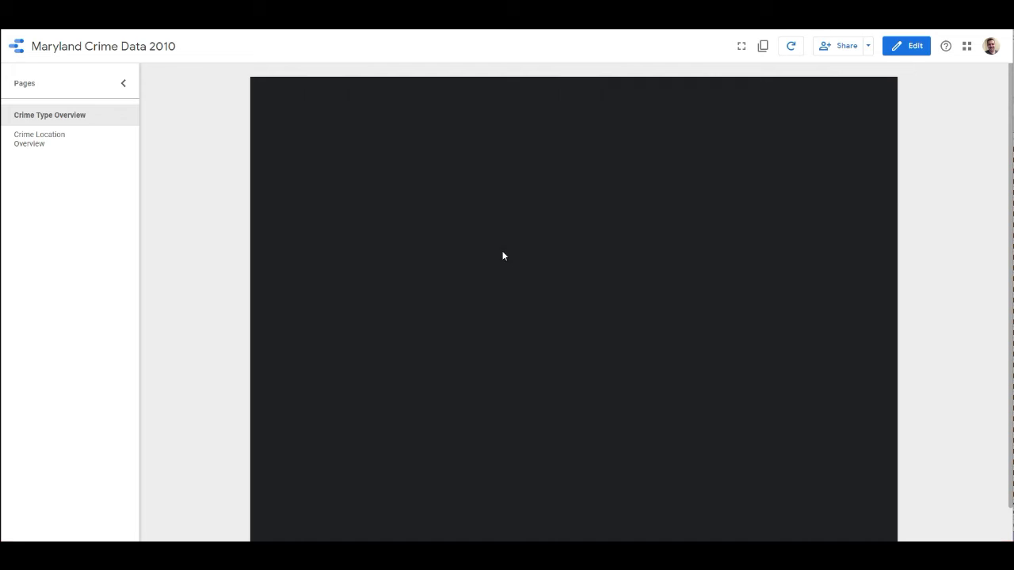
left_click(907, 44)
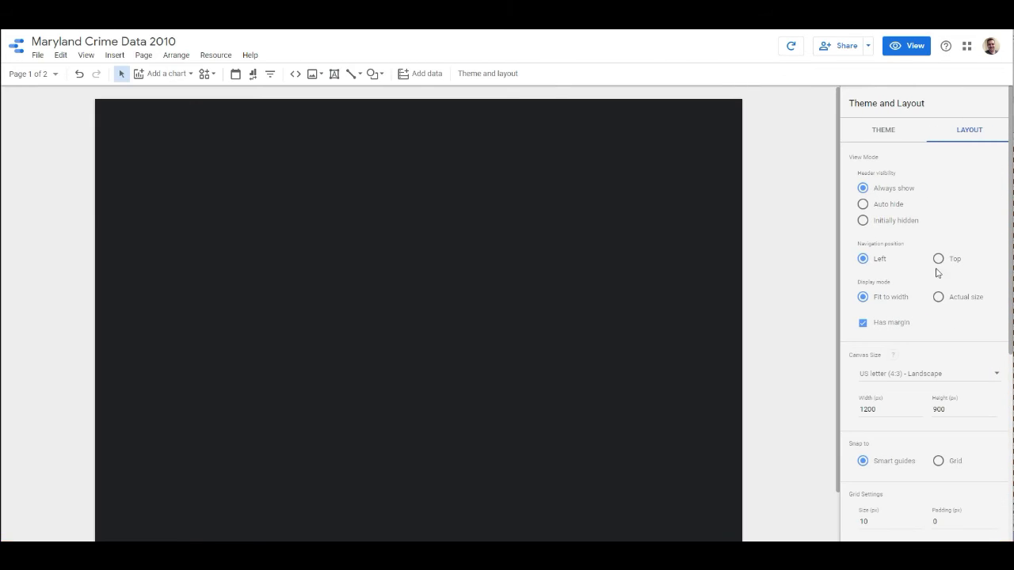
left_click(938, 296)
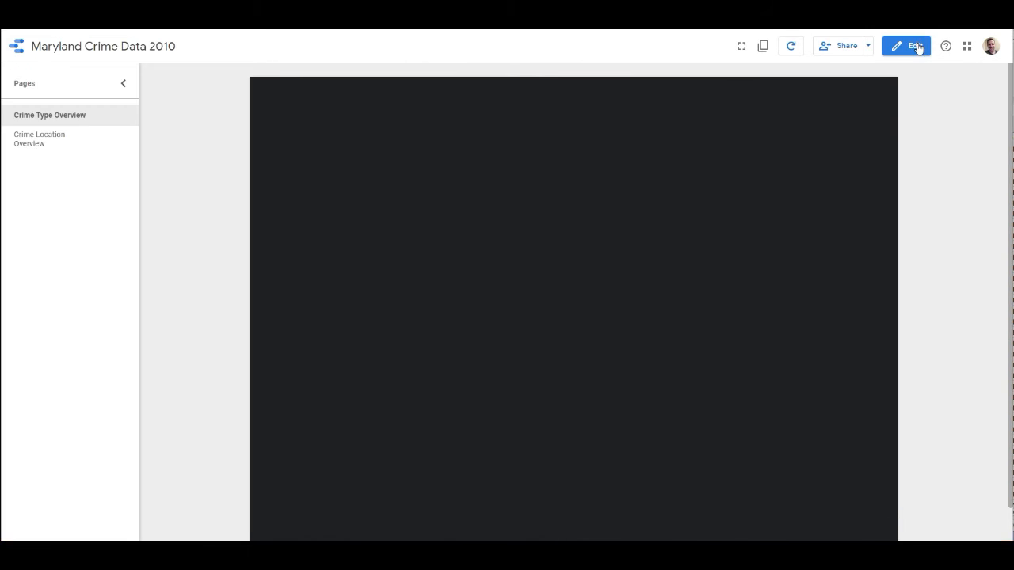
left_click(909, 45)
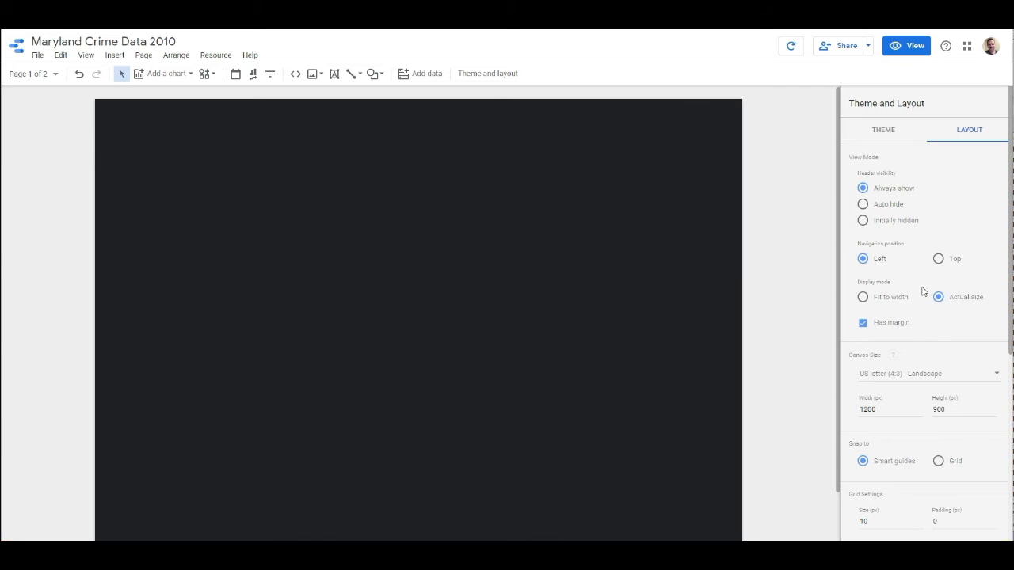
scroll("down", 3)
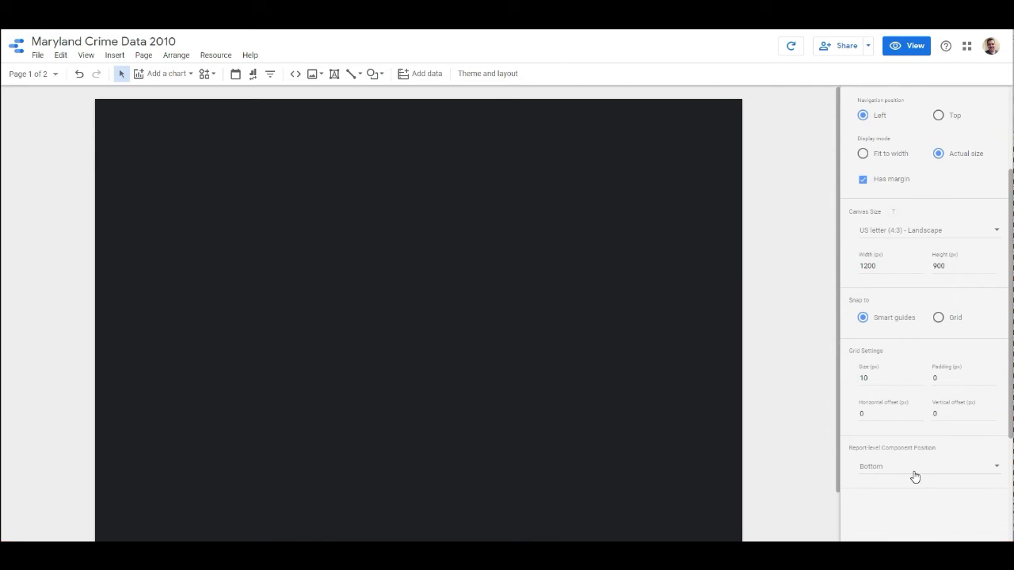
mouse_move(751, 195)
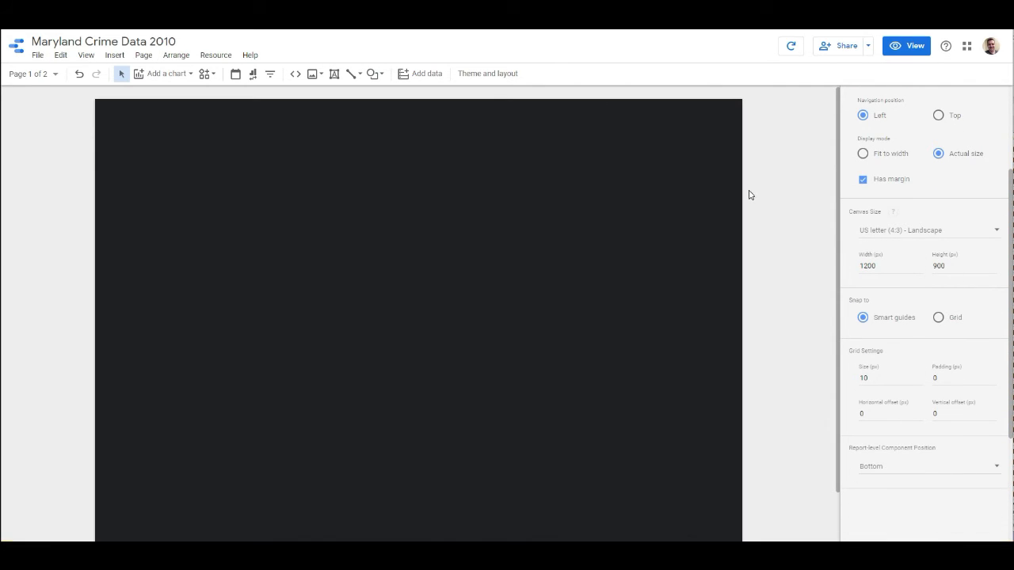
Step: Add a bar chart of Record Count by offence code and widen it across the page top
left_click(167, 73)
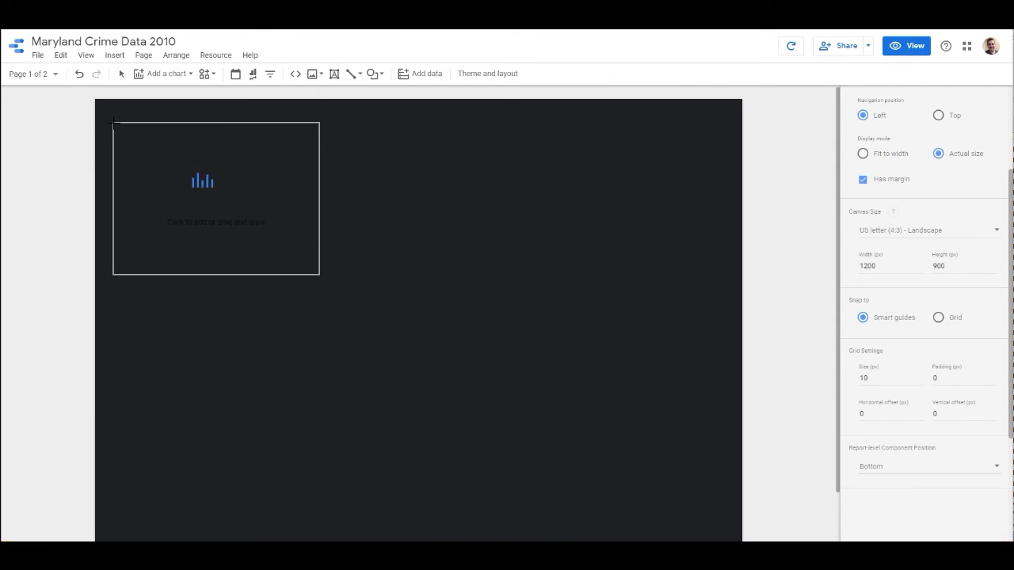
left_click(215, 198)
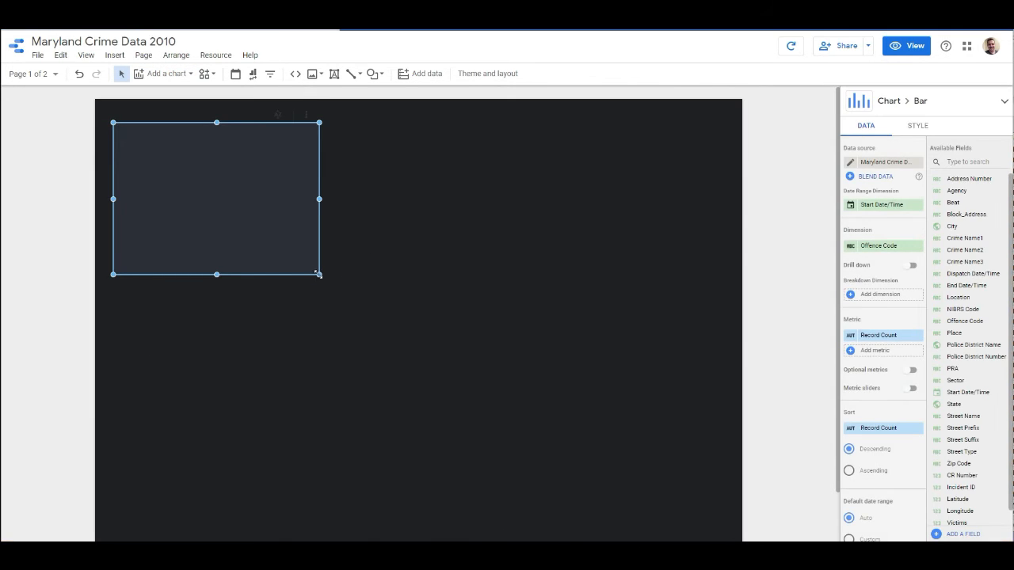
left_click_drag(320, 199, 716, 200)
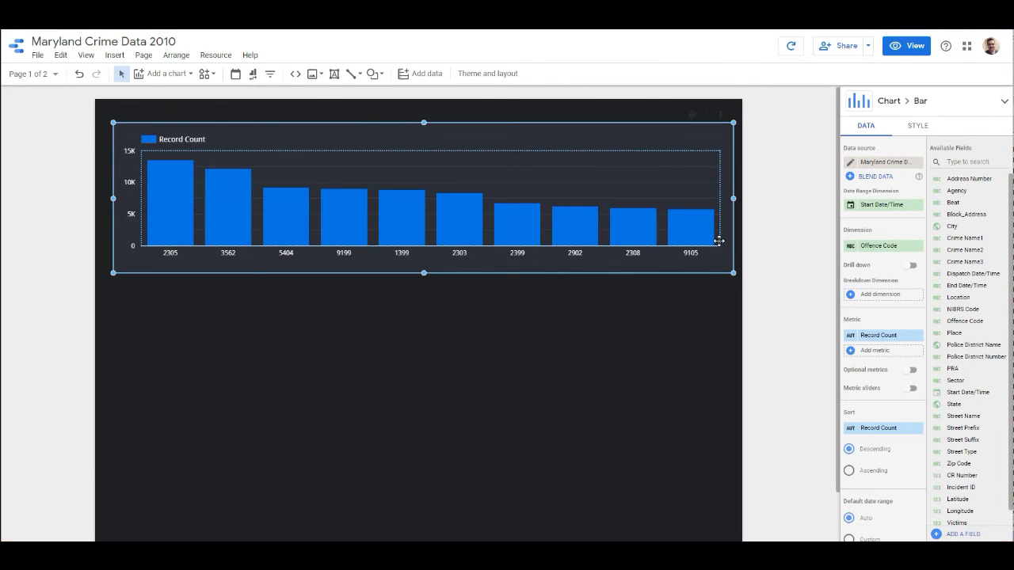
mouse_move(237, 203)
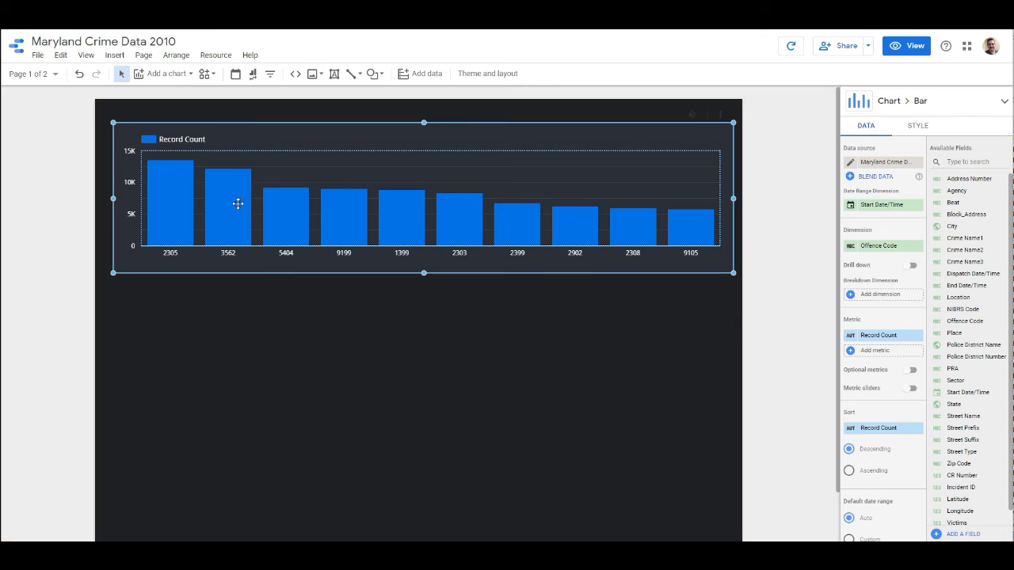
mouse_move(887, 204)
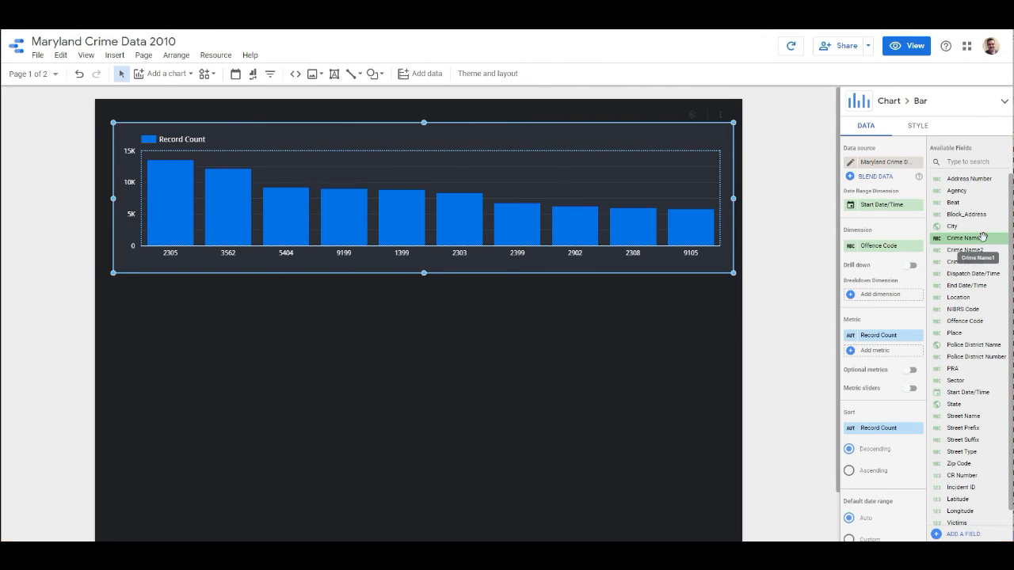
mouse_move(599, 454)
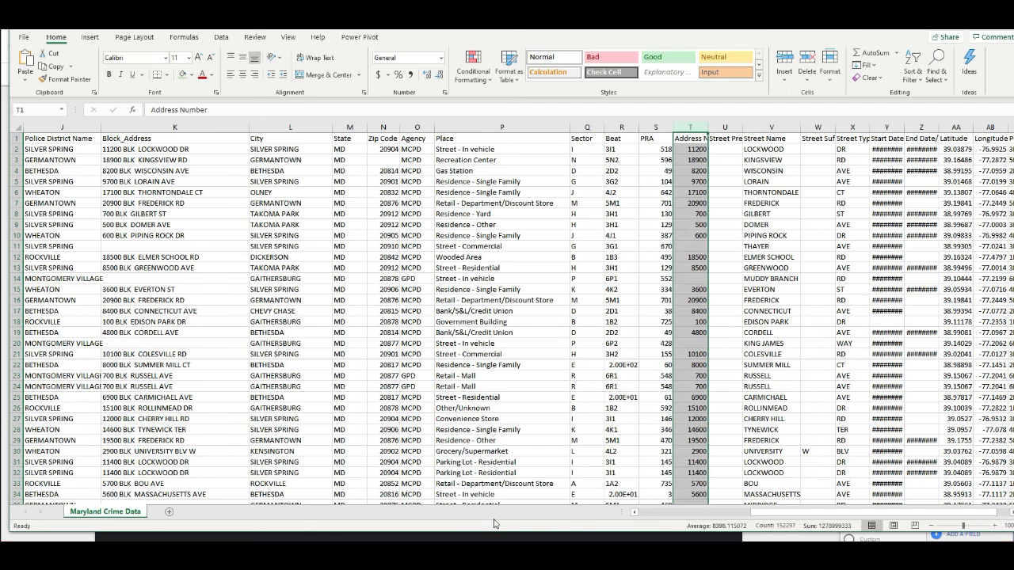
mouse_move(822, 168)
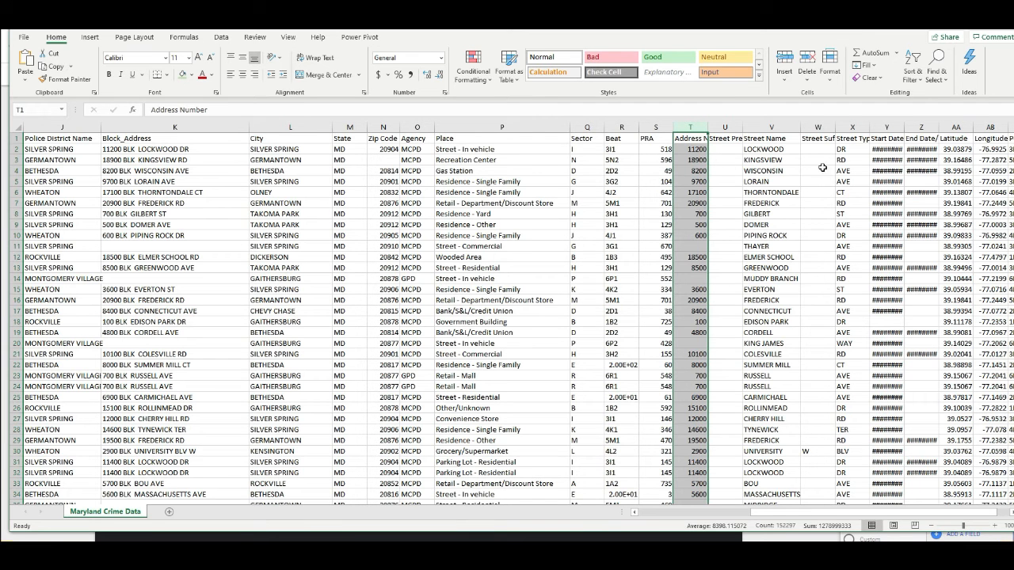
Step: In Excel, check the Crime Name1 categories and scan the Crime Name2 column of the sheet
scroll("right", 3)
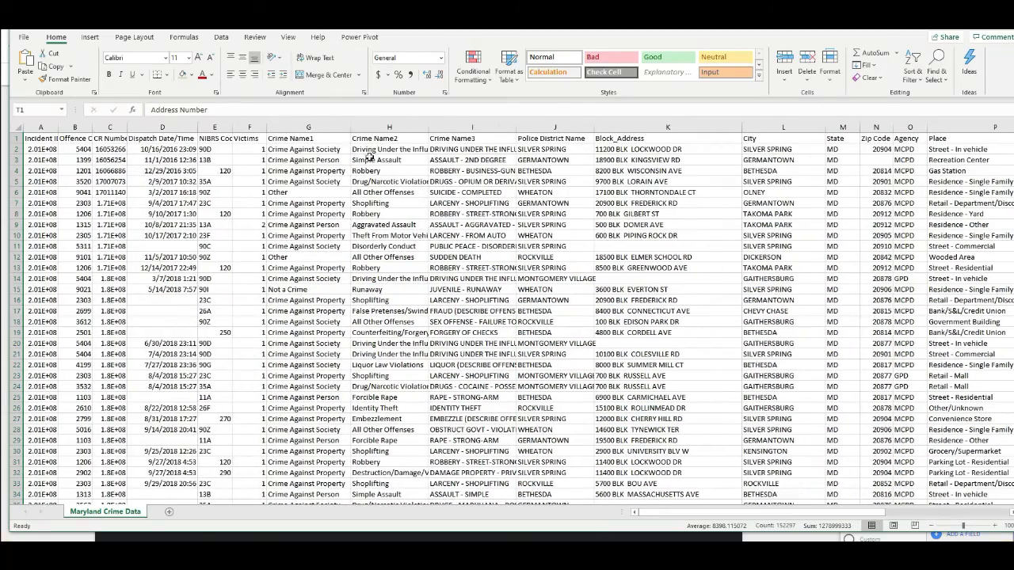
left_click(307, 127)
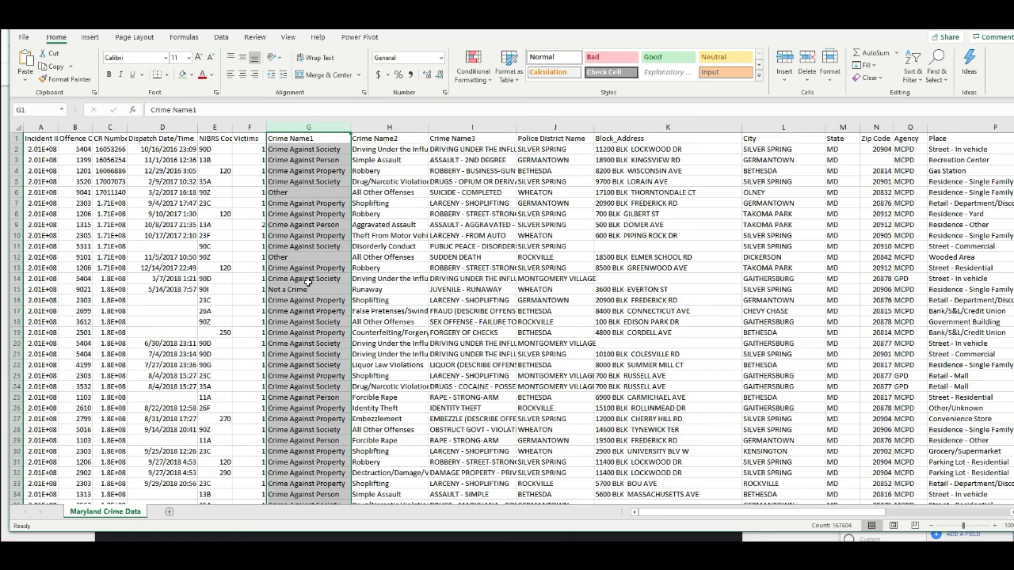
left_click(307, 247)
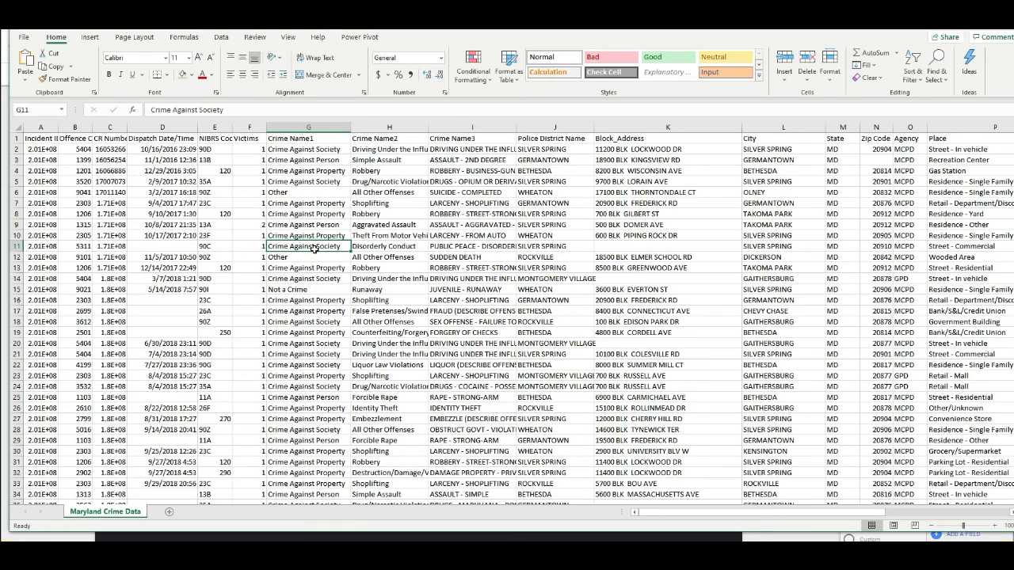
left_click(307, 234)
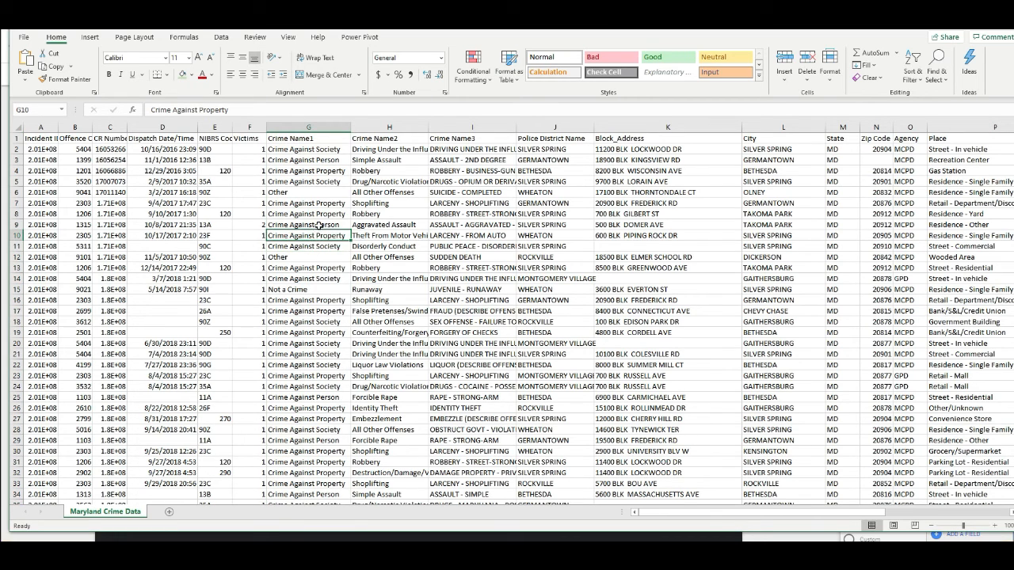
left_click(307, 225)
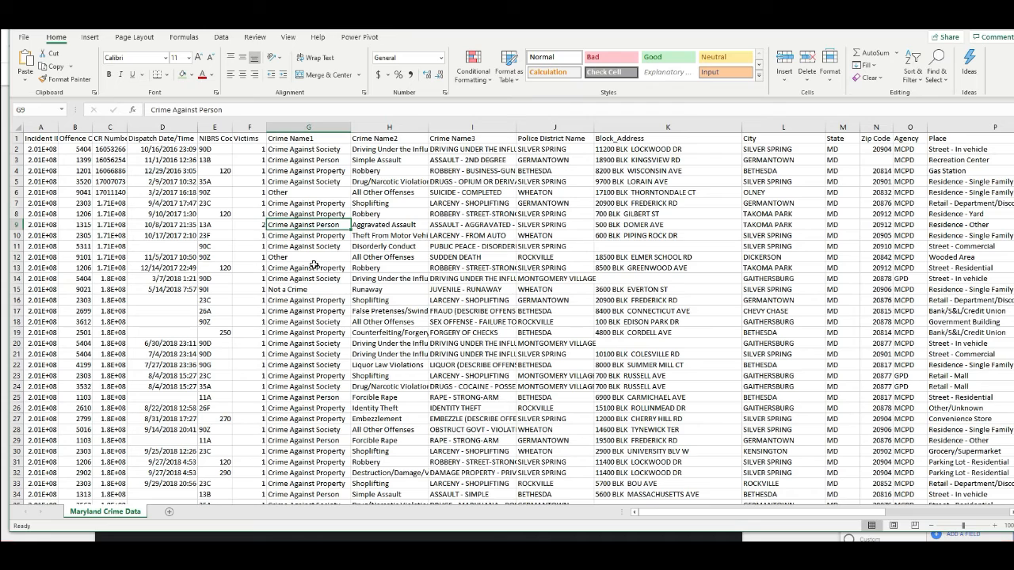
left_click(308, 288)
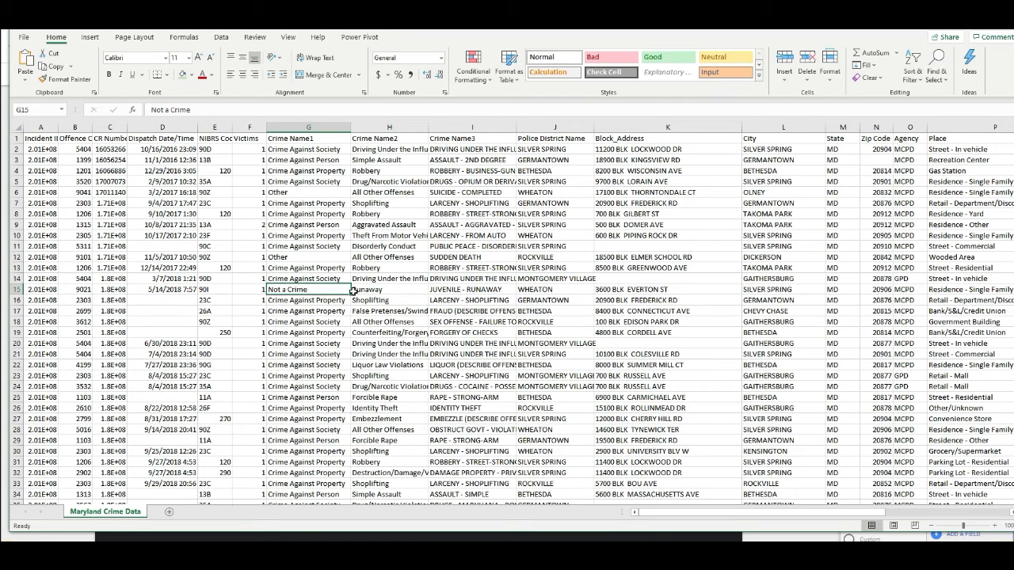
left_click(390, 127)
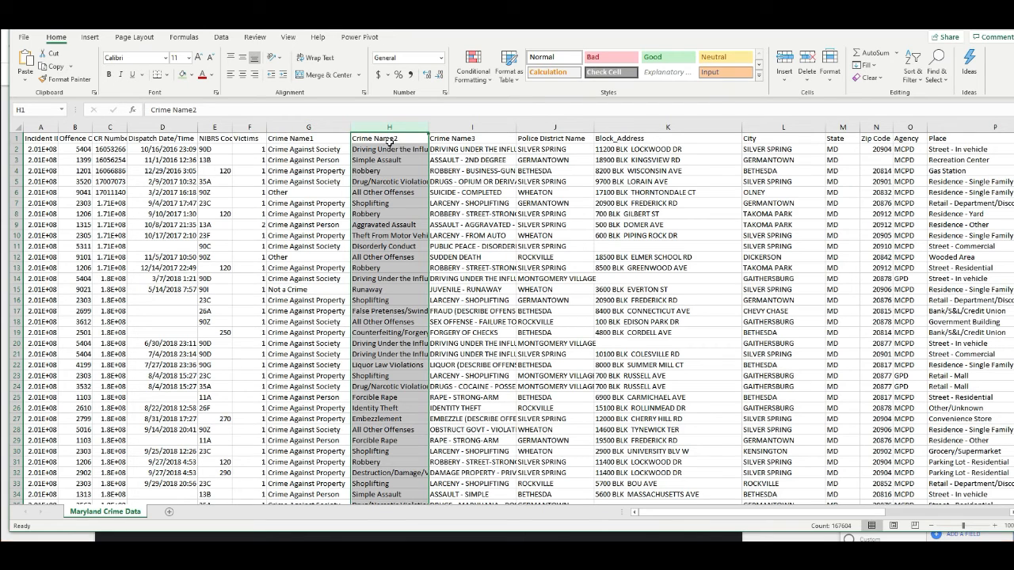
mouse_move(402, 317)
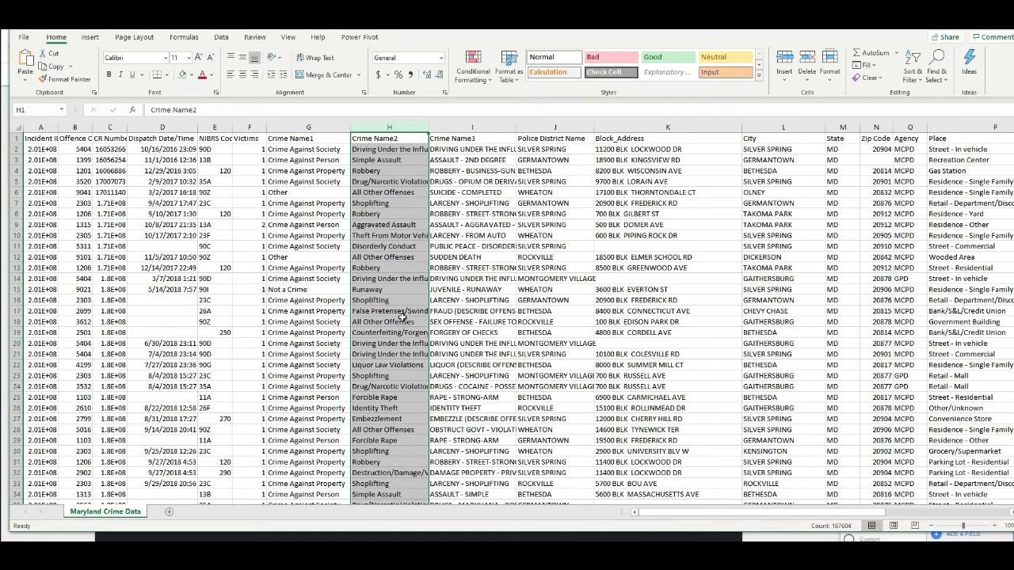
scroll("down", 3)
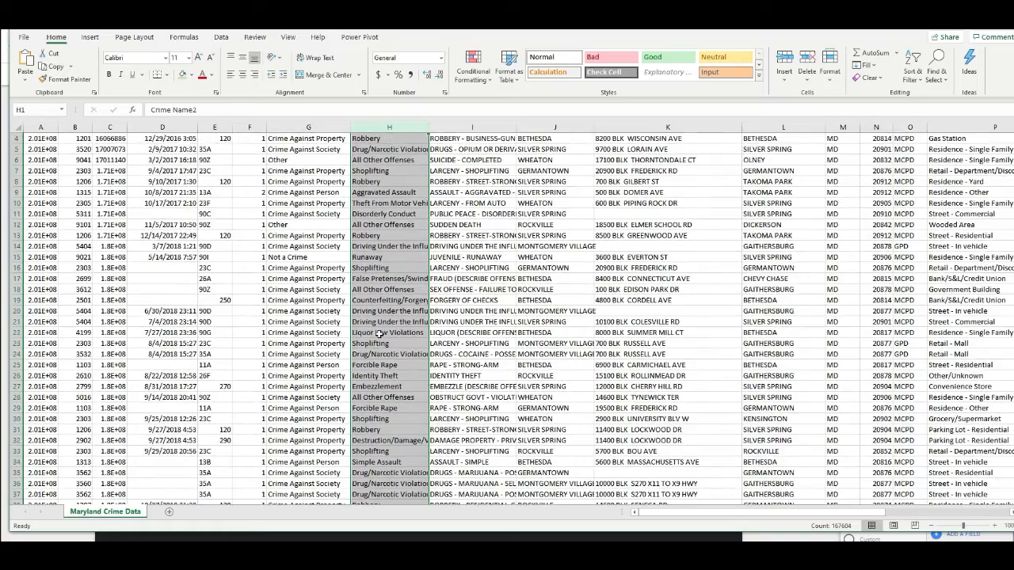
scroll("down", 3)
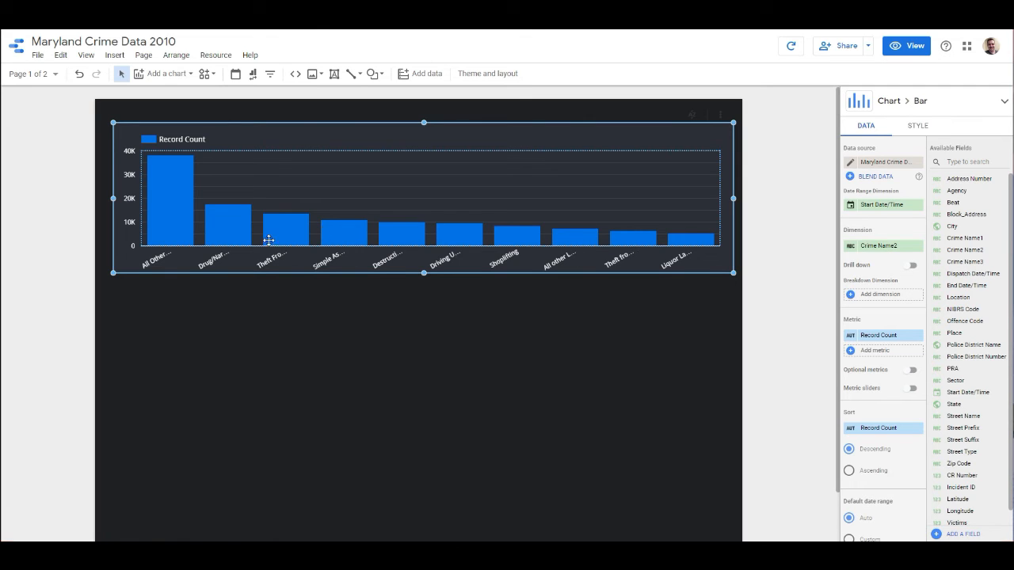
mouse_move(466, 231)
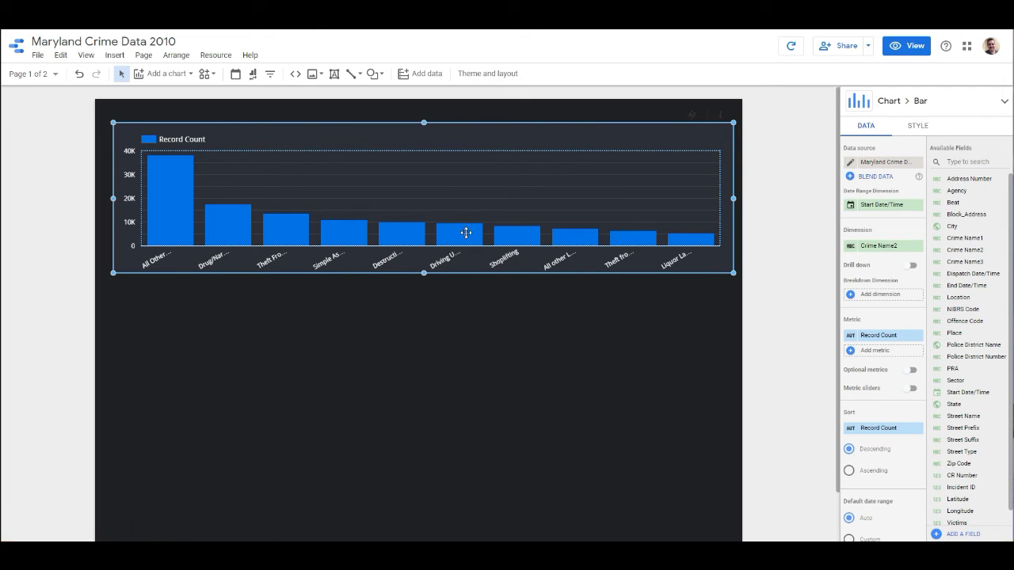
mouse_move(833, 214)
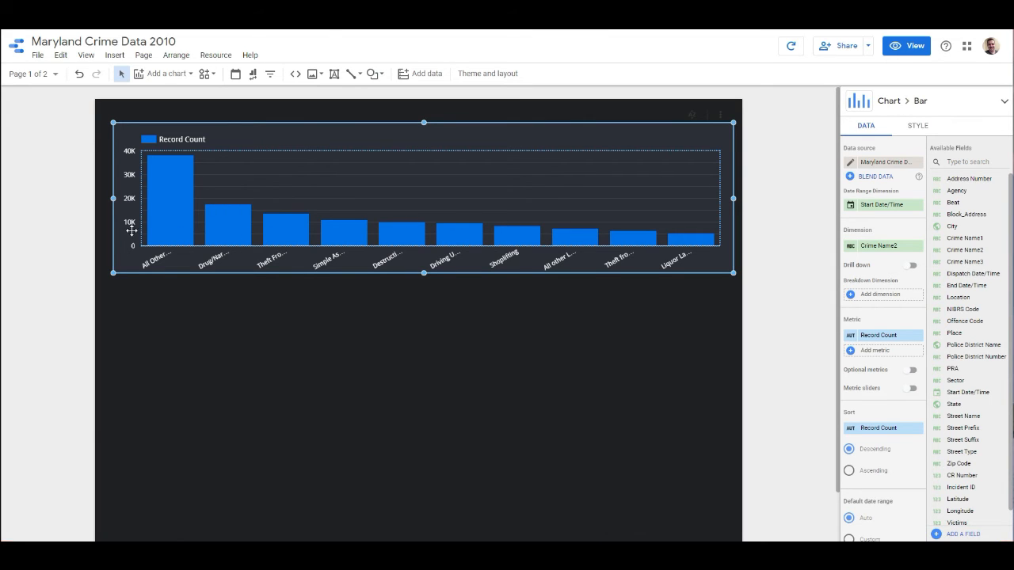
mouse_move(142, 233)
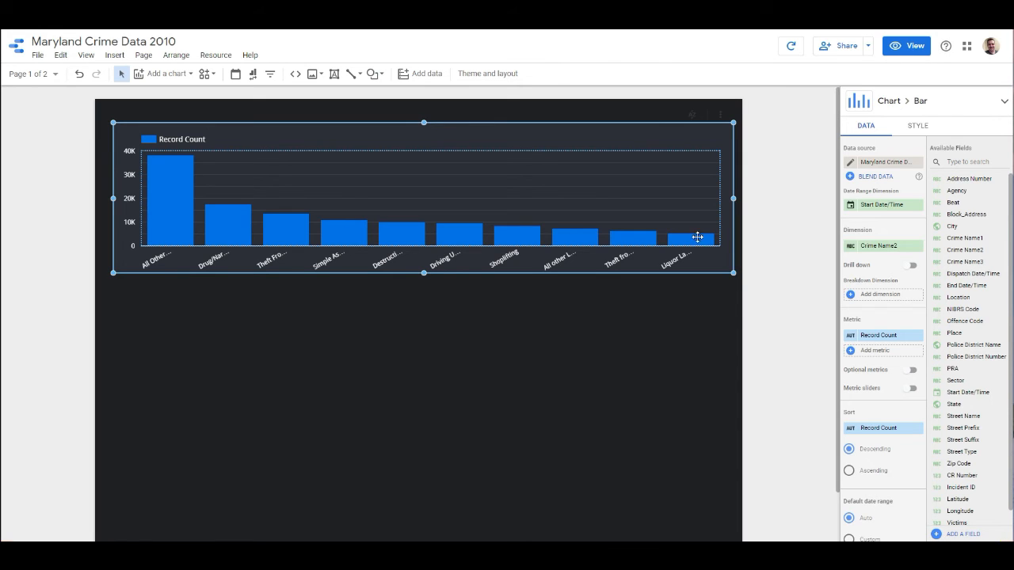
mouse_move(802, 288)
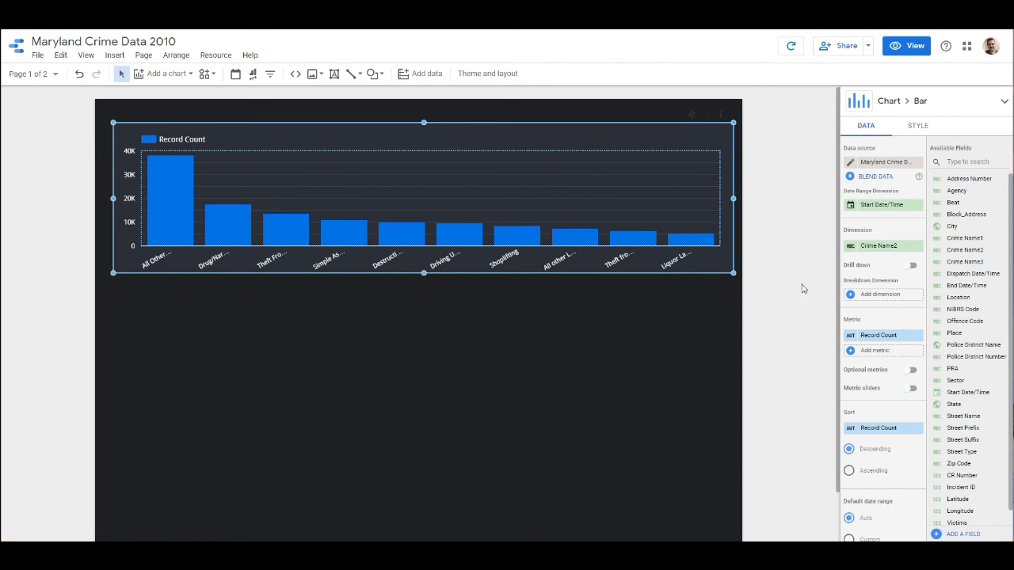
mouse_move(922, 162)
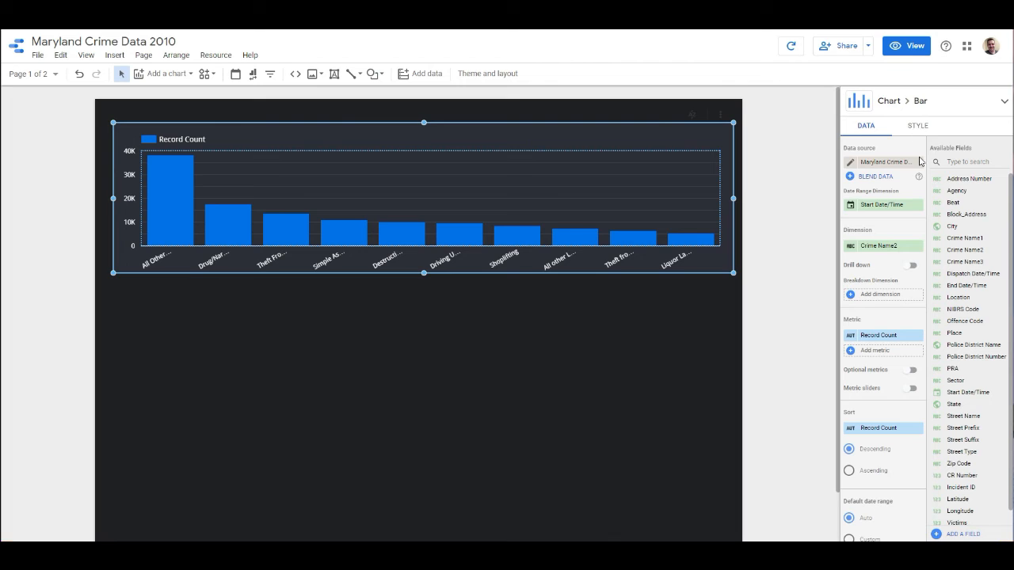
Step: Try Show axes, Reverse Y-axis and Reverse X-axis in Style, reverting all to original
left_click(917, 125)
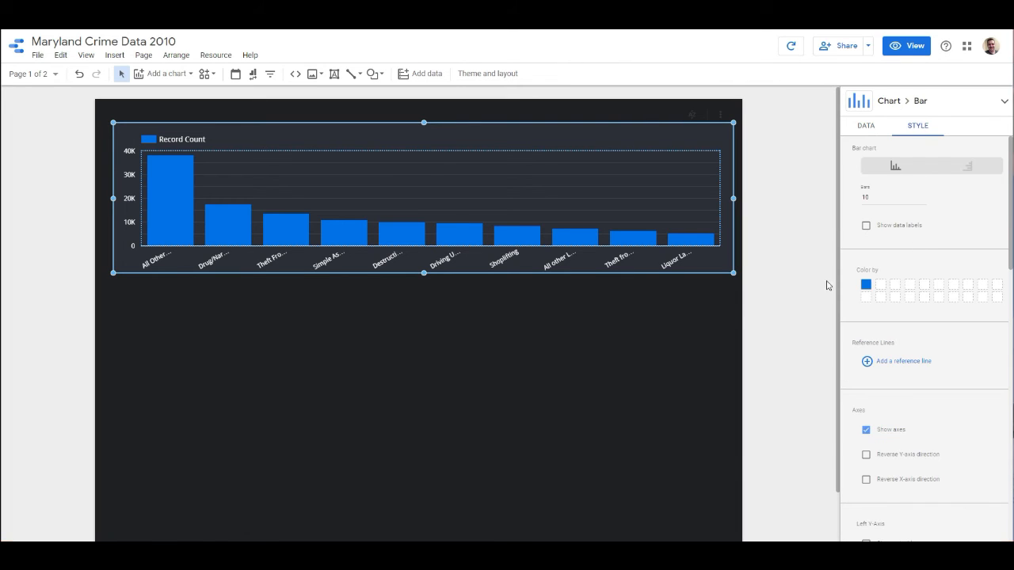
scroll("down", 3)
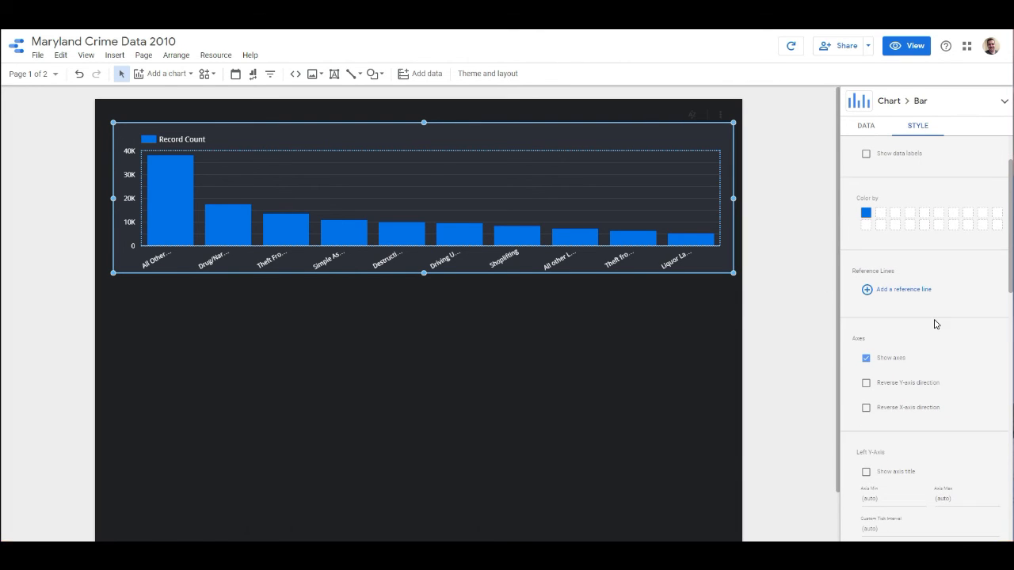
scroll("down", 3)
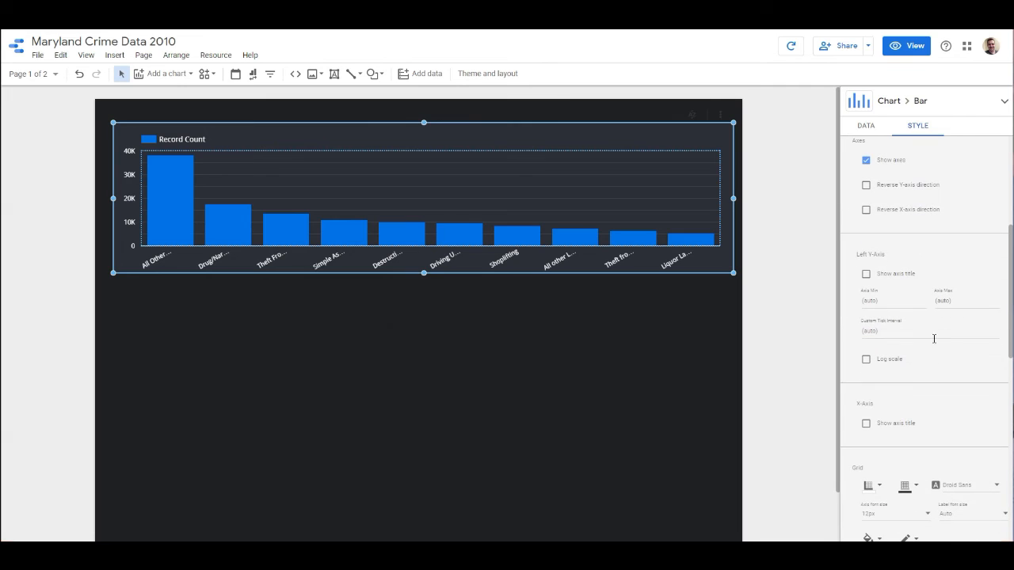
left_click(865, 160)
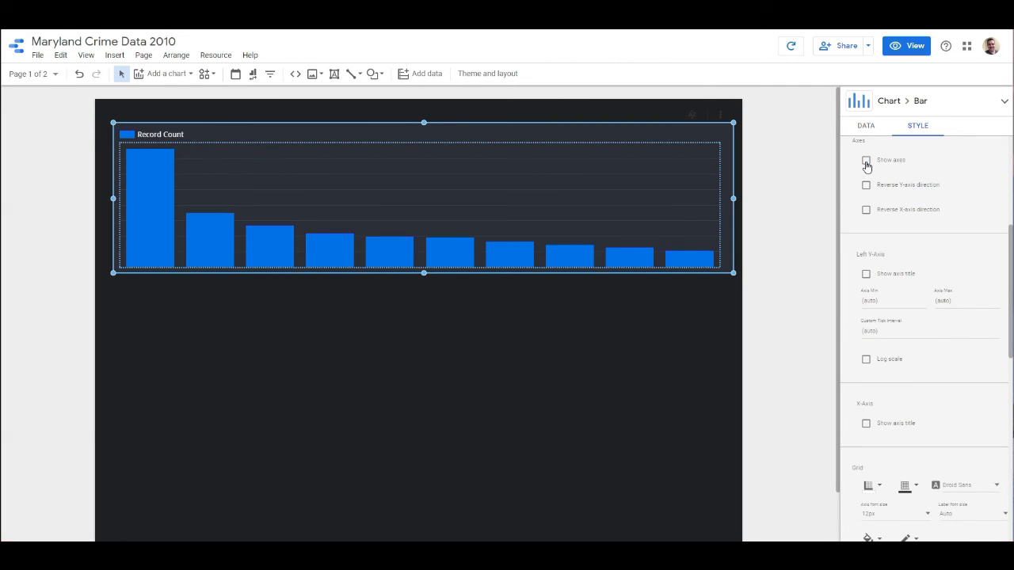
left_click(865, 160)
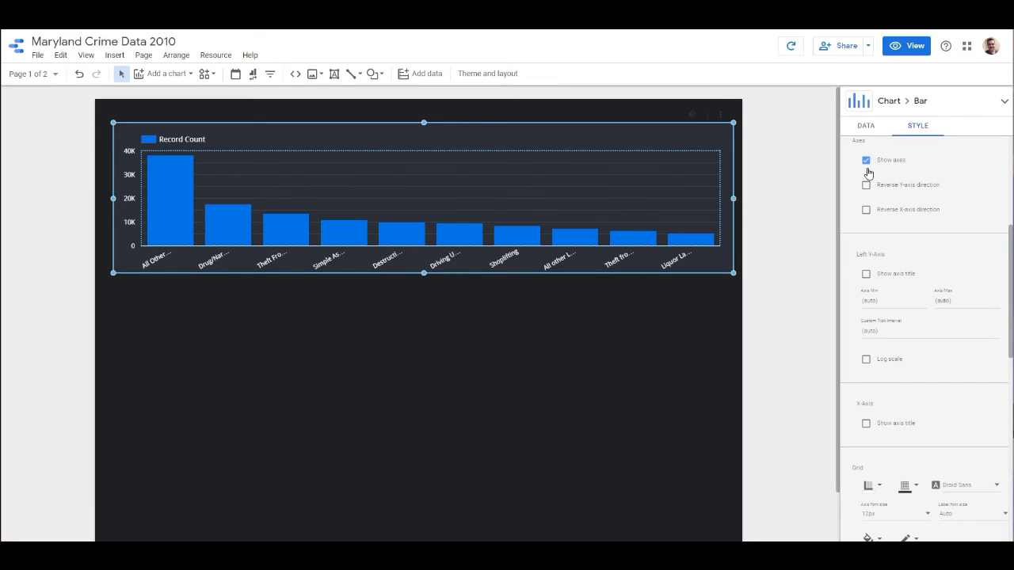
left_click(865, 184)
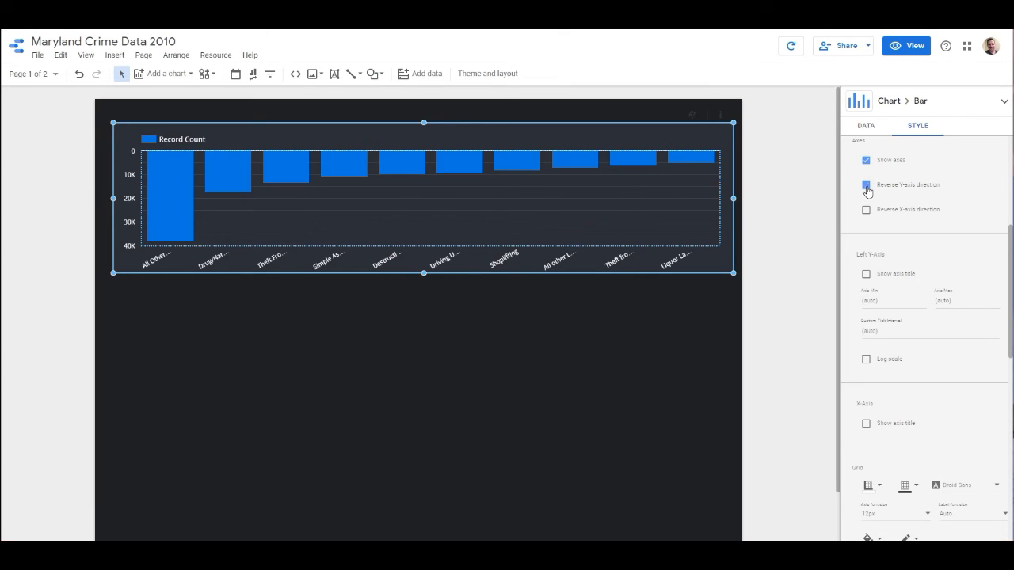
left_click(865, 209)
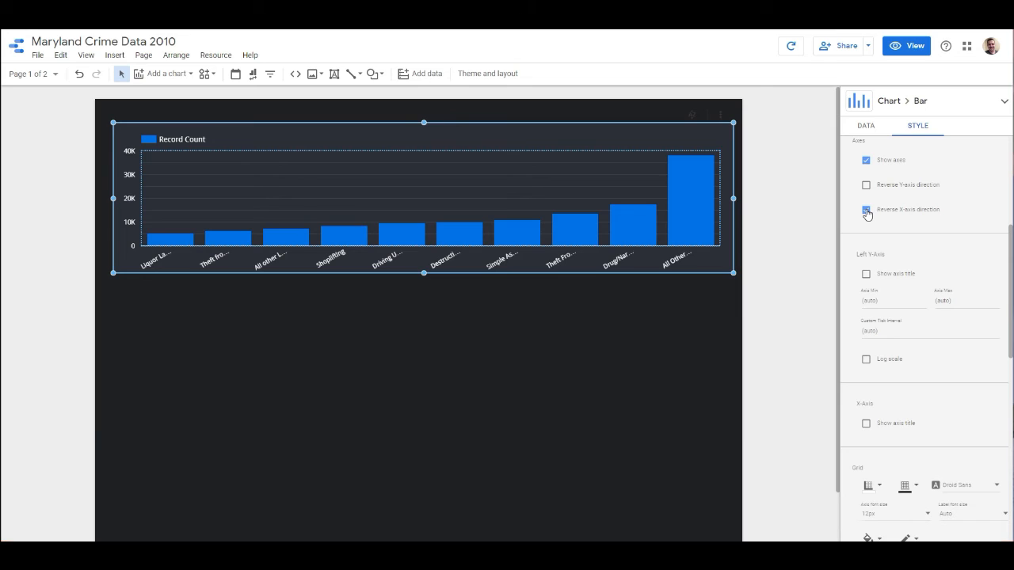
left_click(865, 209)
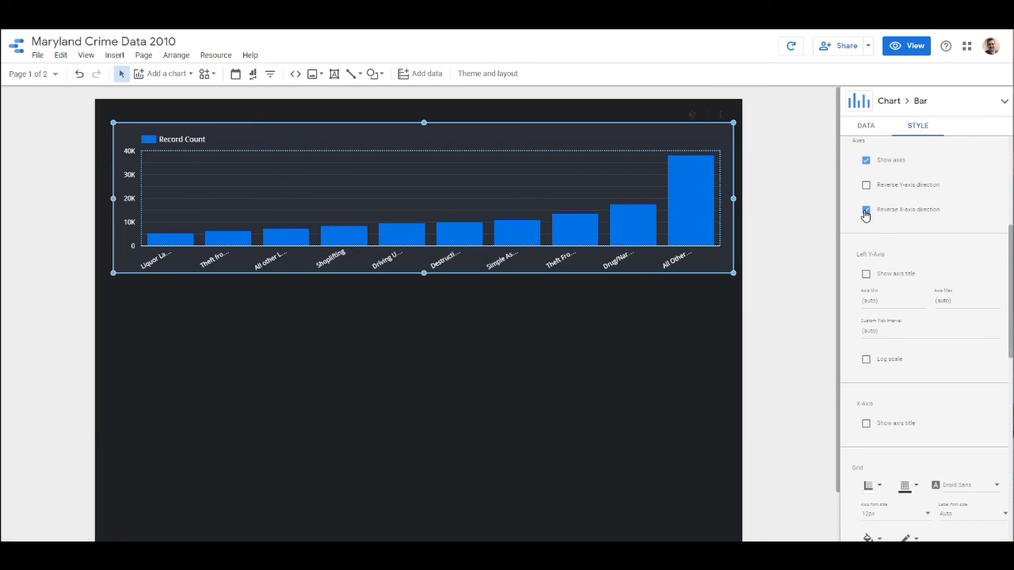
left_click(865, 209)
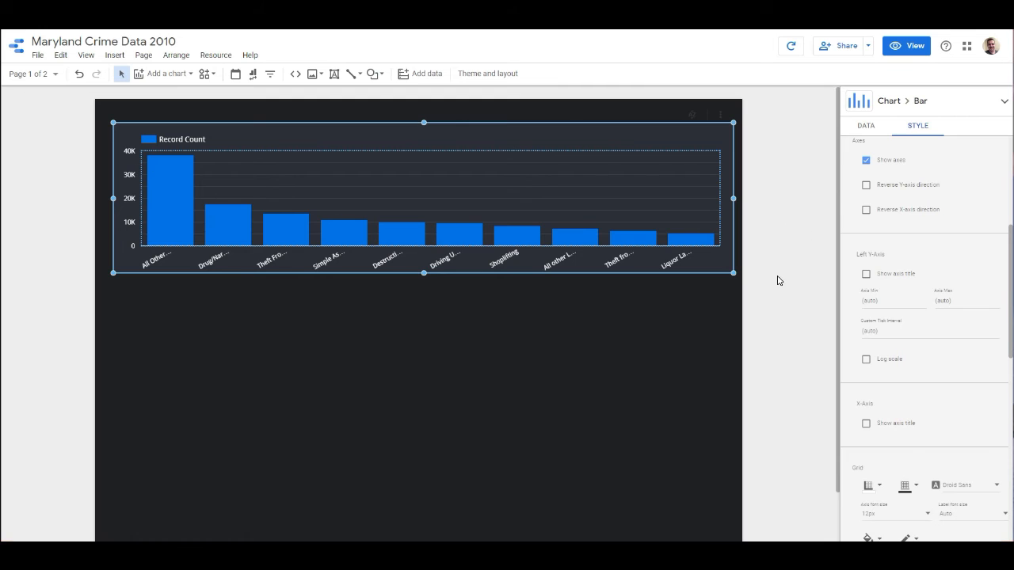
scroll("down", 3)
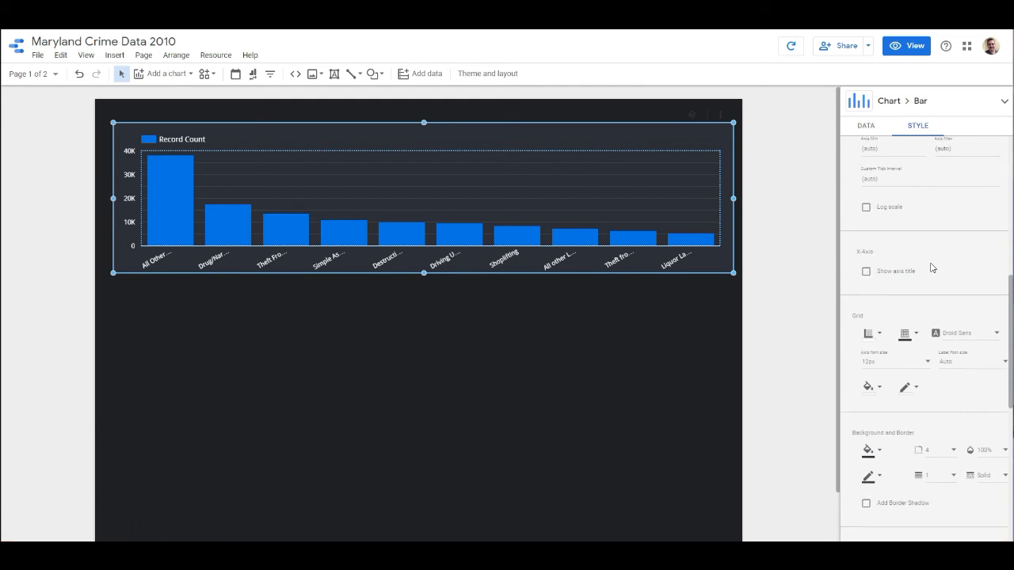
scroll("down", 3)
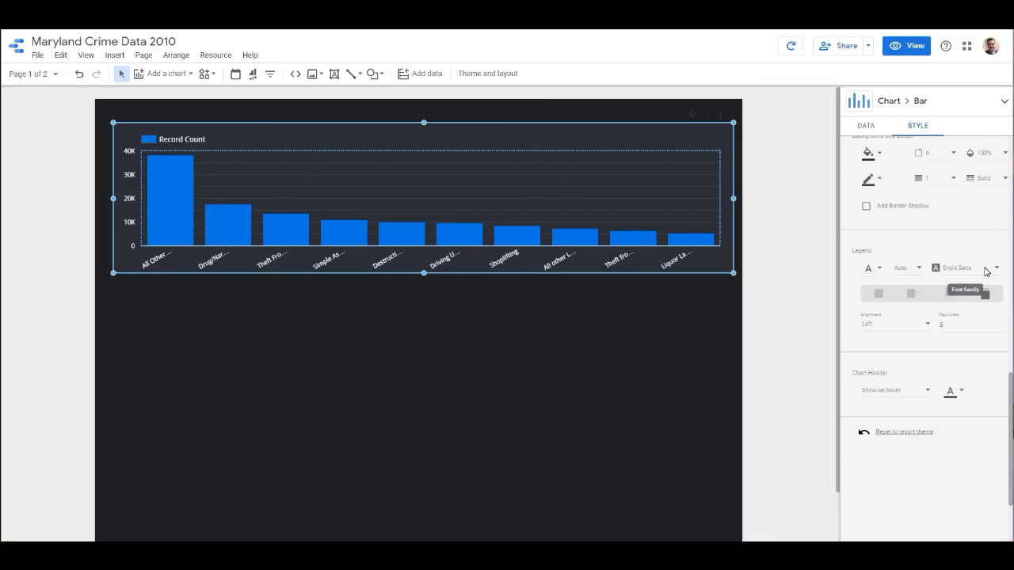
left_click(954, 268)
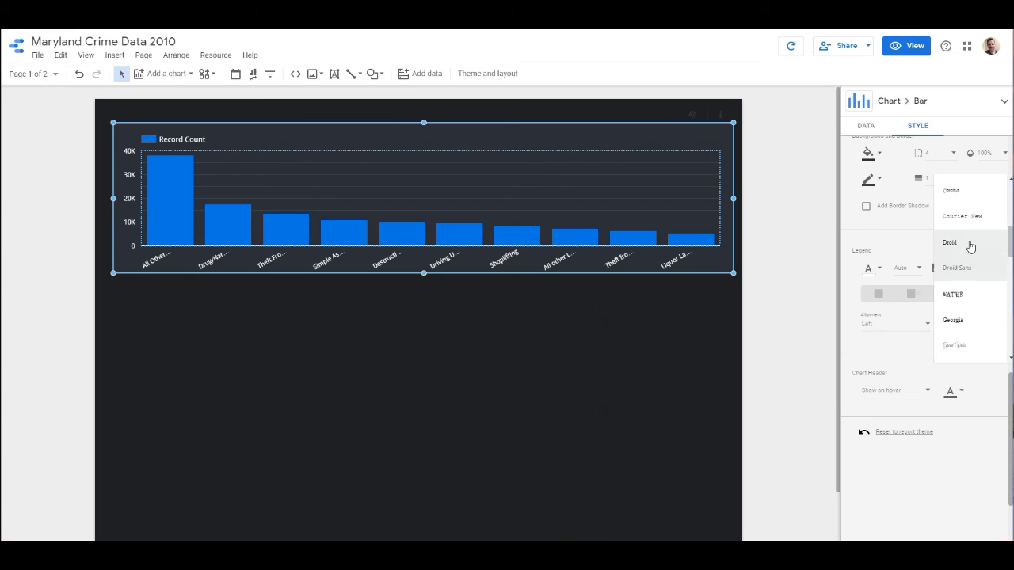
left_click(951, 243)
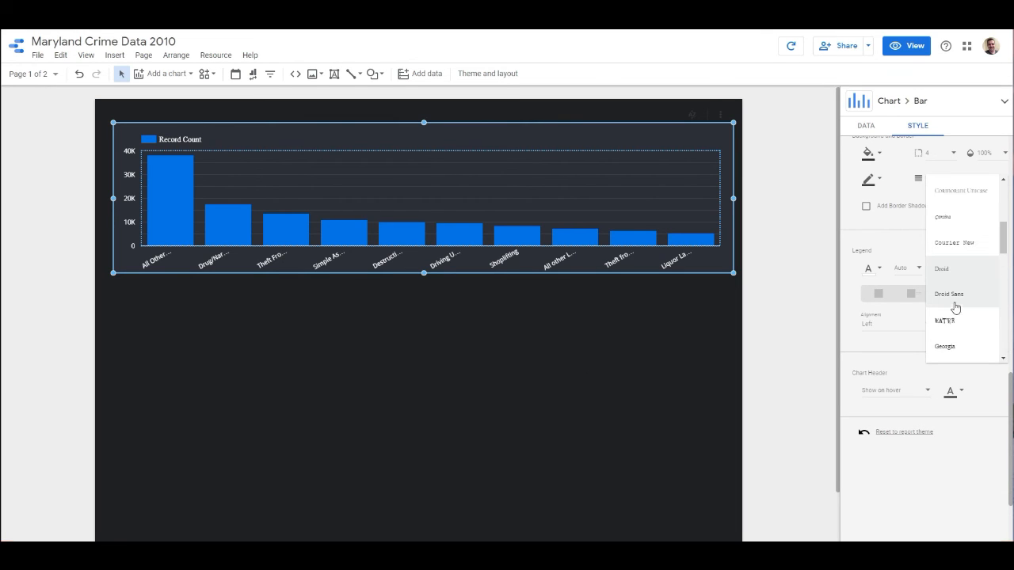
left_click(947, 293)
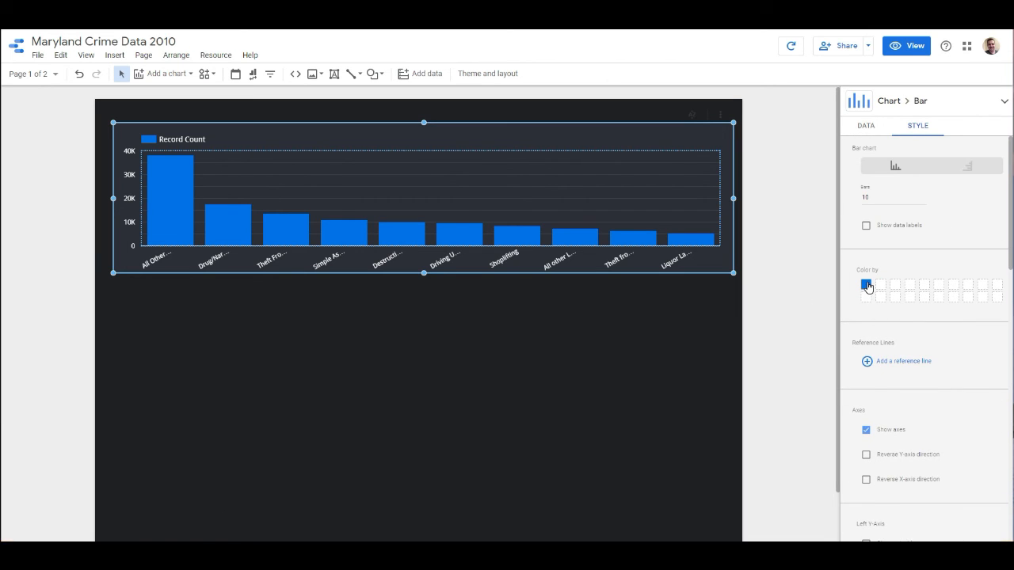
Step: Set the bar chart to 13 bars and show data labels
left_click(865, 285)
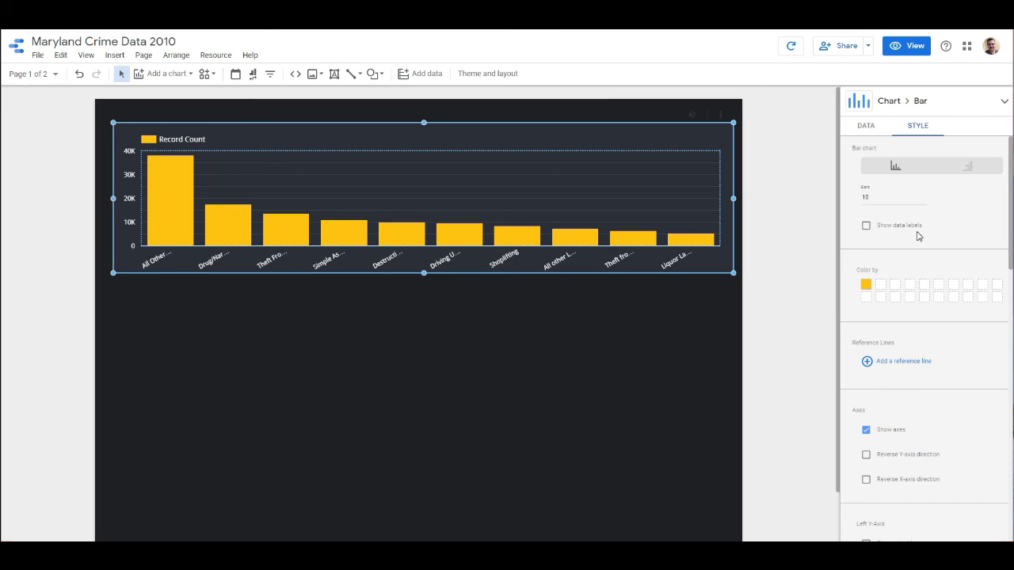
mouse_move(923, 198)
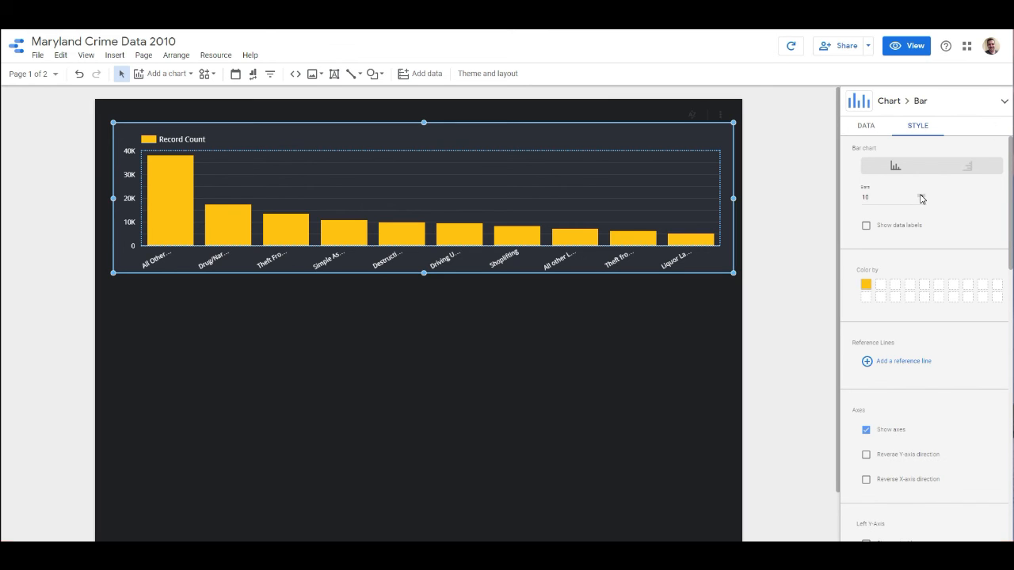
type("13")
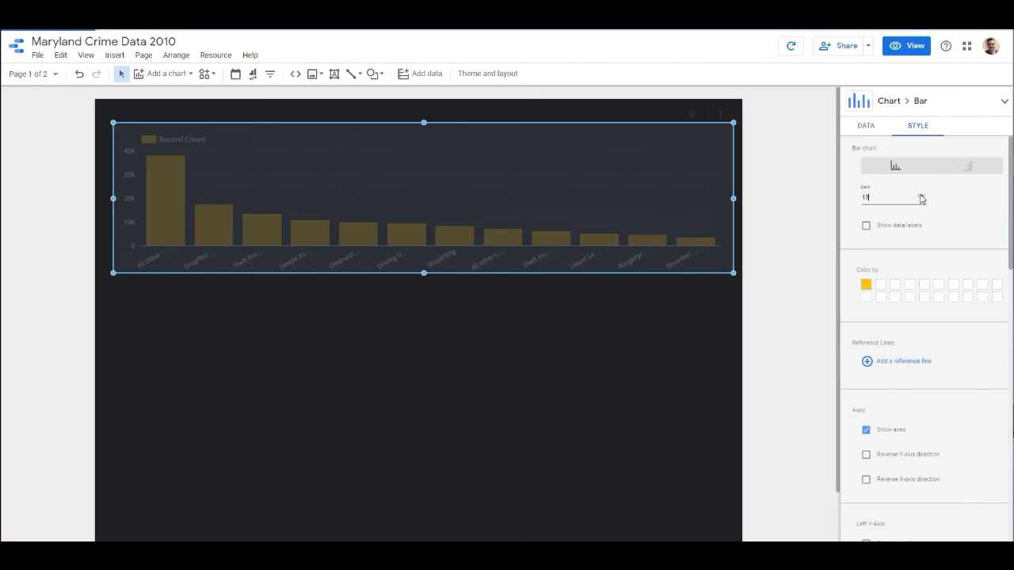
left_click(865, 225)
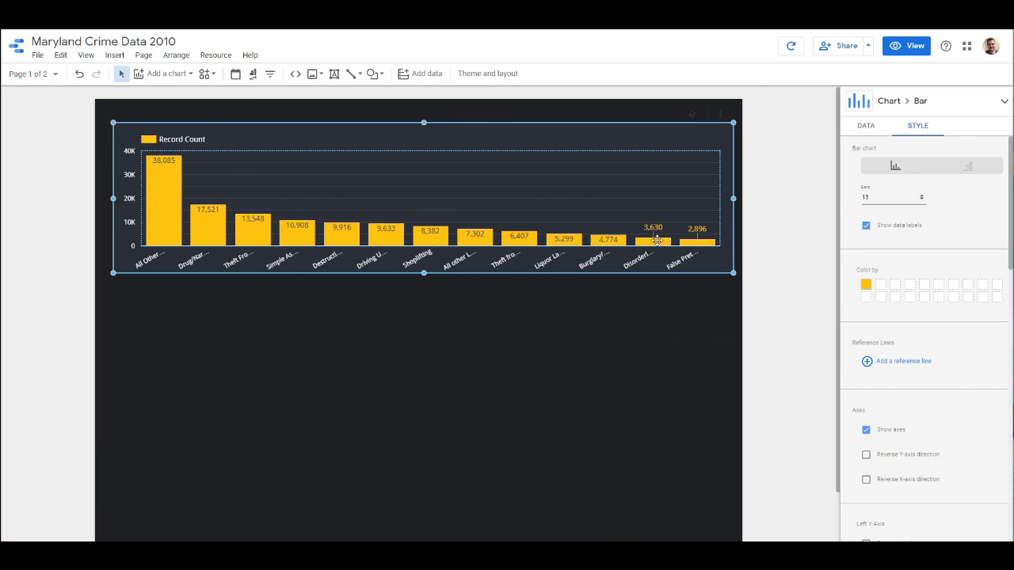
mouse_move(648, 238)
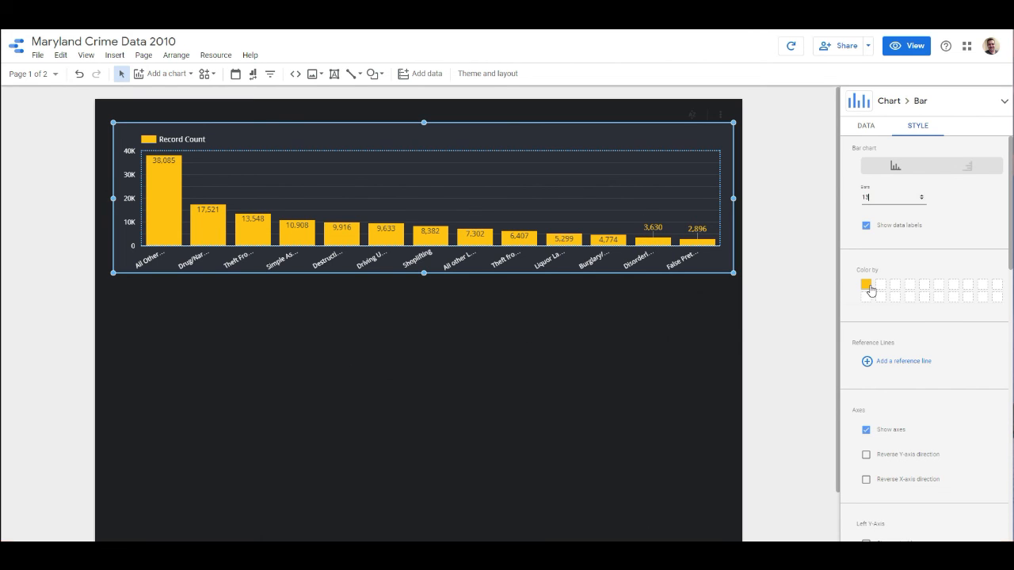
Step: Colour the bars red from the colour palette
left_click(865, 283)
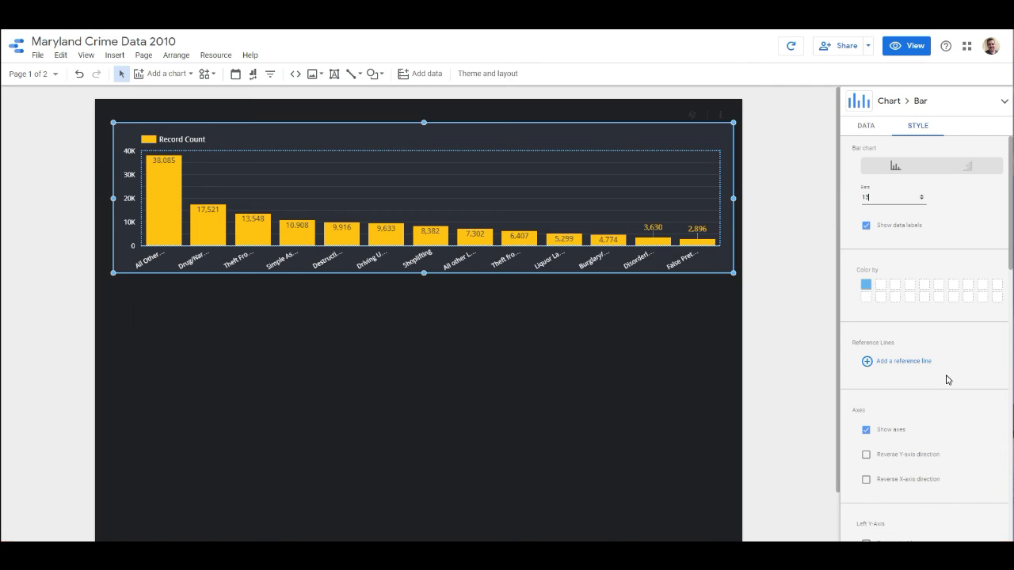
left_click(865, 284)
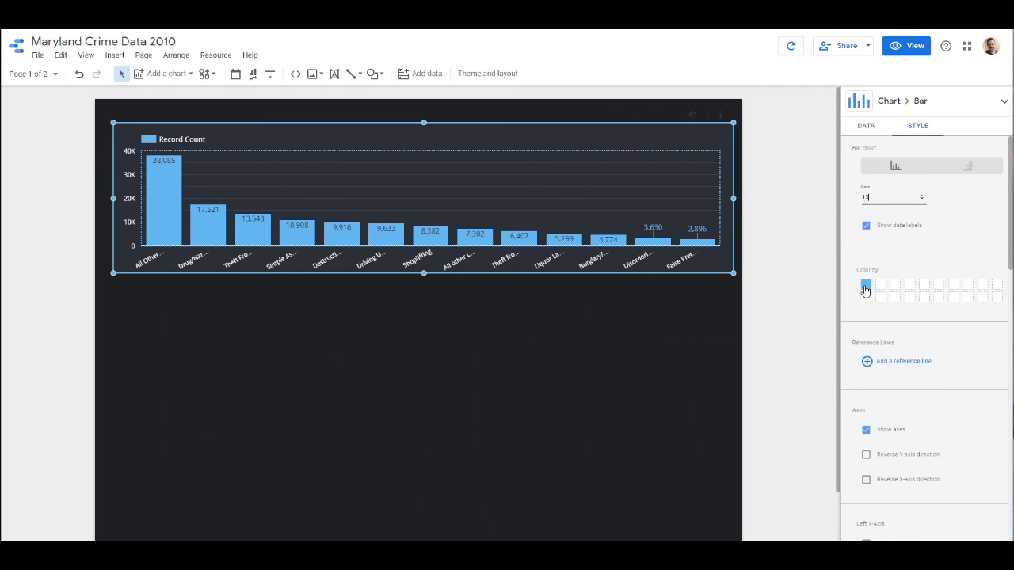
left_click(865, 285)
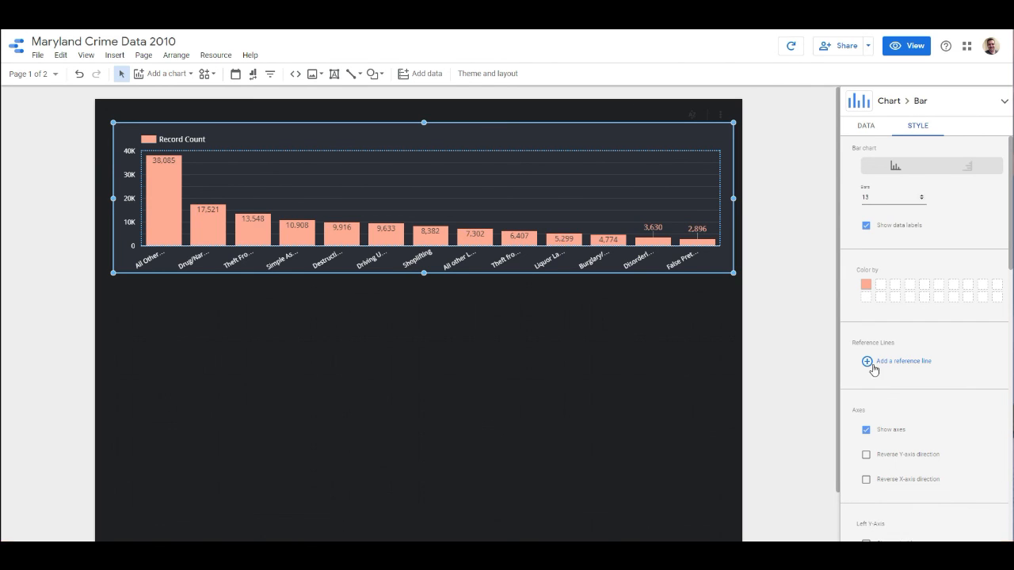
left_click(865, 282)
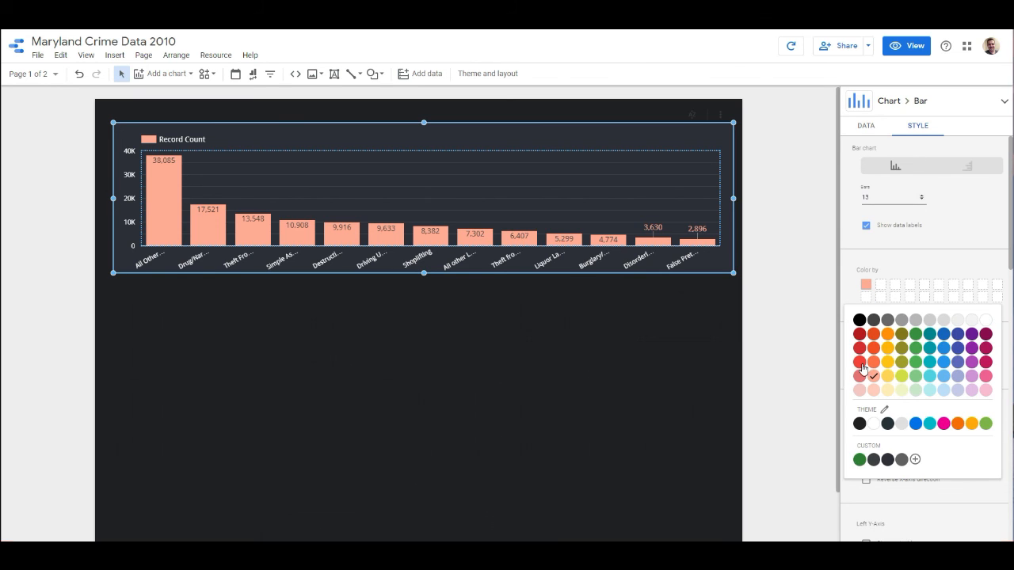
left_click(866, 361)
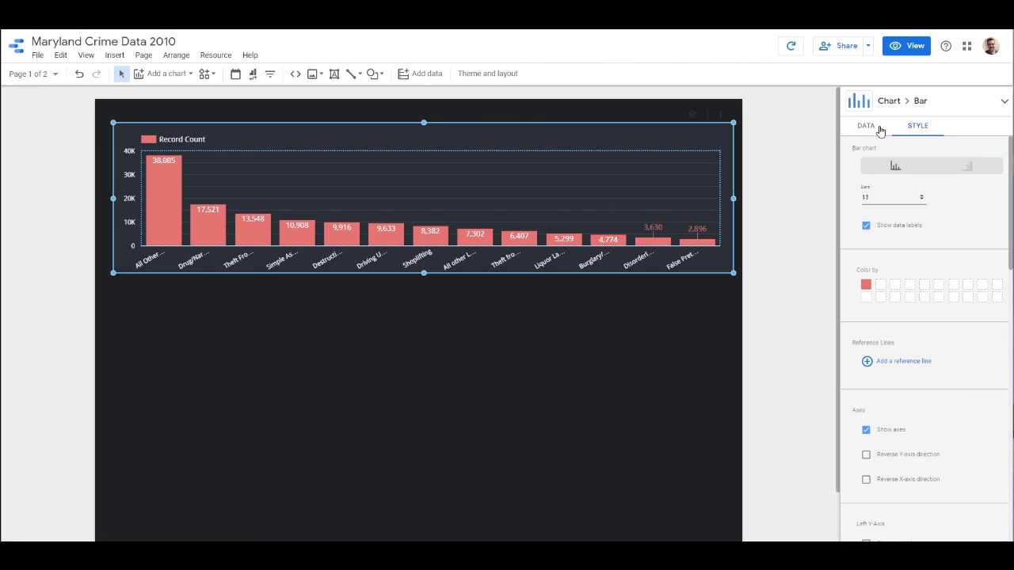
Step: Deselect the chart and switch the report to View mode
left_click(865, 125)
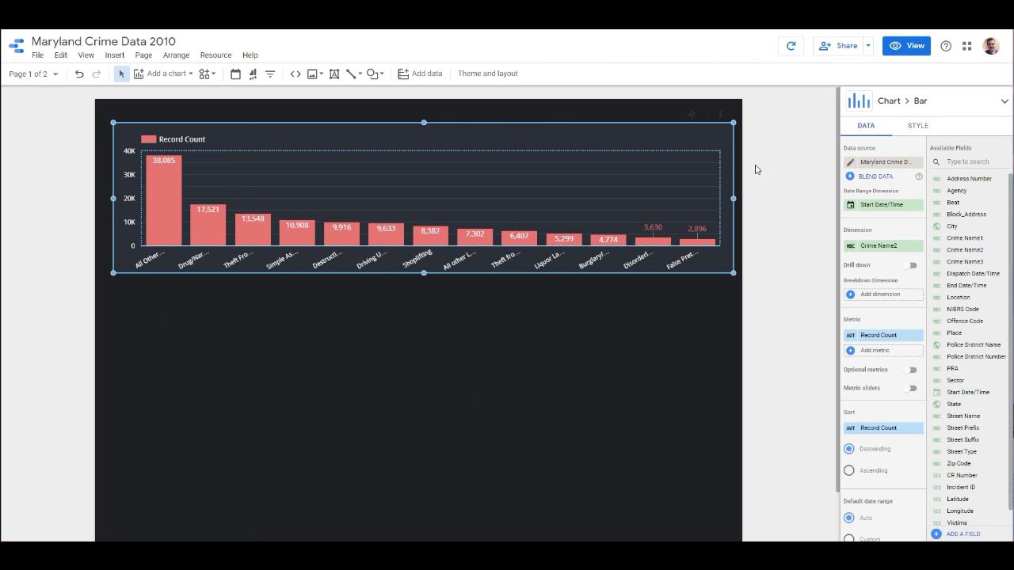
left_click(488, 73)
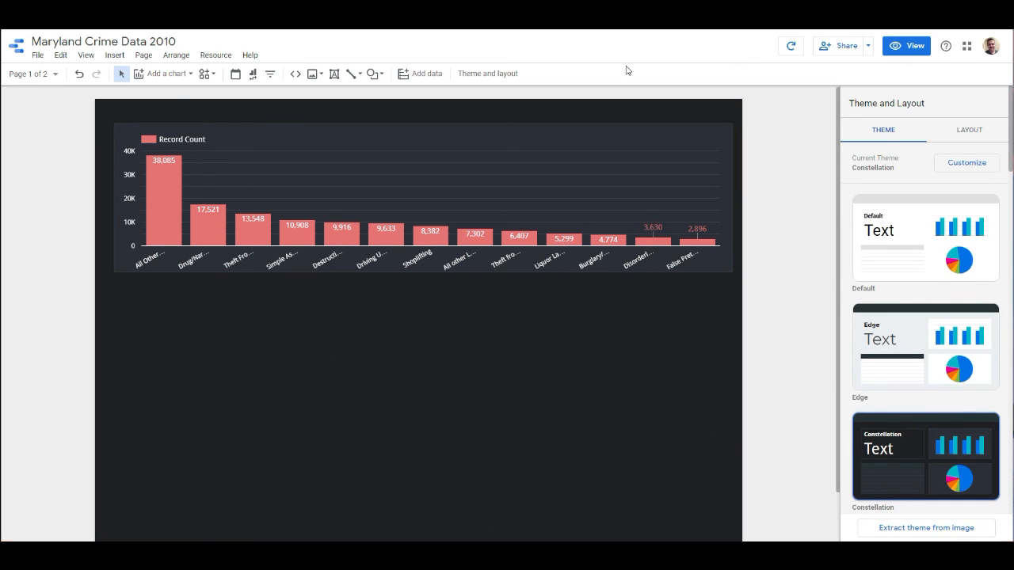
left_click(32, 74)
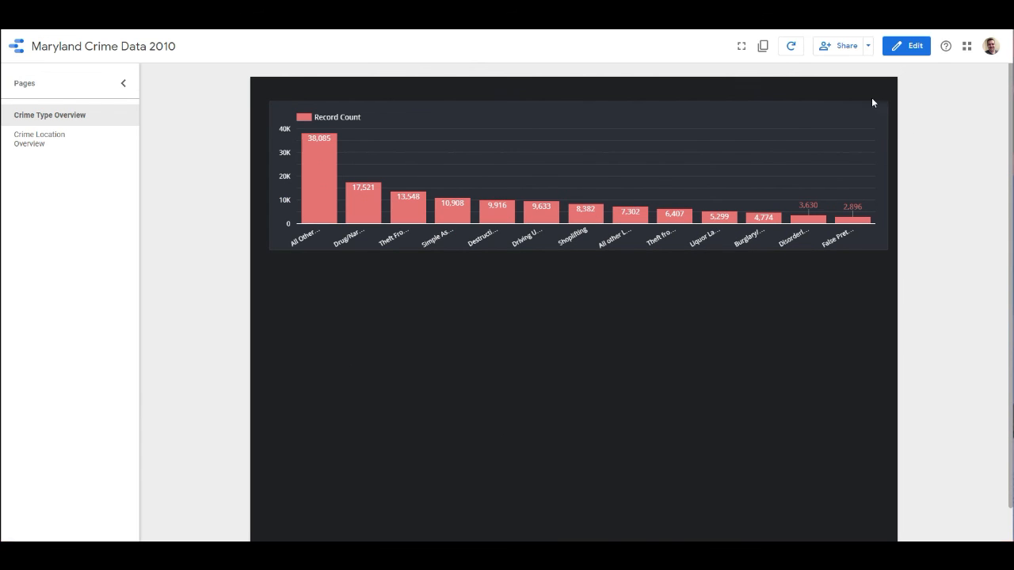
mouse_move(875, 95)
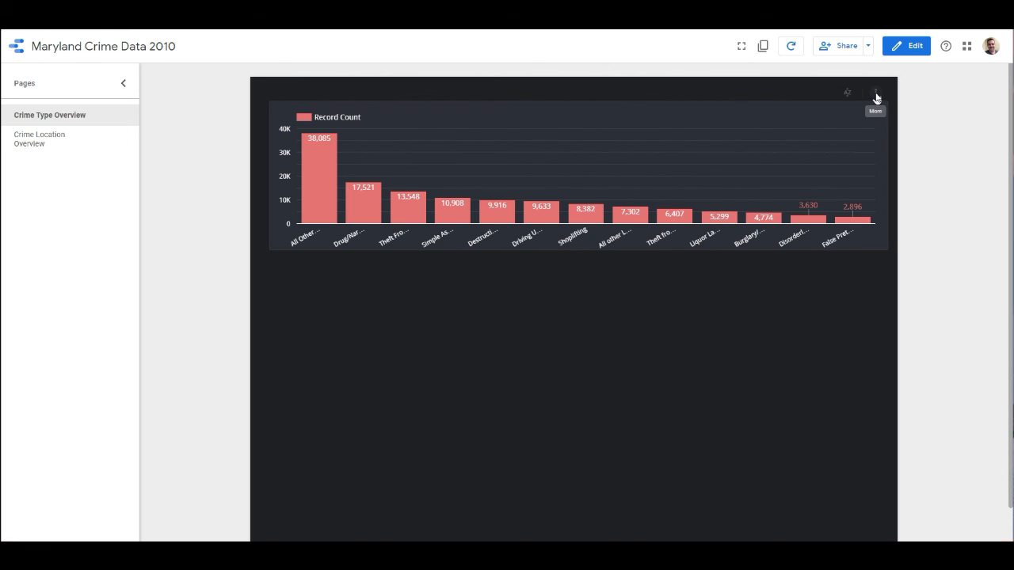
left_click(875, 92)
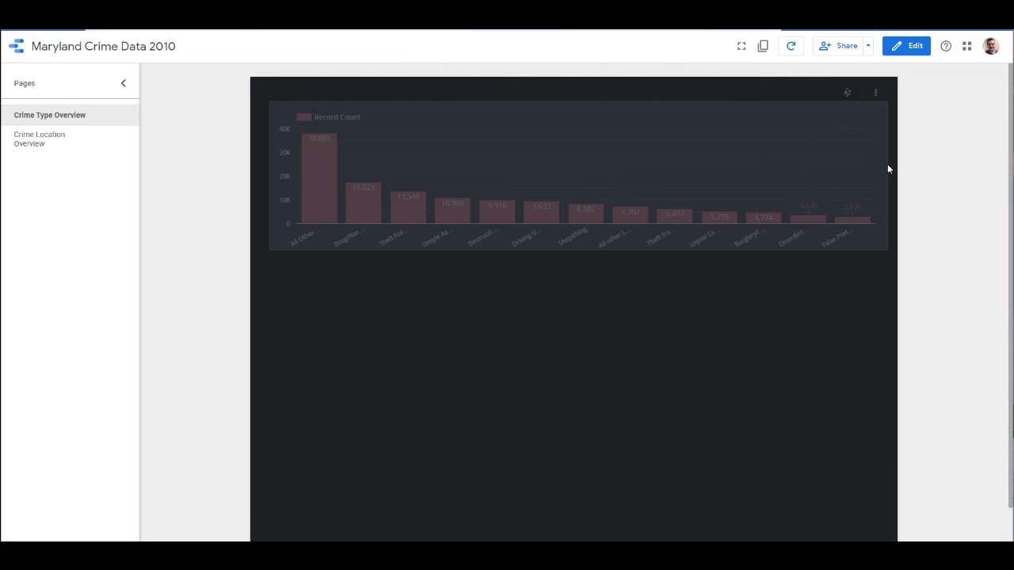
mouse_move(875, 92)
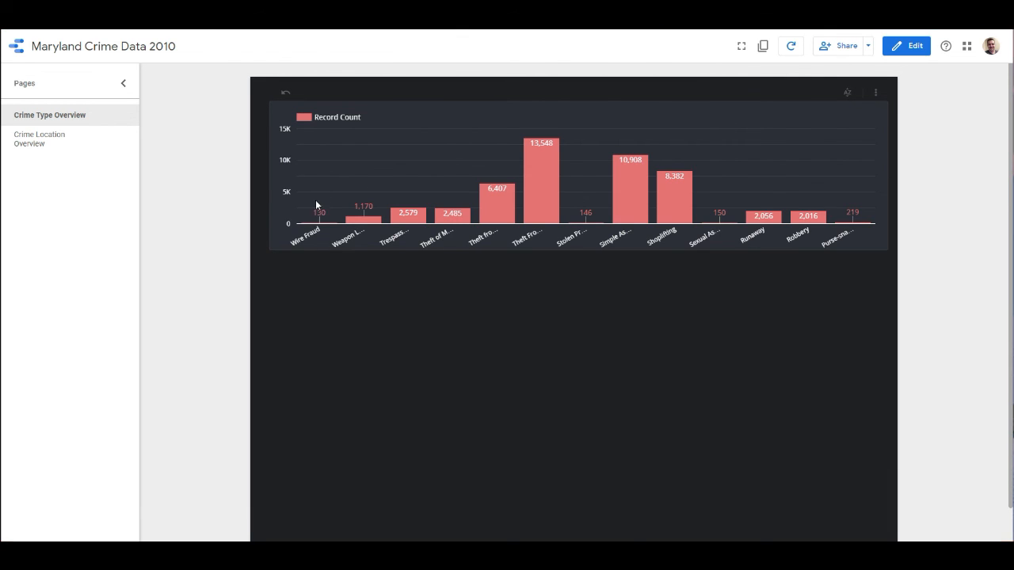
mouse_move(368, 241)
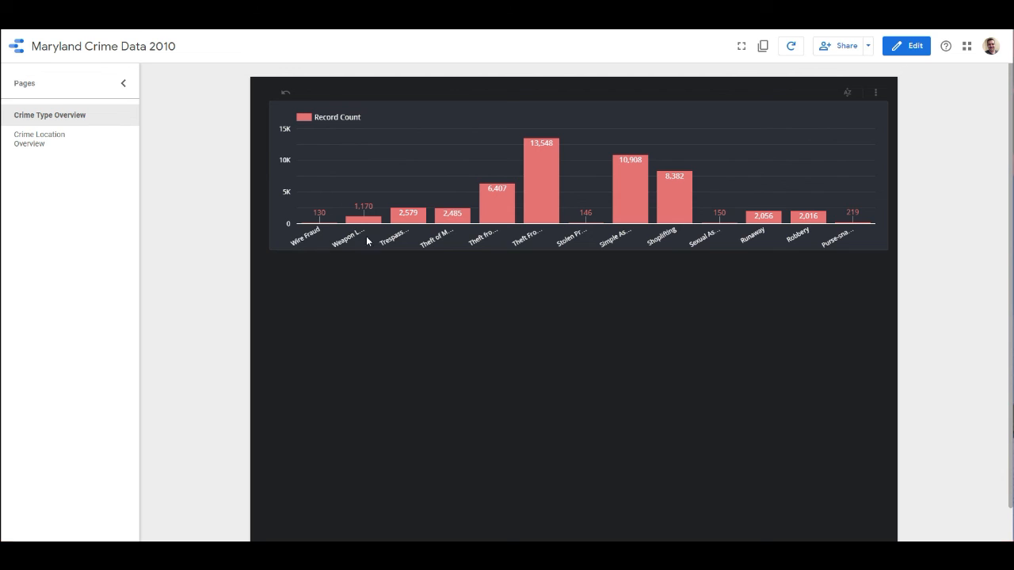
mouse_move(694, 241)
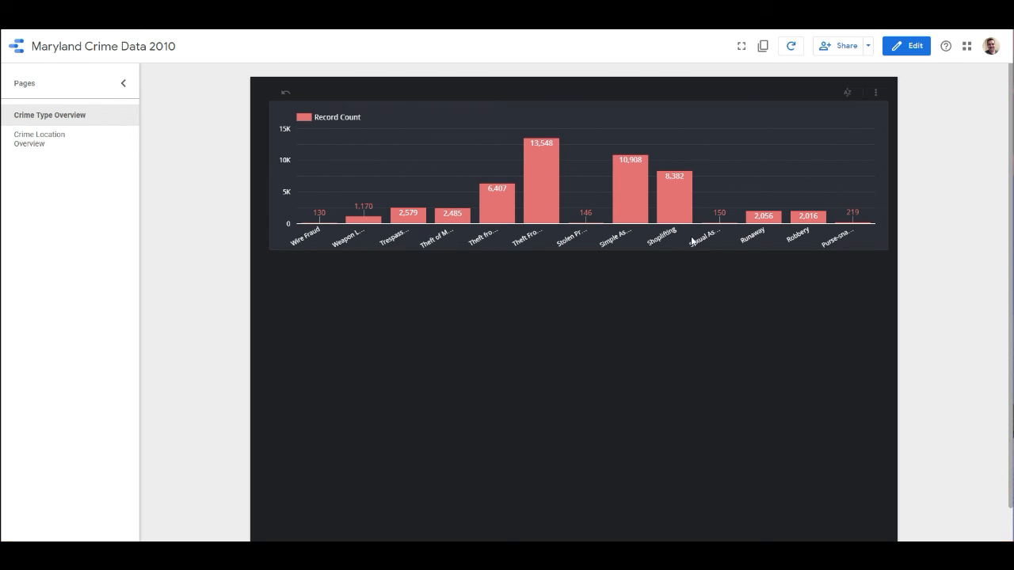
mouse_move(320, 241)
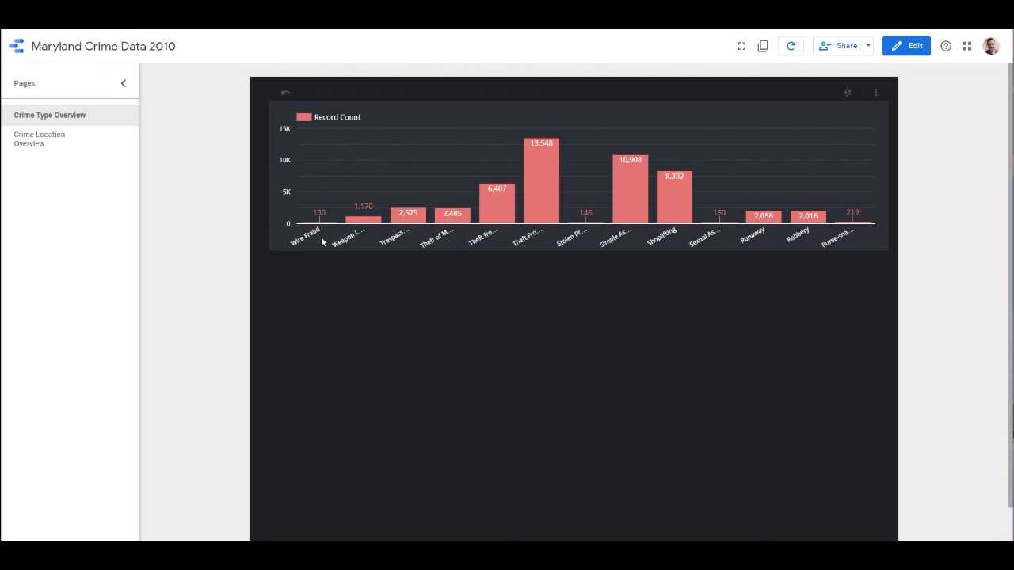
left_click(875, 92)
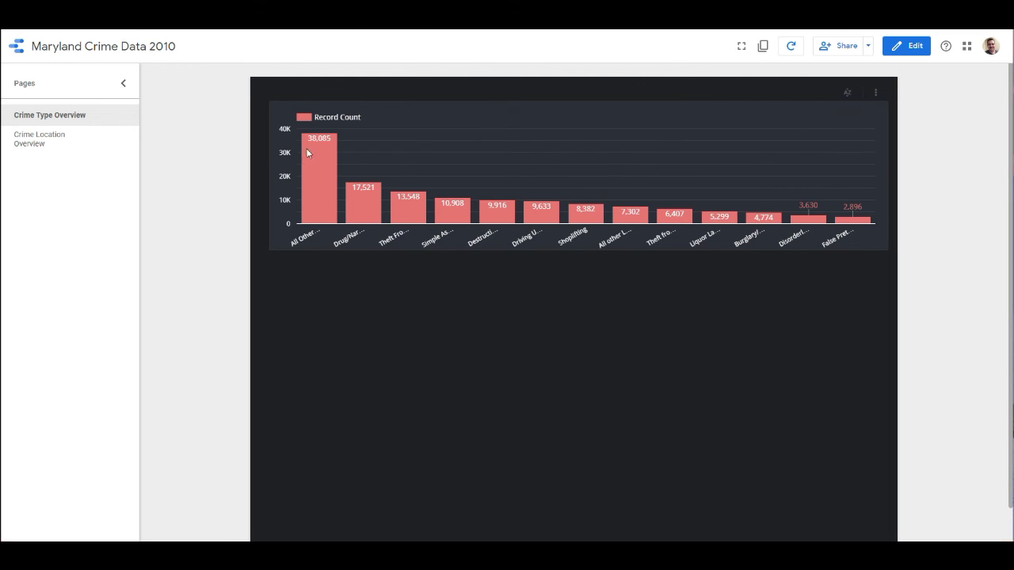
mouse_move(323, 183)
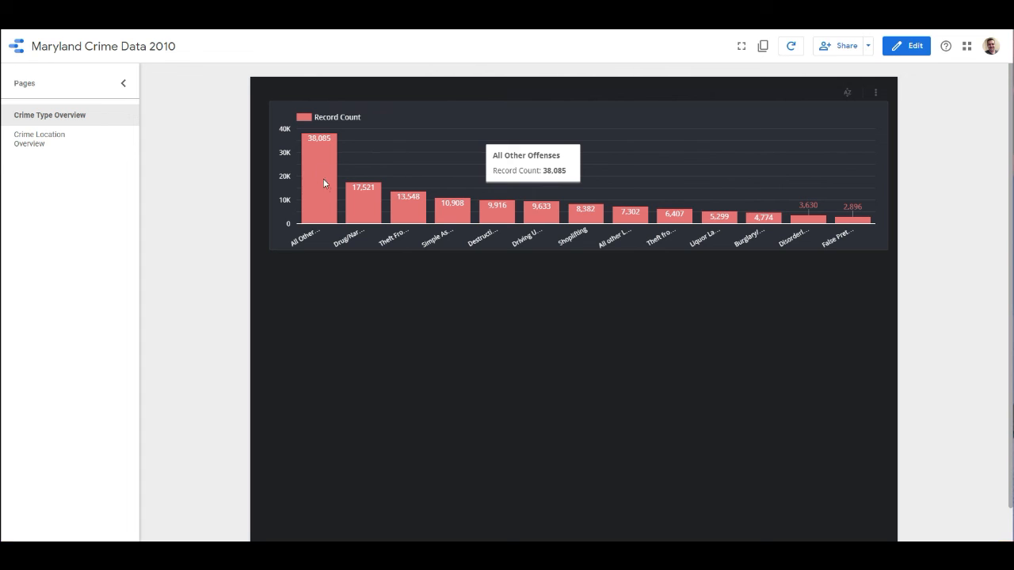
mouse_move(331, 193)
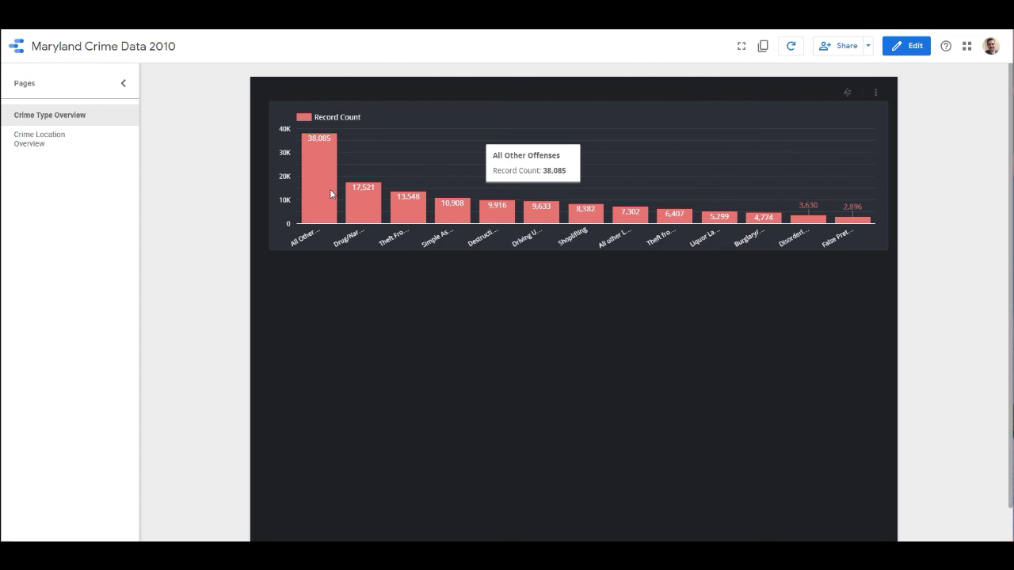
mouse_move(326, 199)
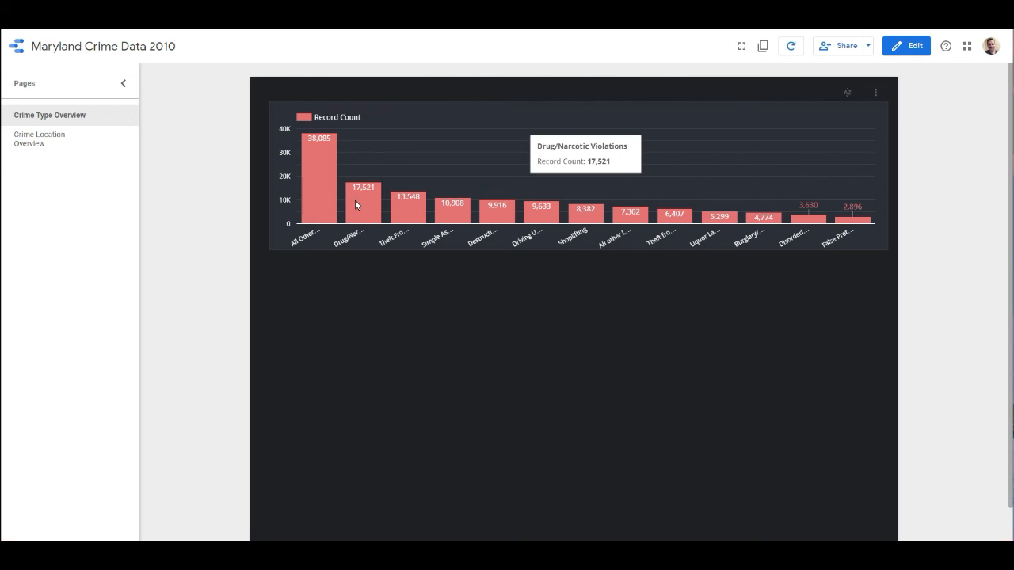
mouse_move(412, 210)
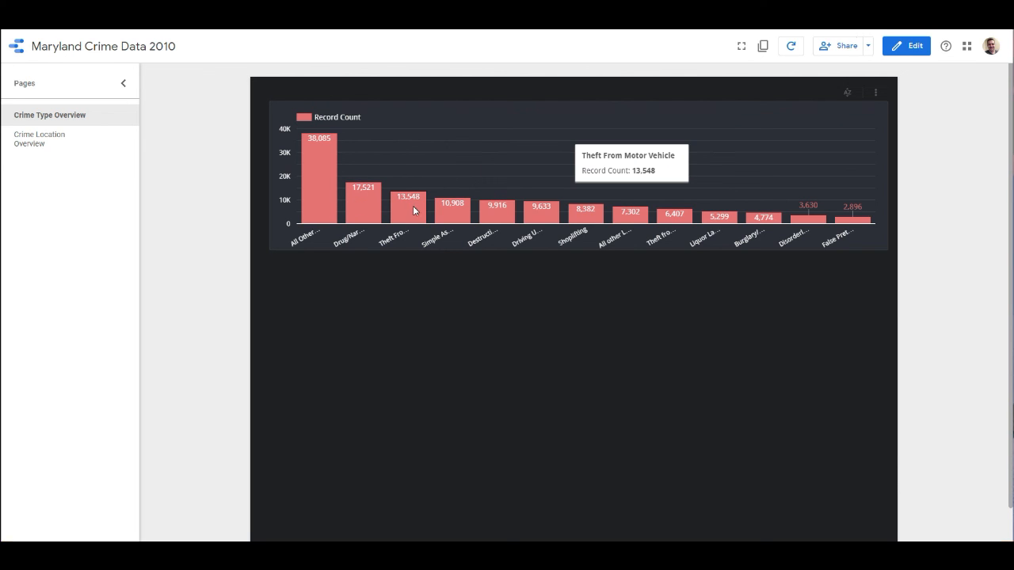
mouse_move(466, 224)
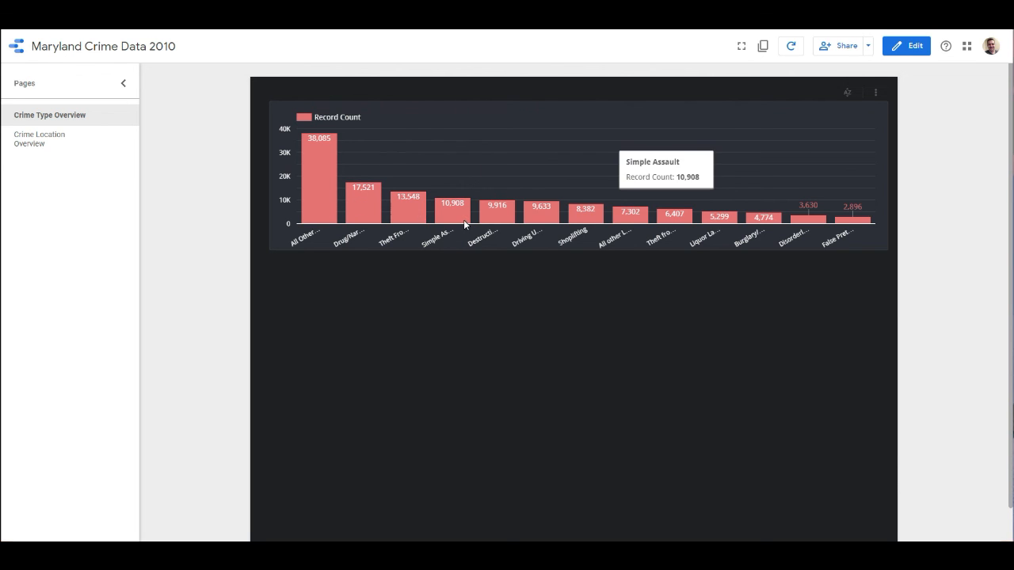
mouse_move(445, 220)
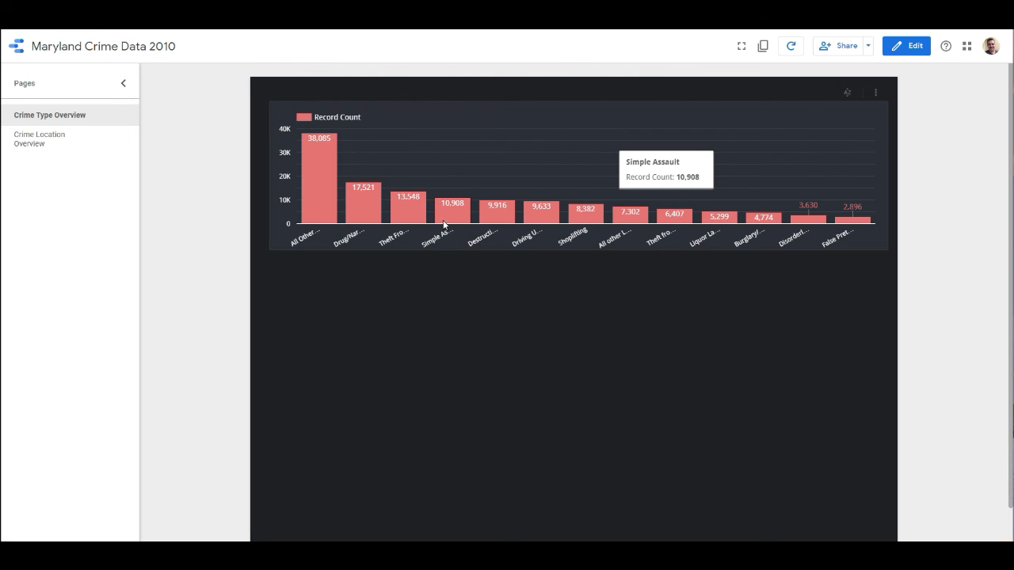
mouse_move(337, 184)
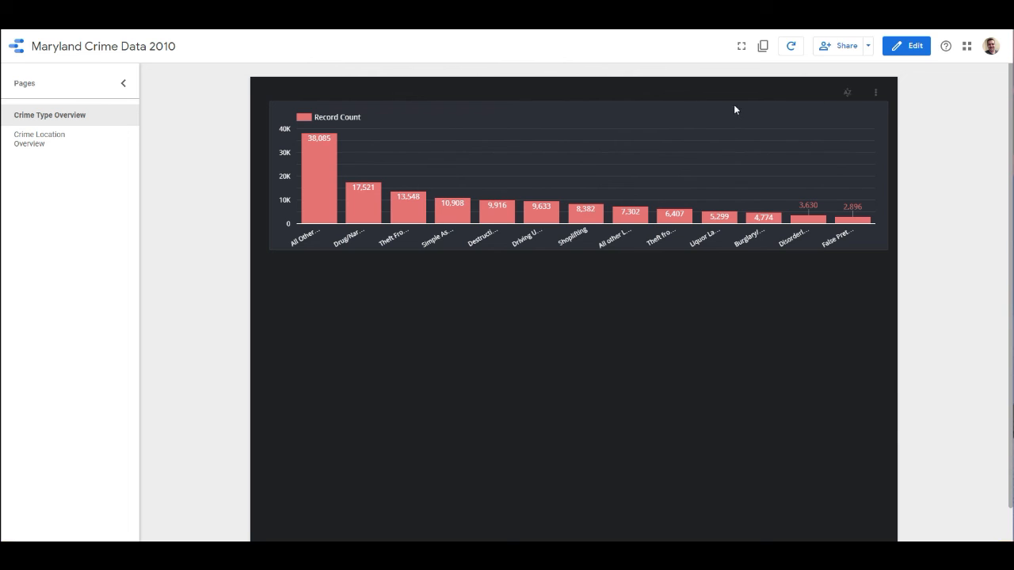
mouse_move(662, 99)
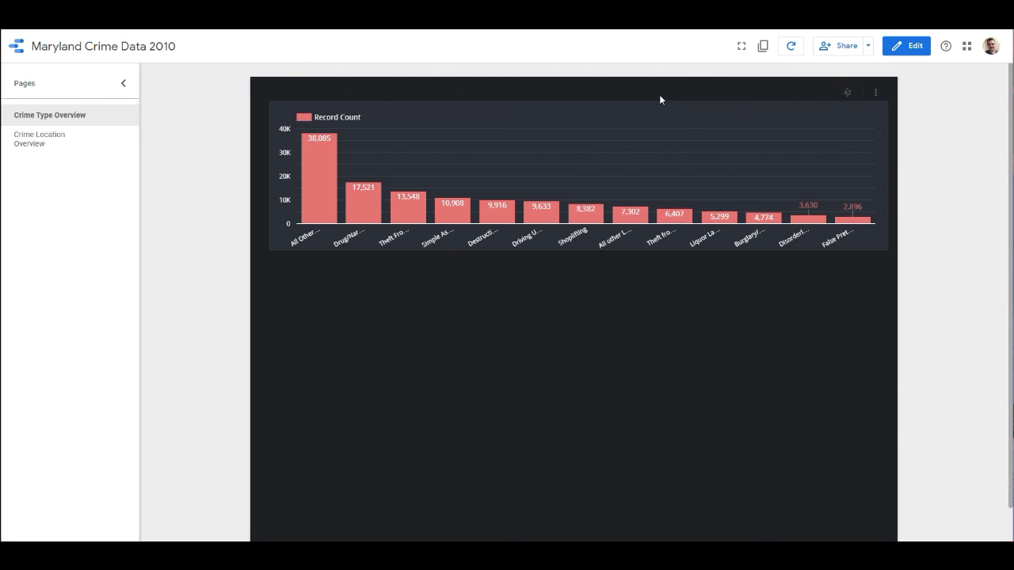
mouse_move(869, 333)
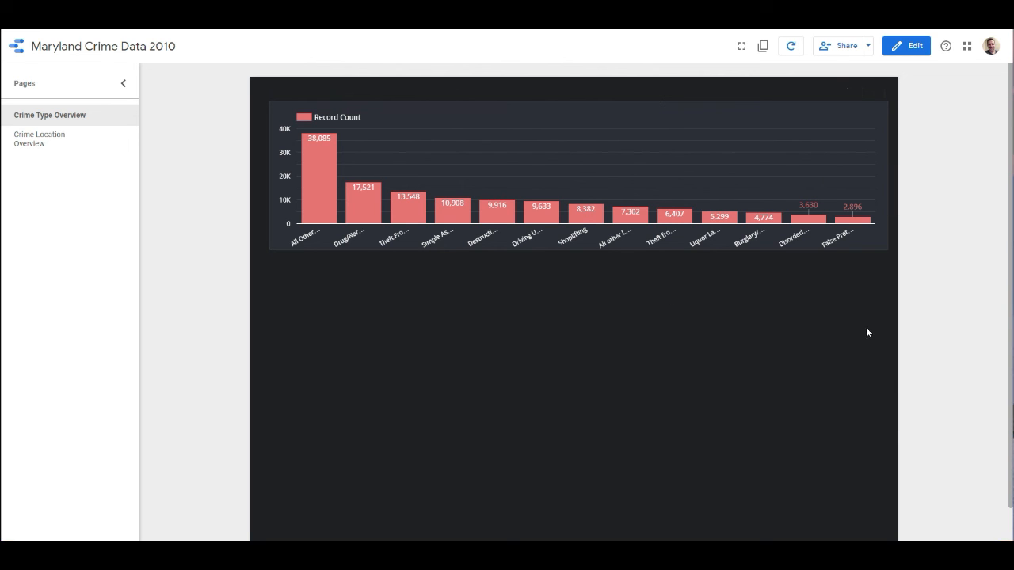